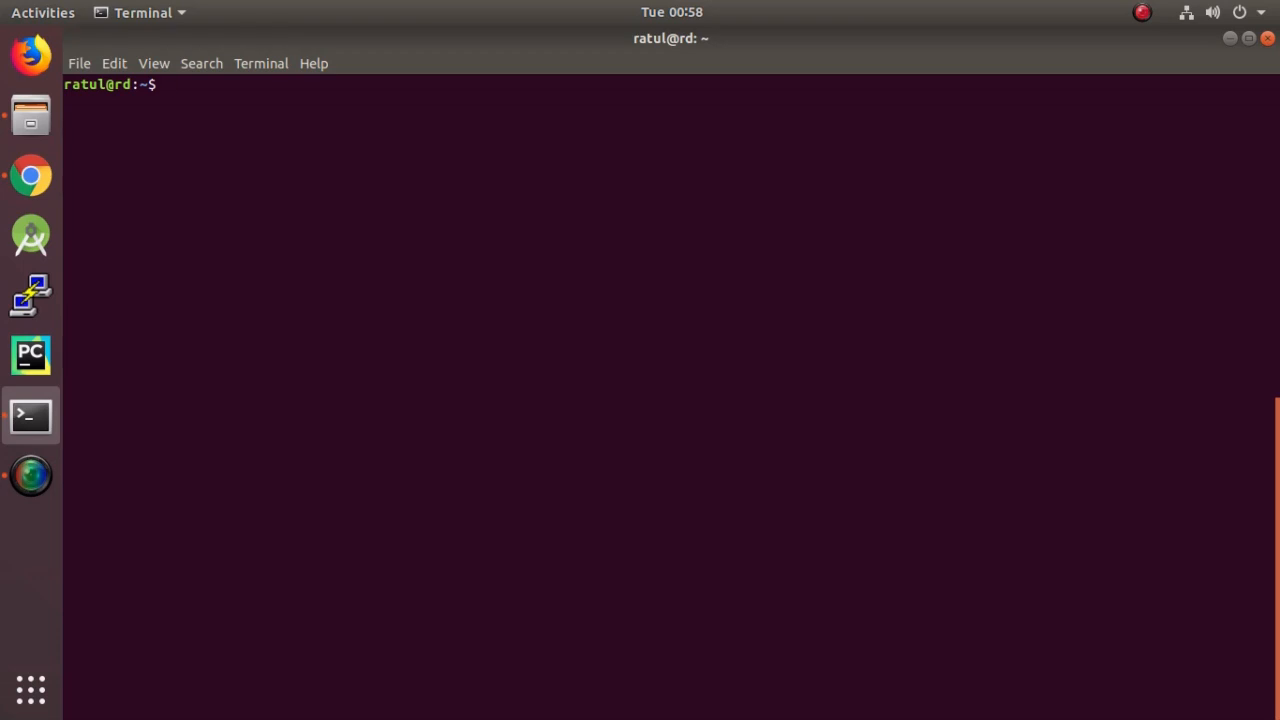
mouse_move(30, 176)
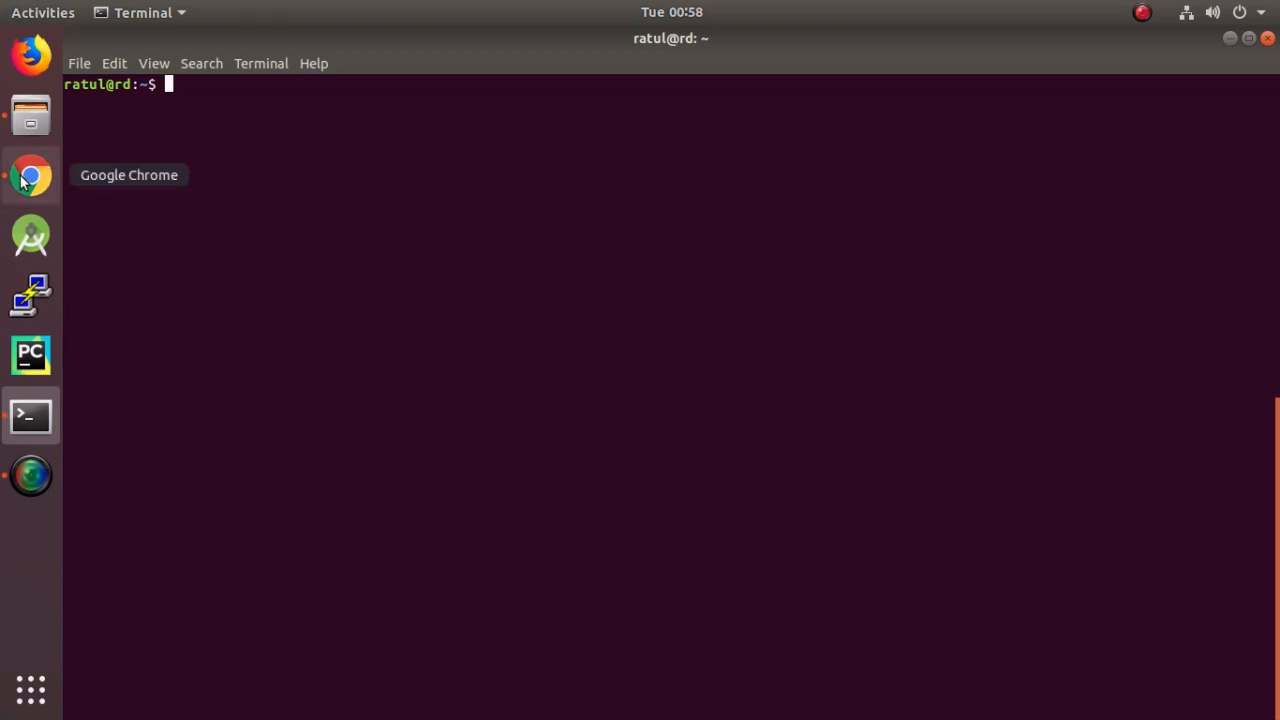
Switch to Chrome showing the tesseract-ocr GitHub README and select the word tesseract in its About paragraph
left_click(30, 176)
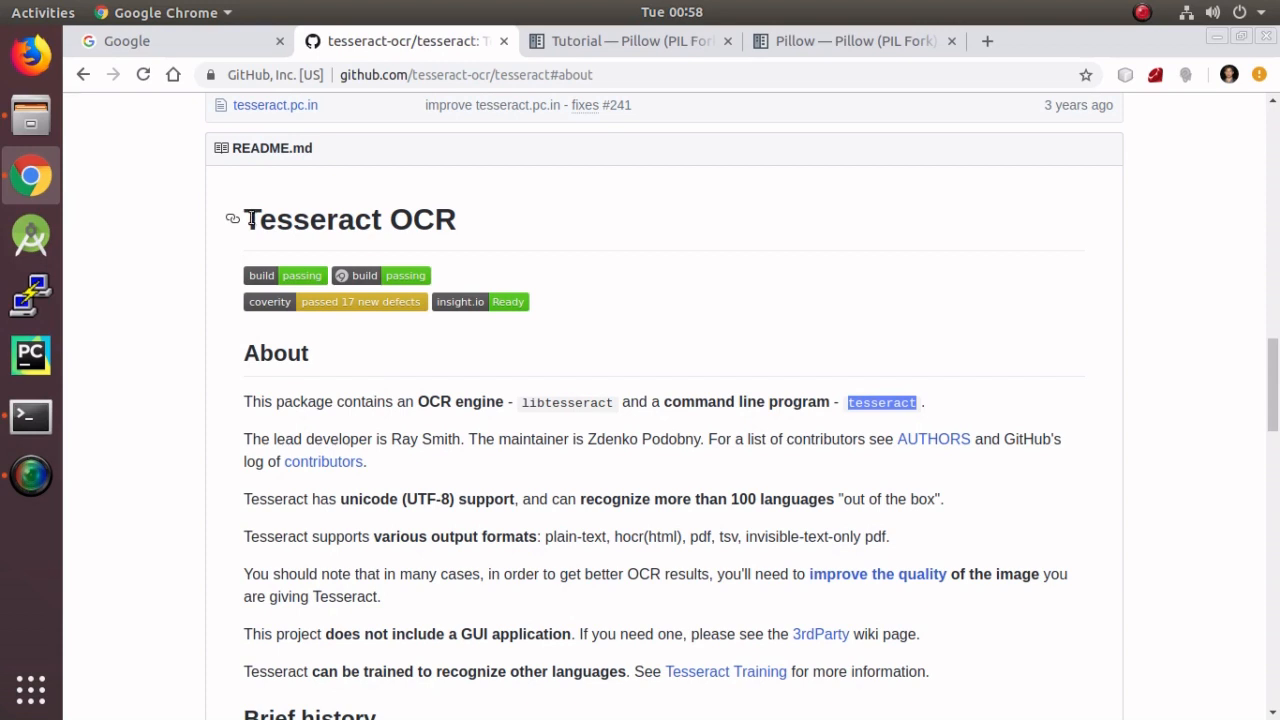
mouse_move(396, 360)
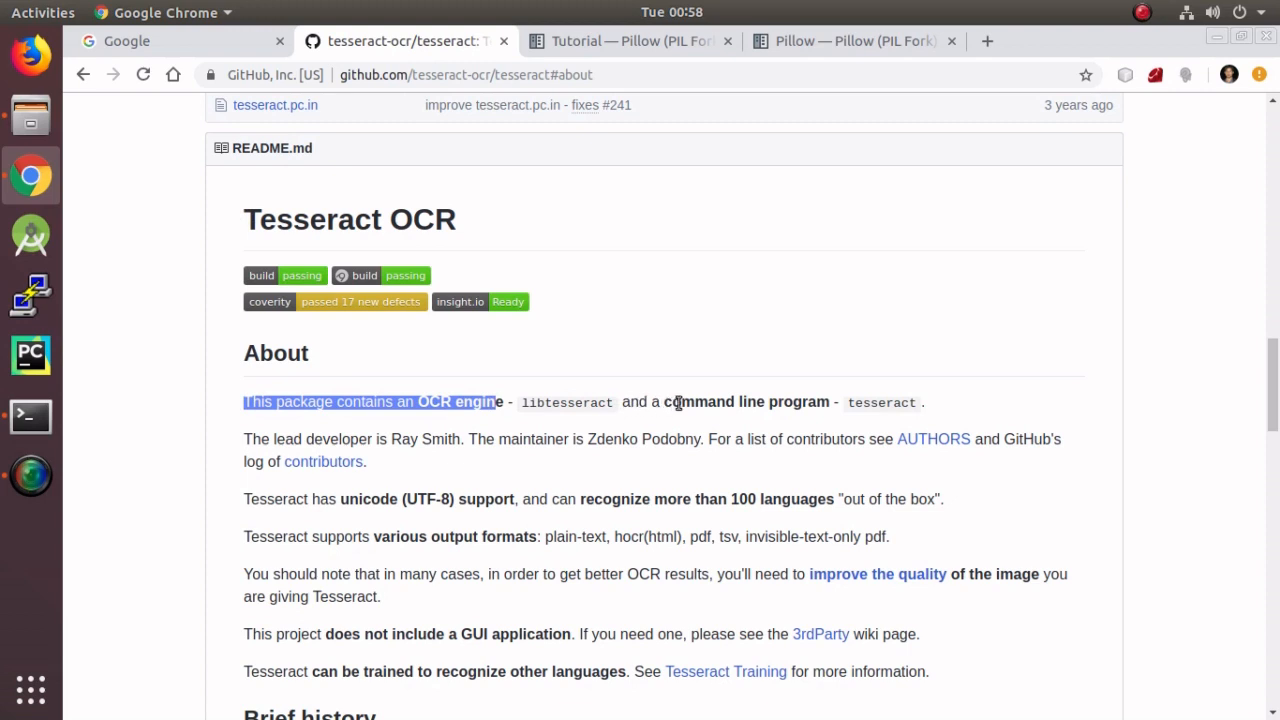
mouse_move(848, 402)
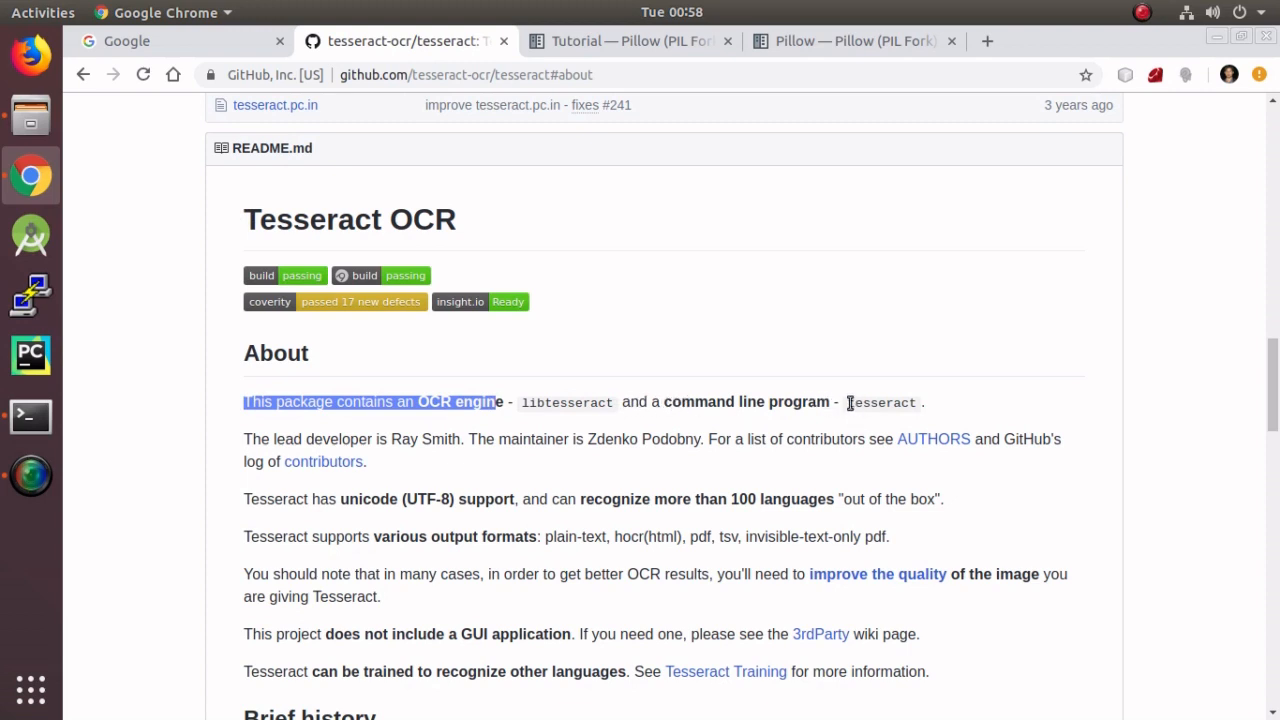
double_click(880, 402)
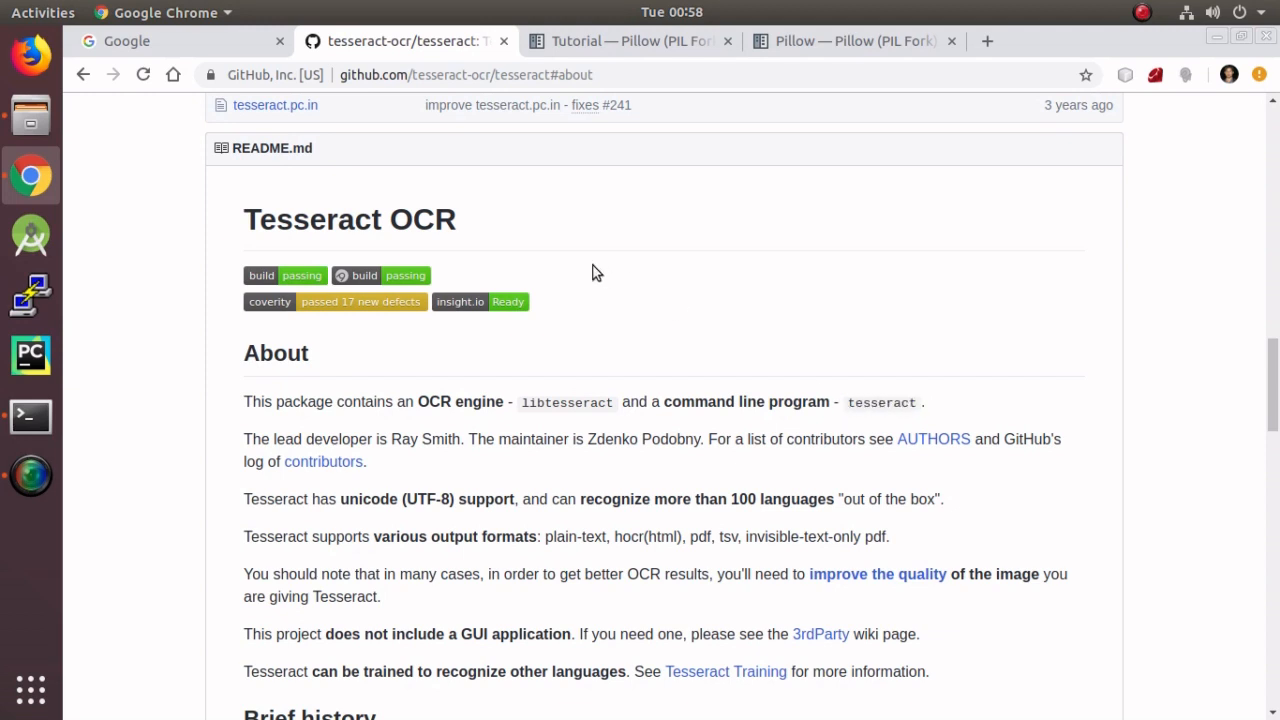
mouse_move(910, 404)
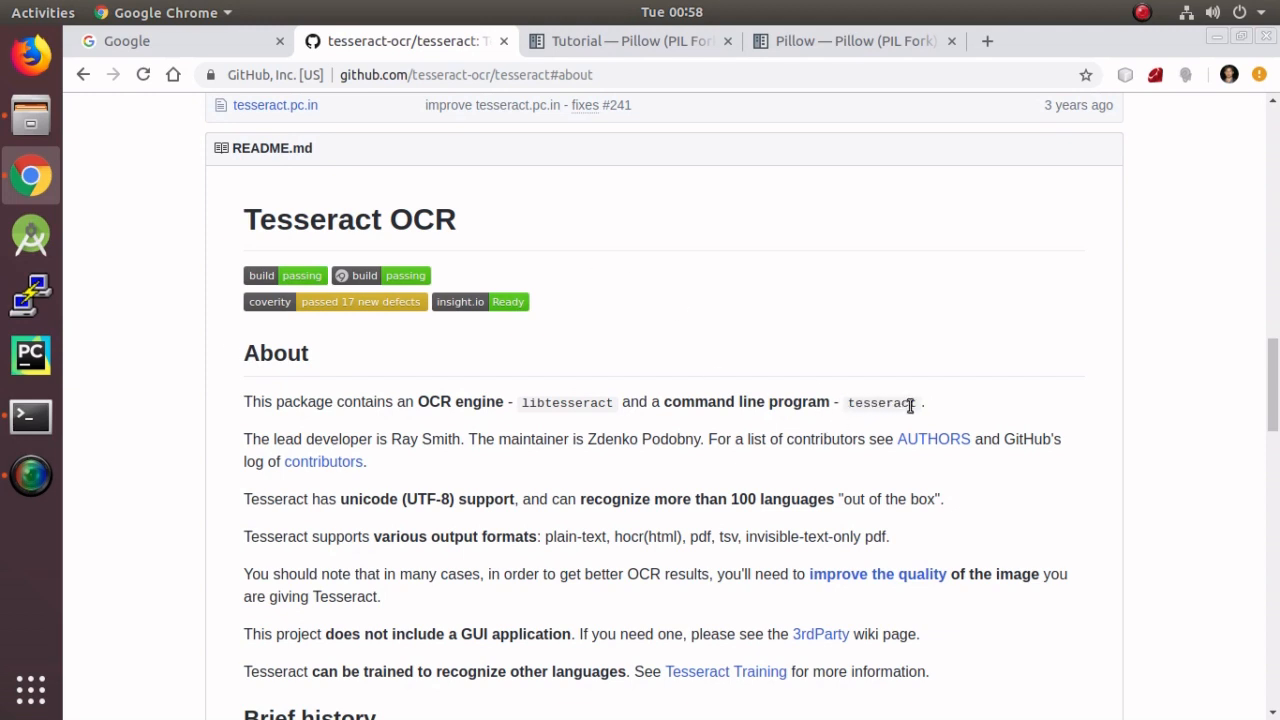
mouse_move(864, 402)
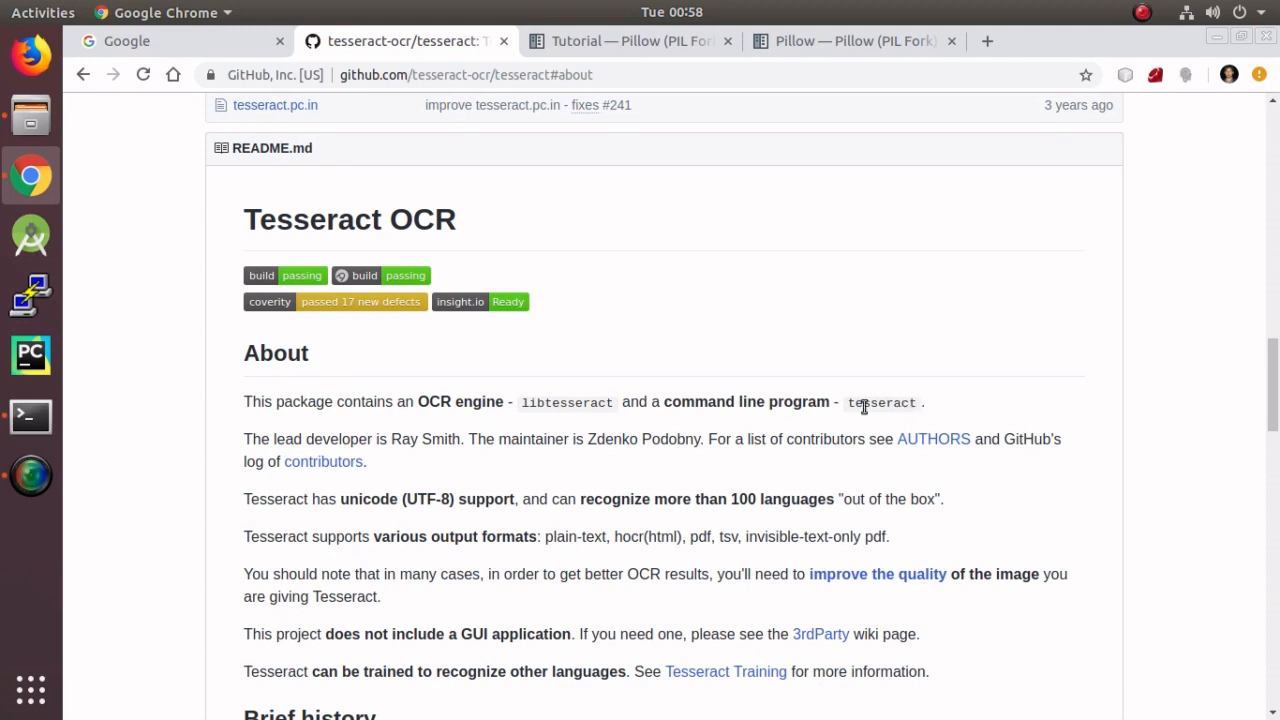
double_click(880, 402)
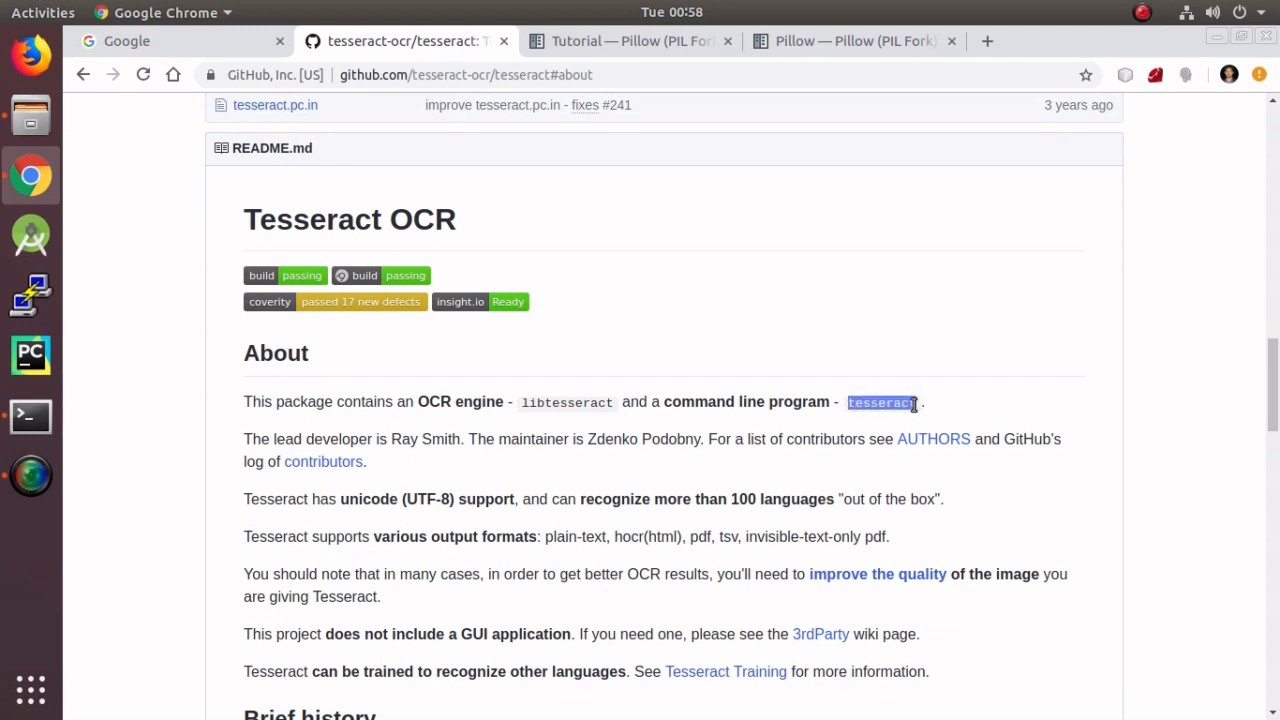
mouse_move(30, 112)
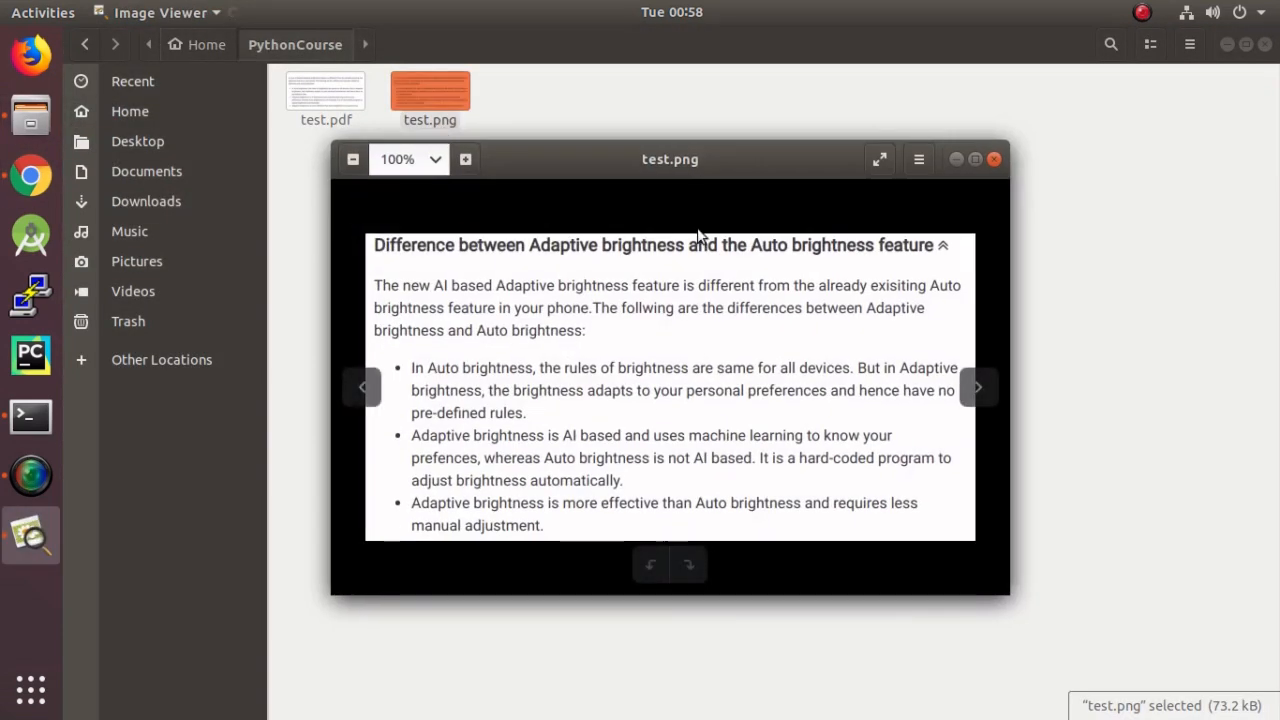
Move the test.png Image Viewer window up and left into place
left_click_drag(668, 160, 640, 128)
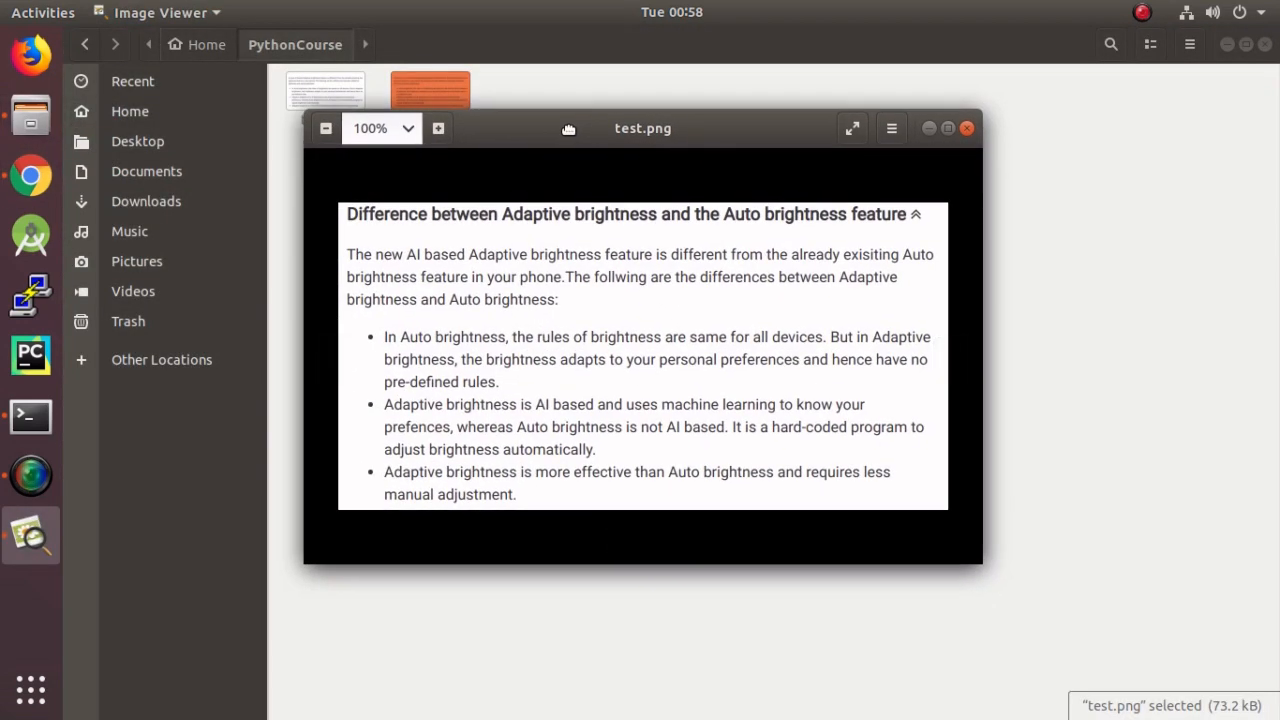
mouse_move(330, 218)
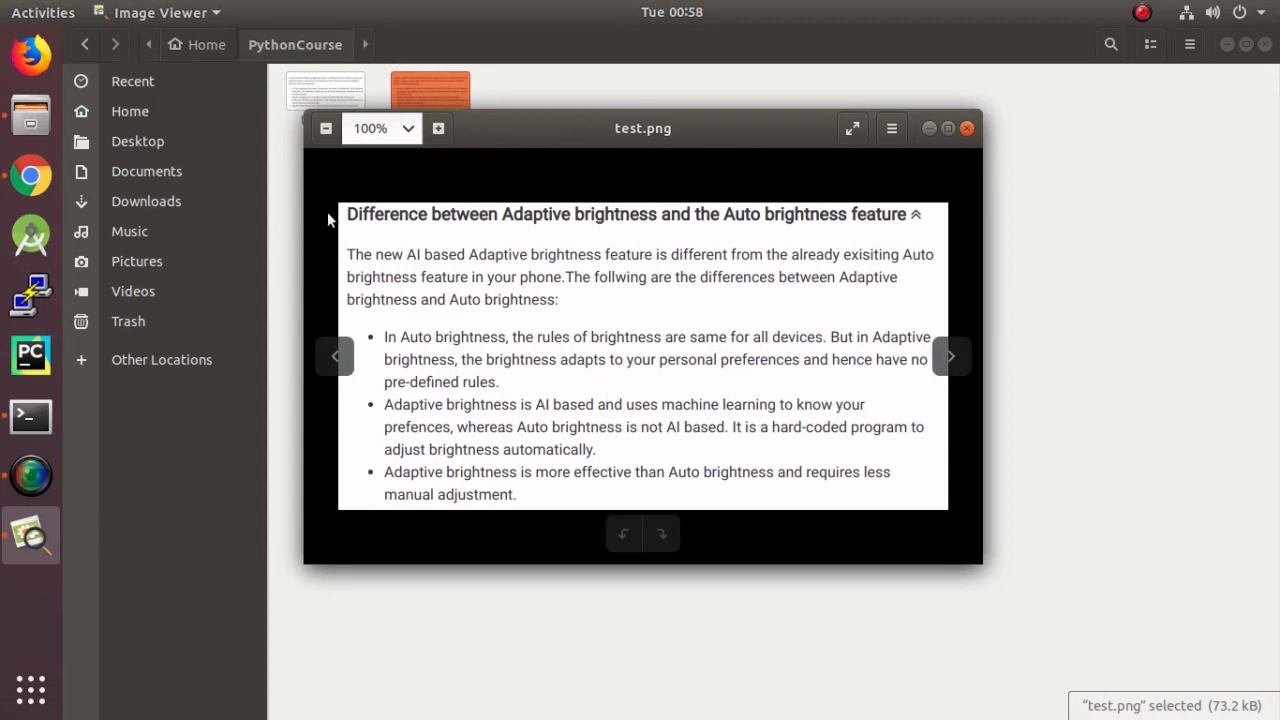
mouse_move(616, 136)
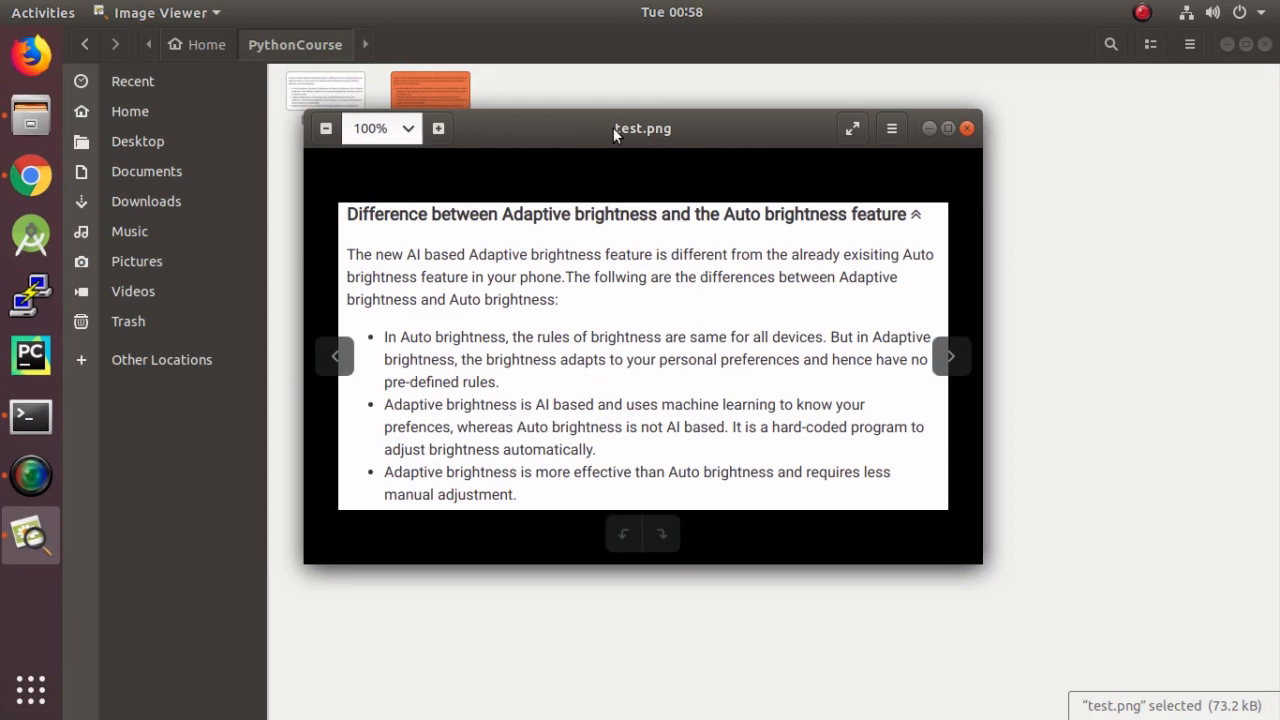
left_click_drag(642, 128, 618, 100)
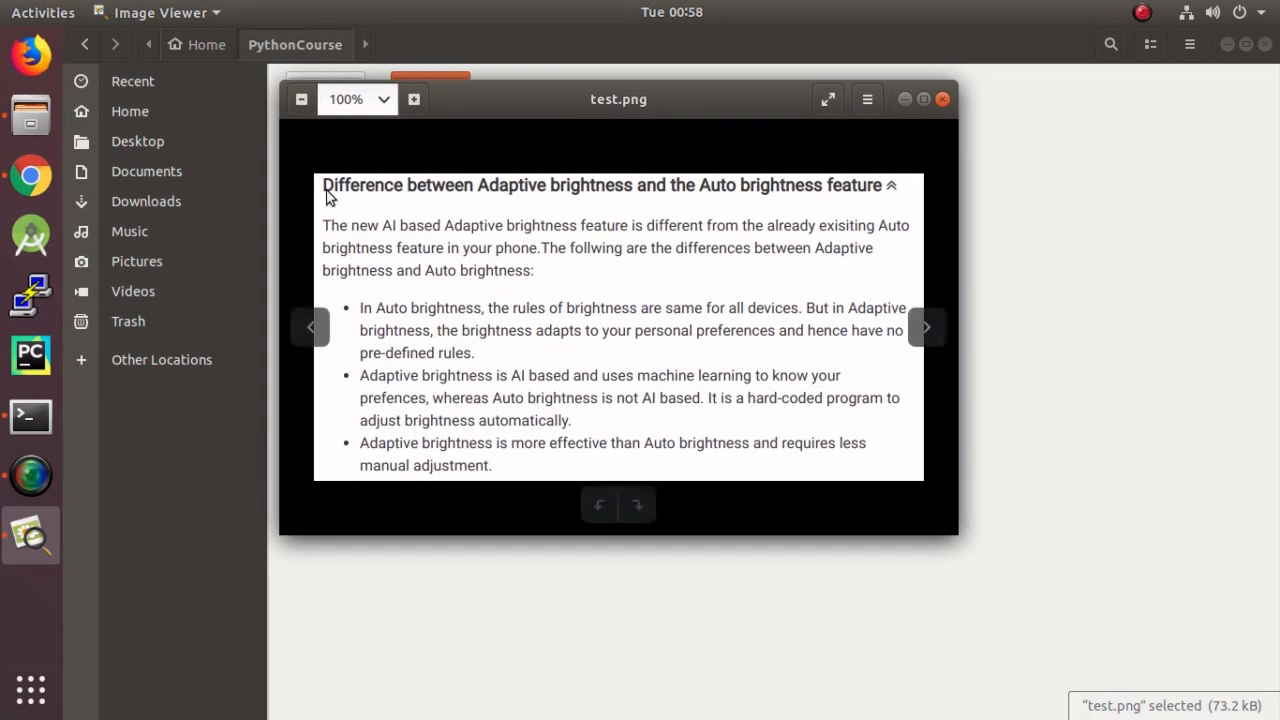
mouse_move(336, 356)
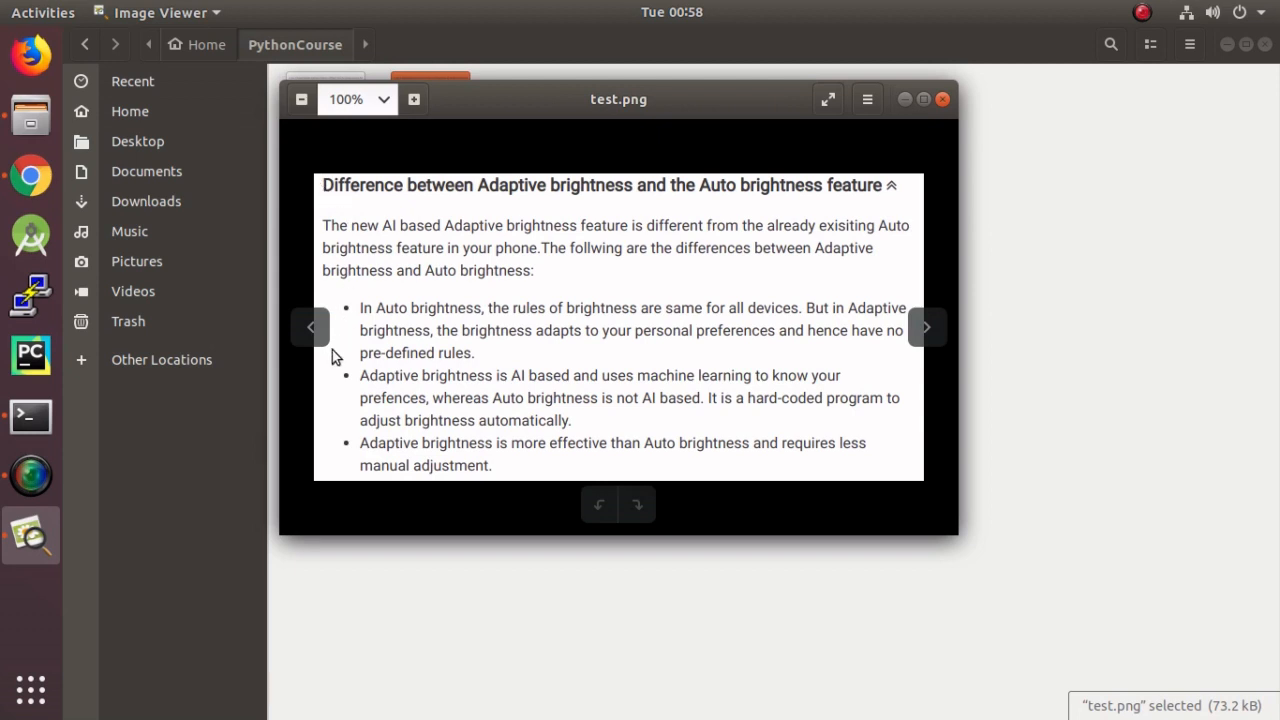
Run sudo apt-get install tesseract-ocr in Terminal; it reports the newest version is already installed
left_click(30, 414)
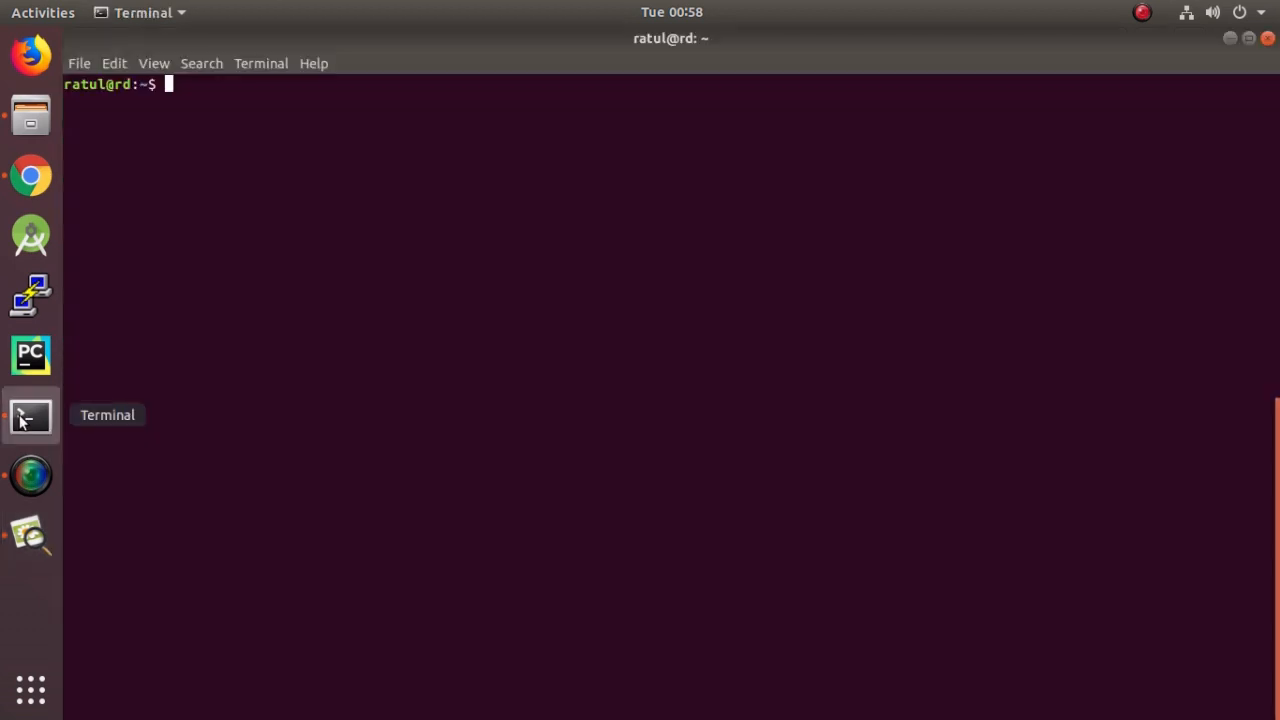
mouse_move(356, 156)
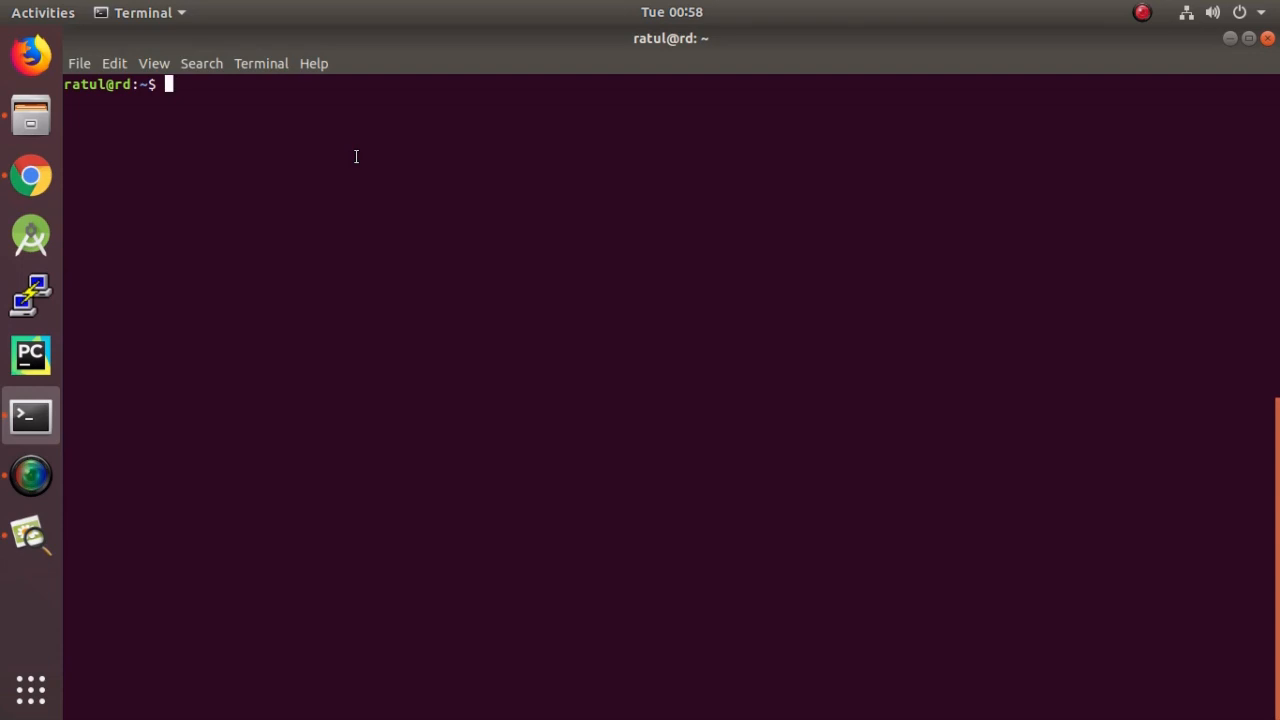
type("sudo")
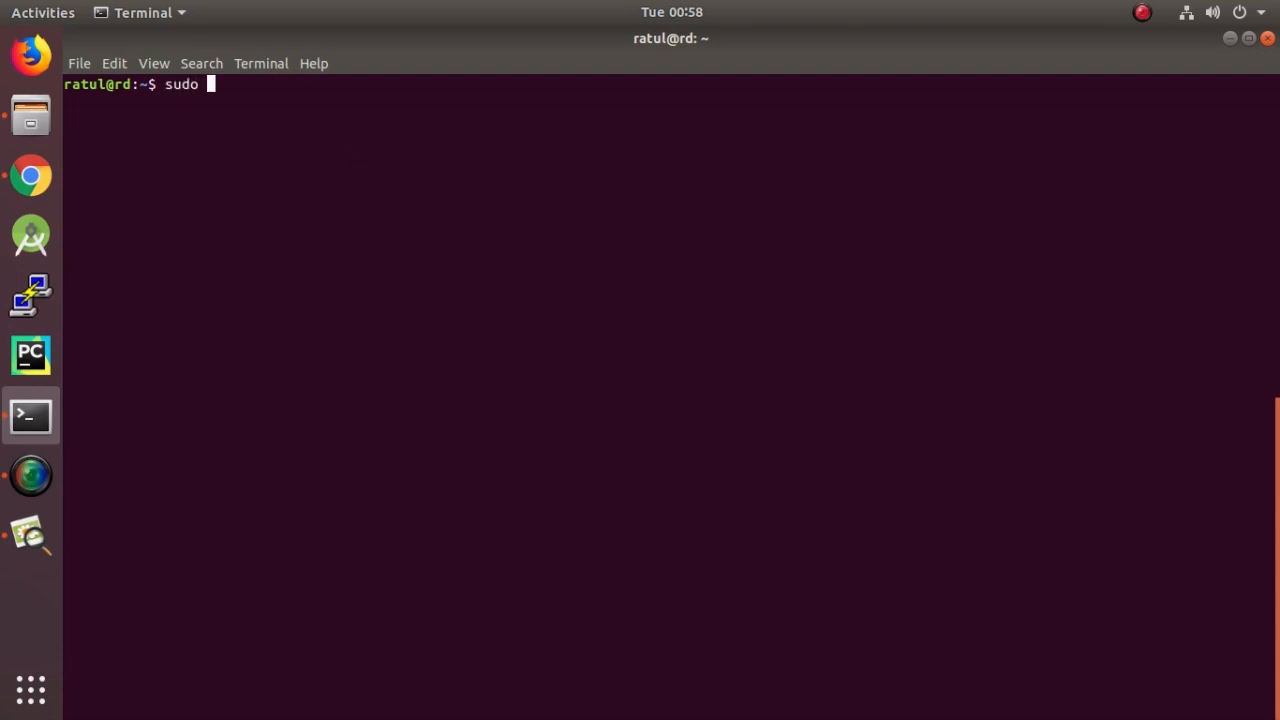
type("apt-")
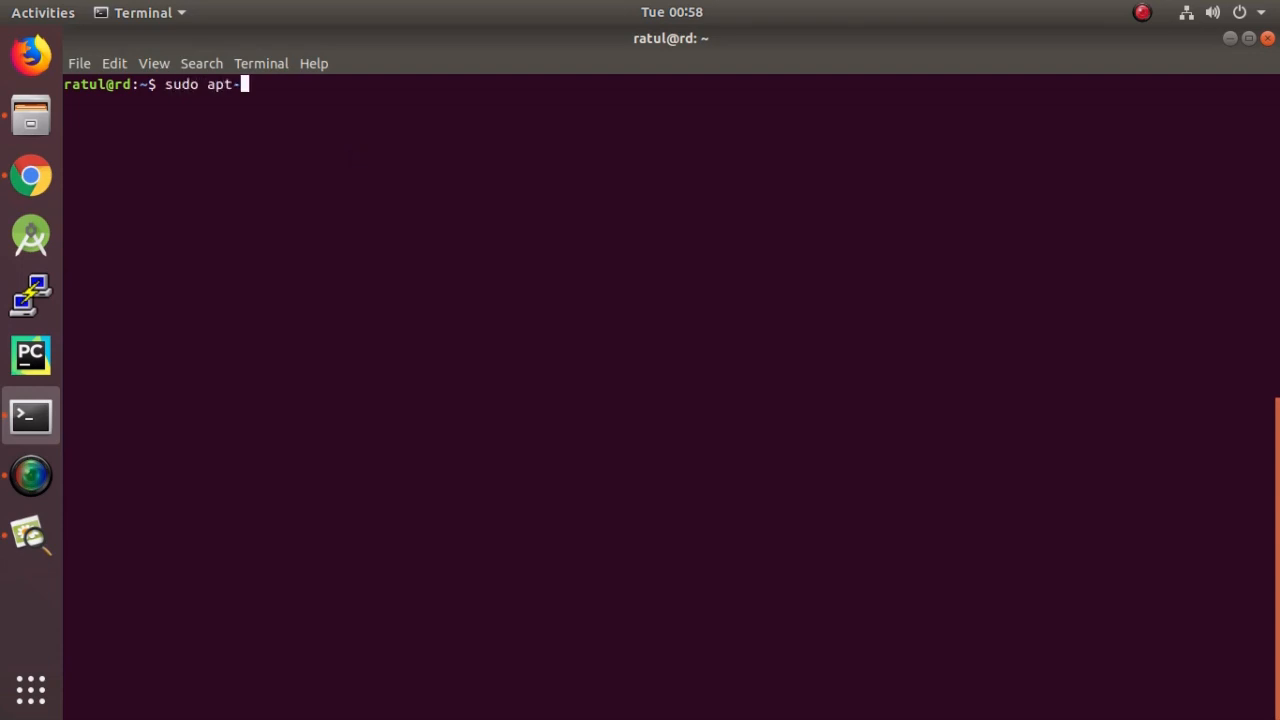
type("get install")
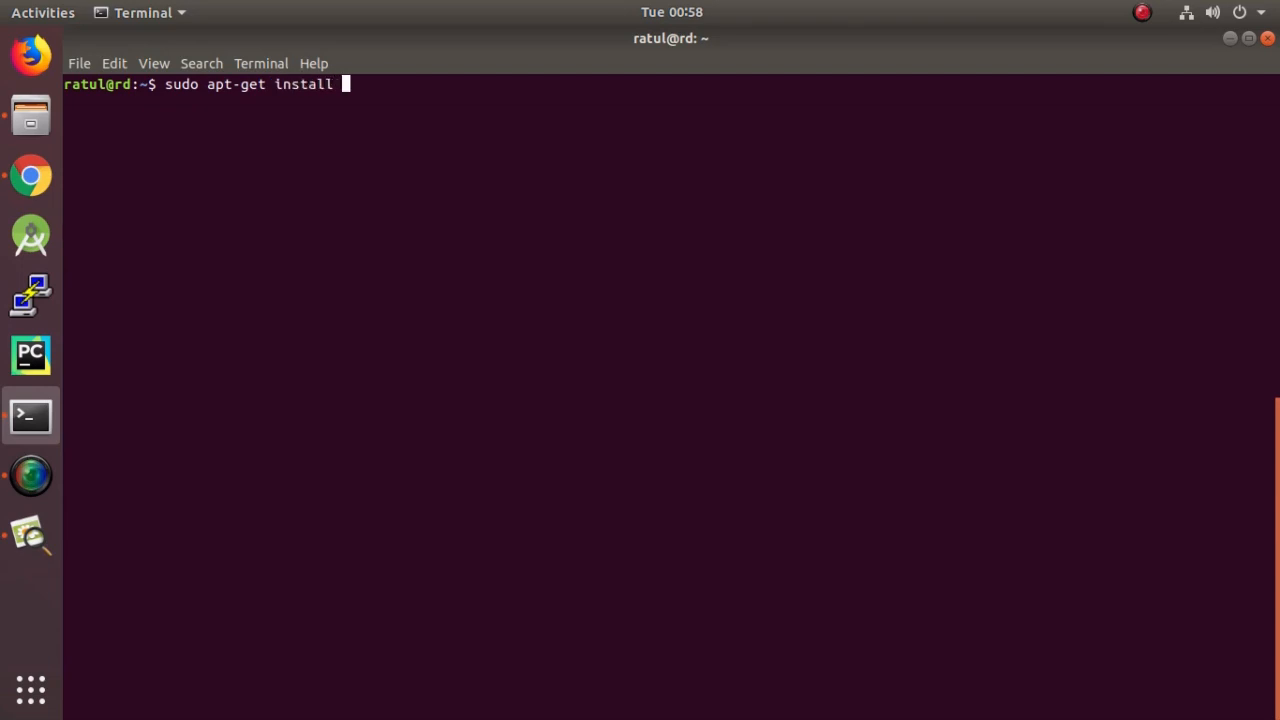
type("tesseract")
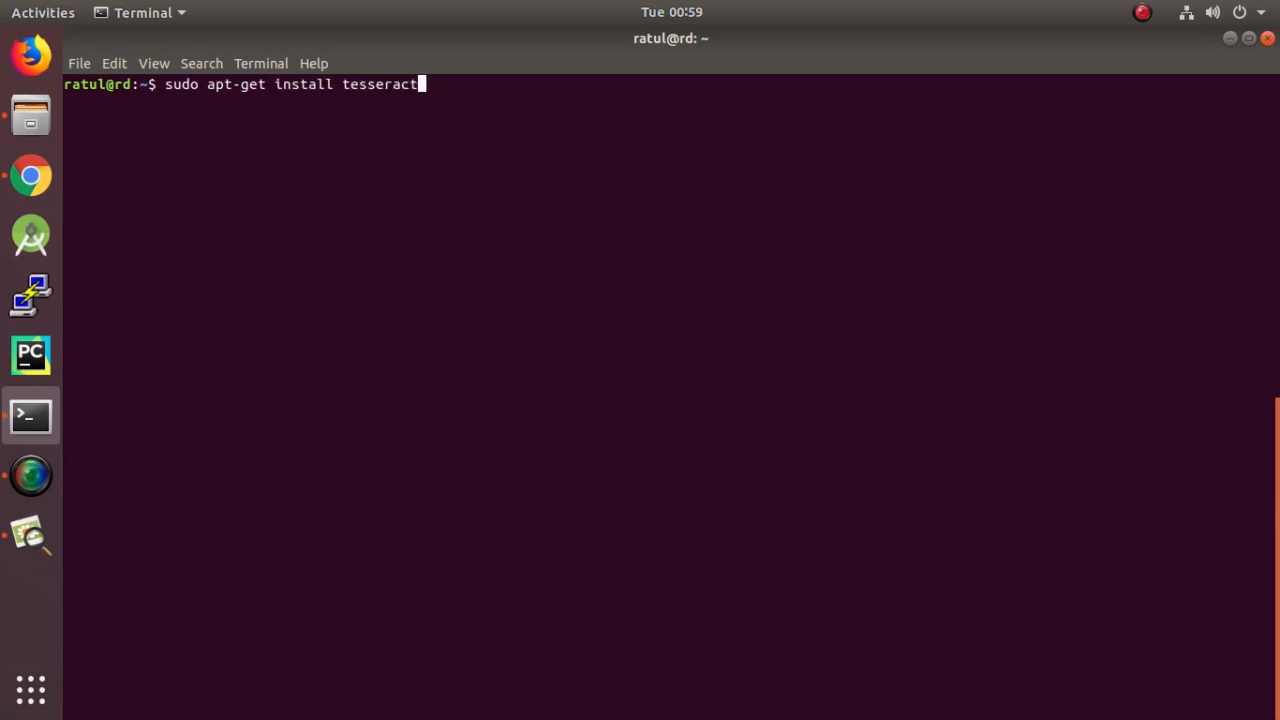
type("-i")
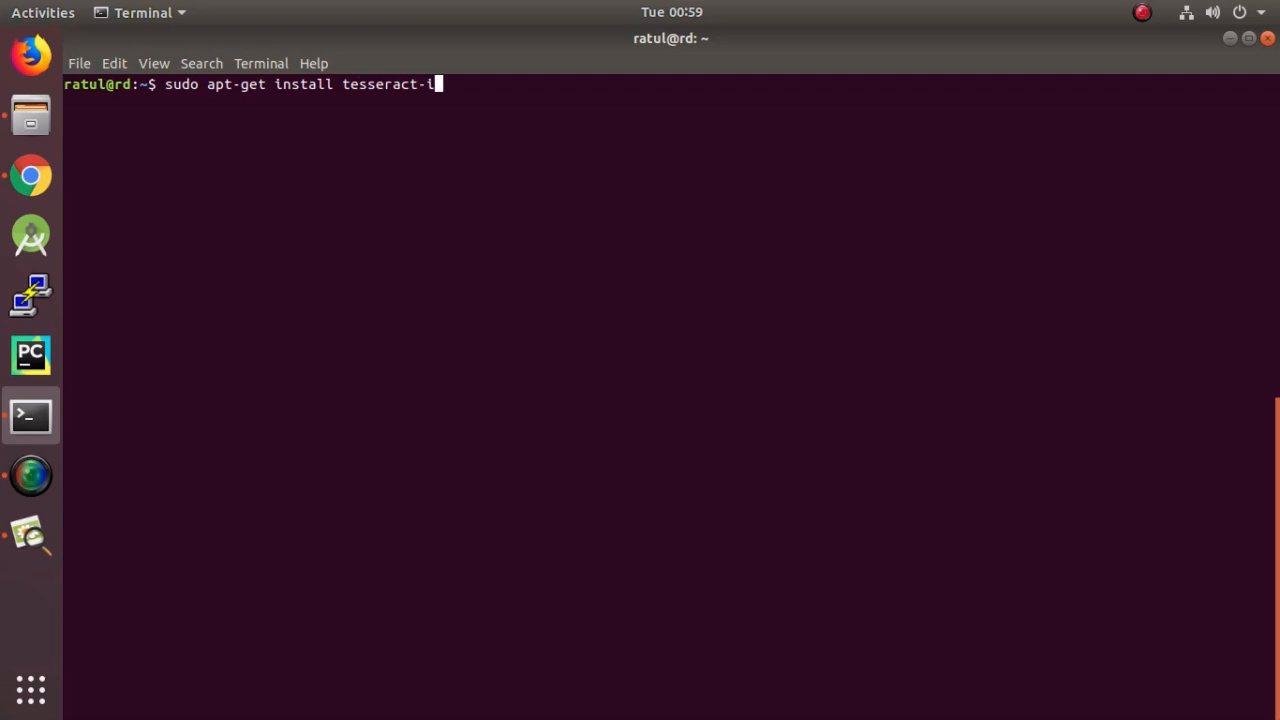
key("BackSpace")
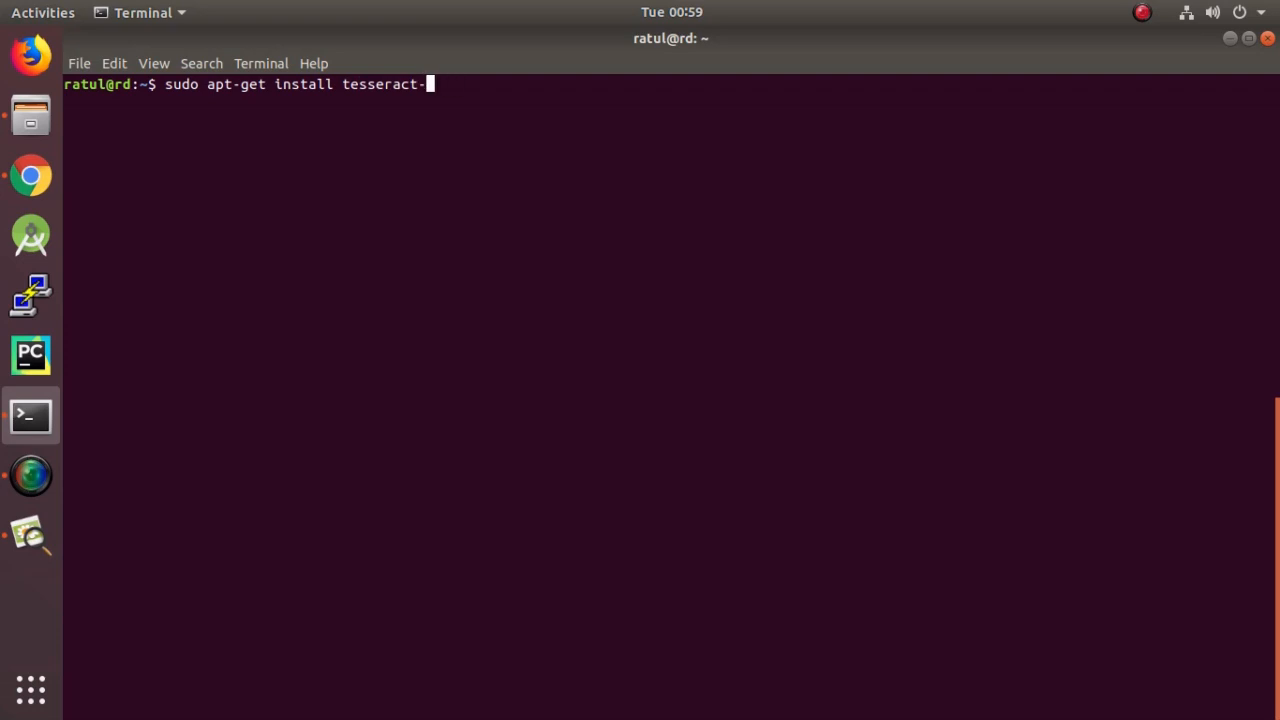
type("ocr")
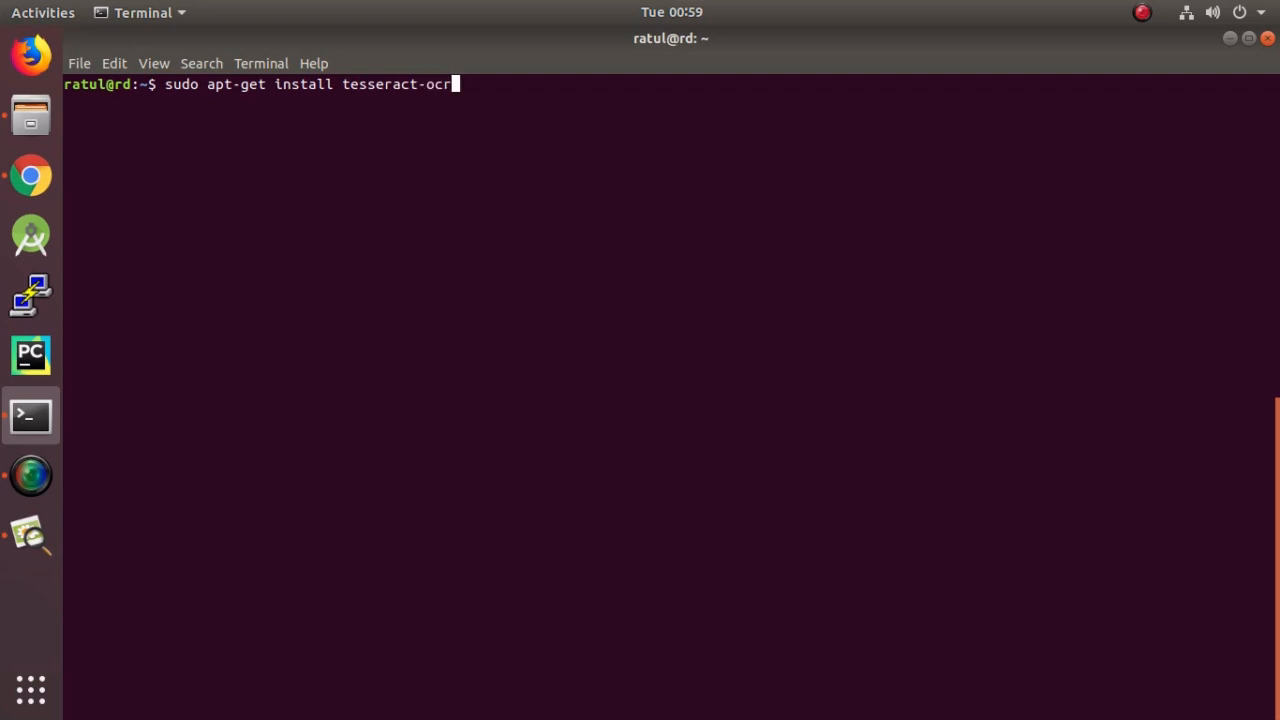
key("Return")
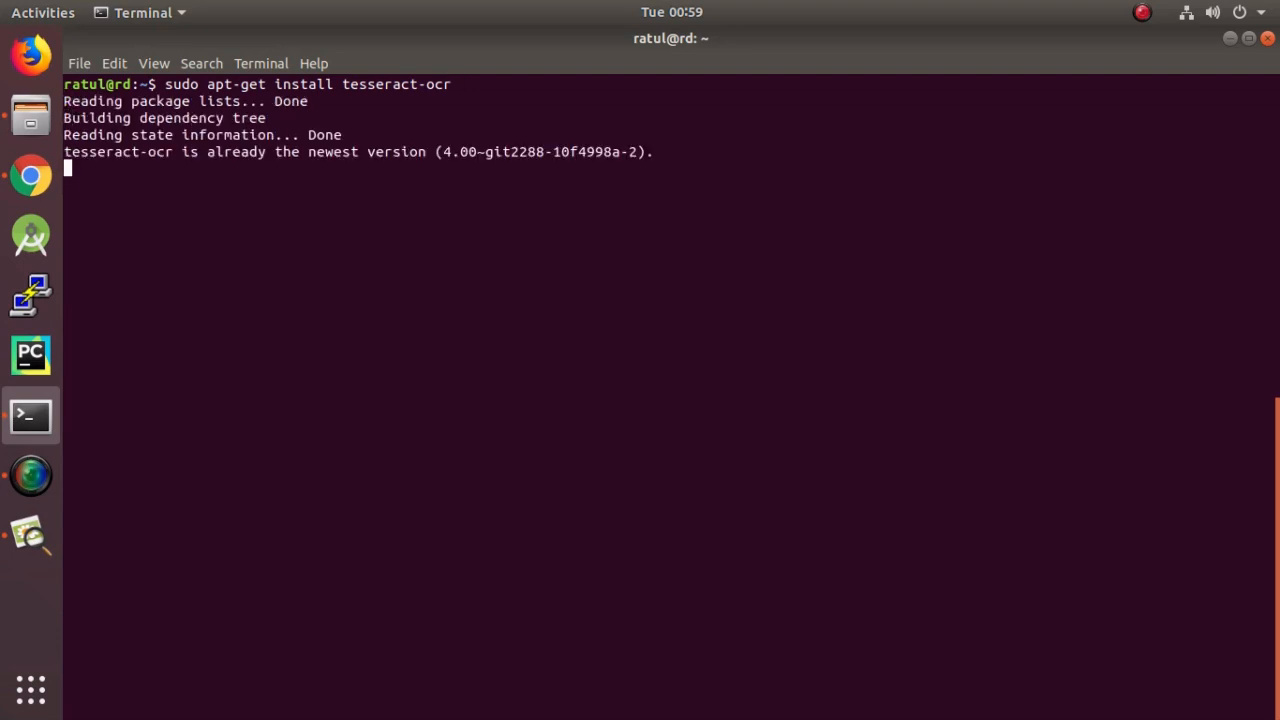
key("Return")
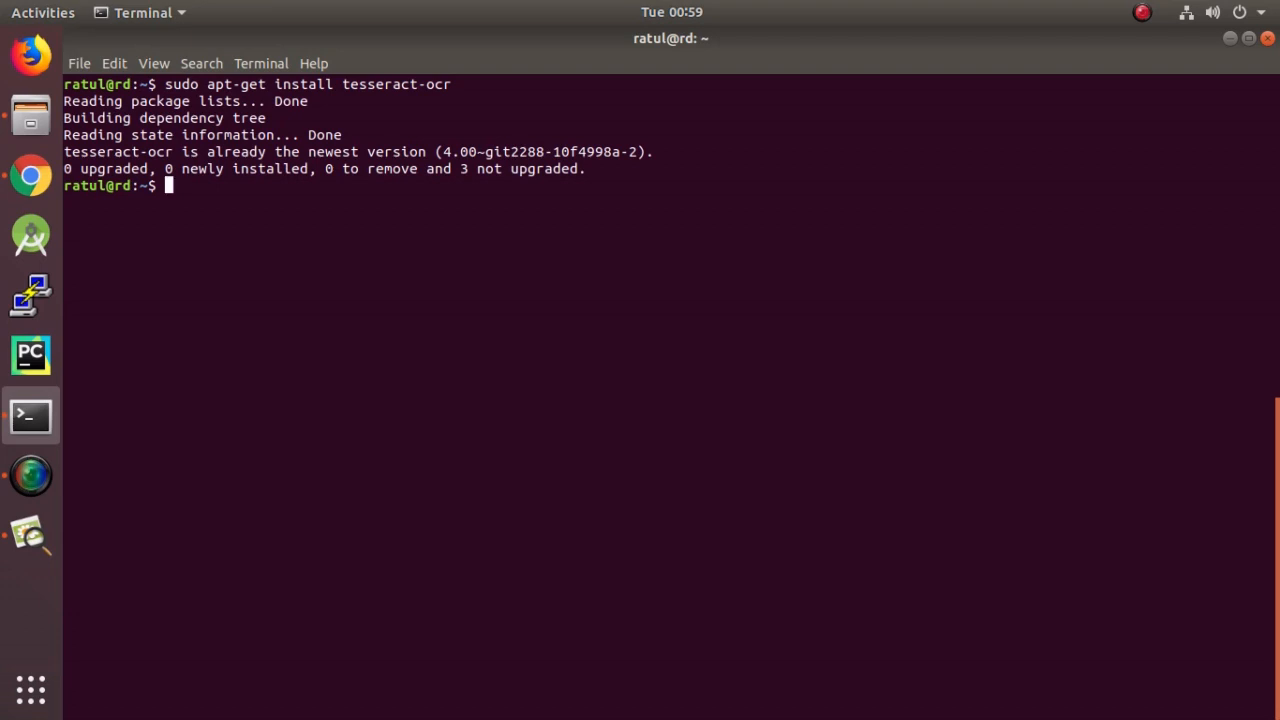
mouse_move(30, 114)
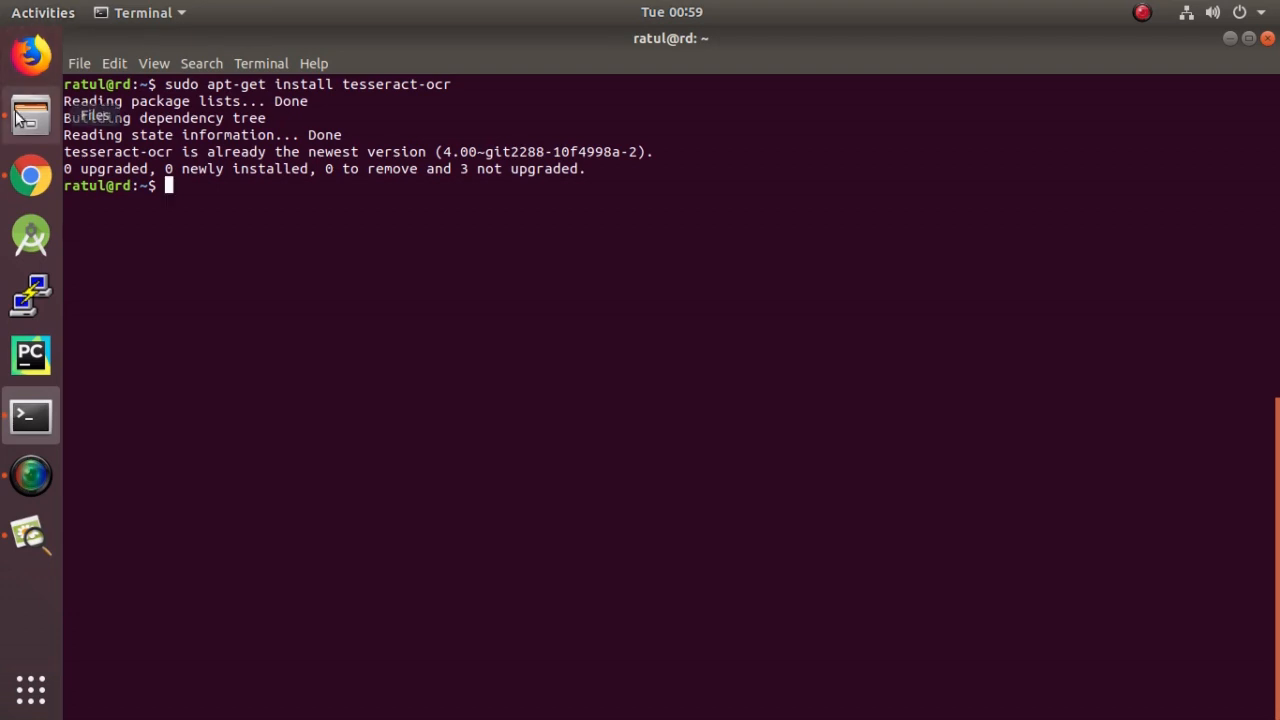
Change into the PythonCourse folder in Terminal
left_click(30, 114)
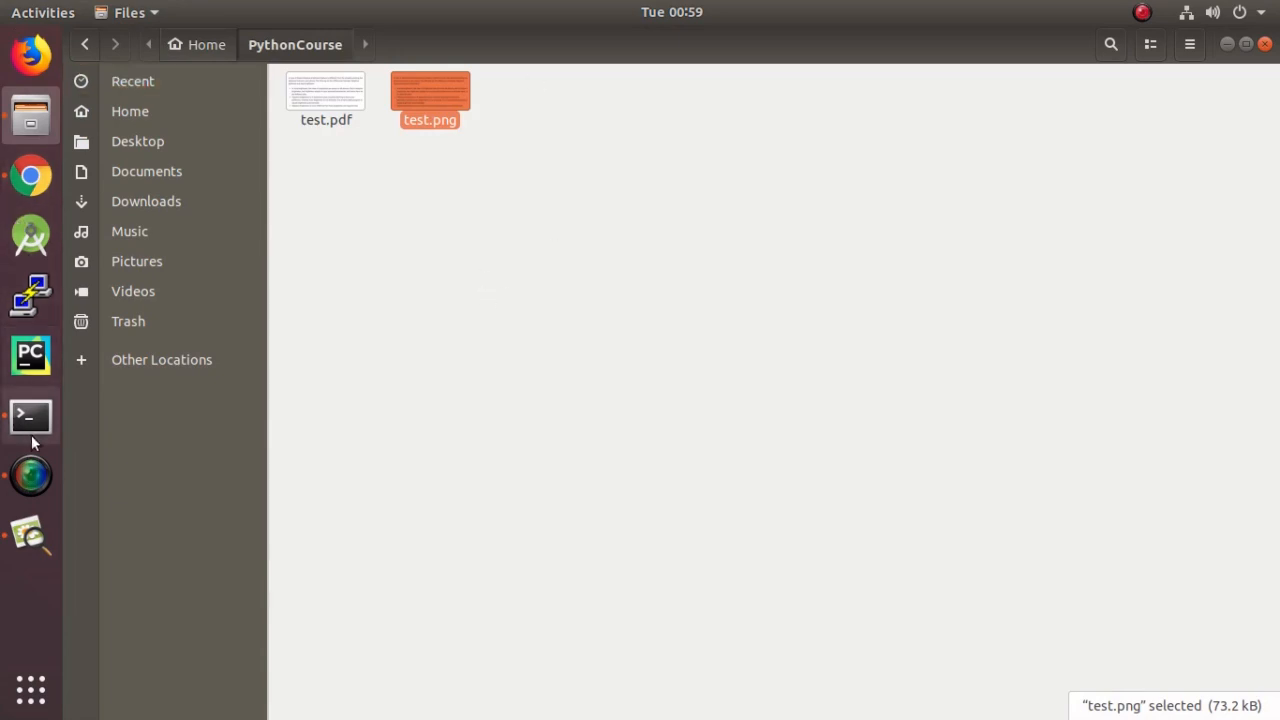
left_click(30, 416)
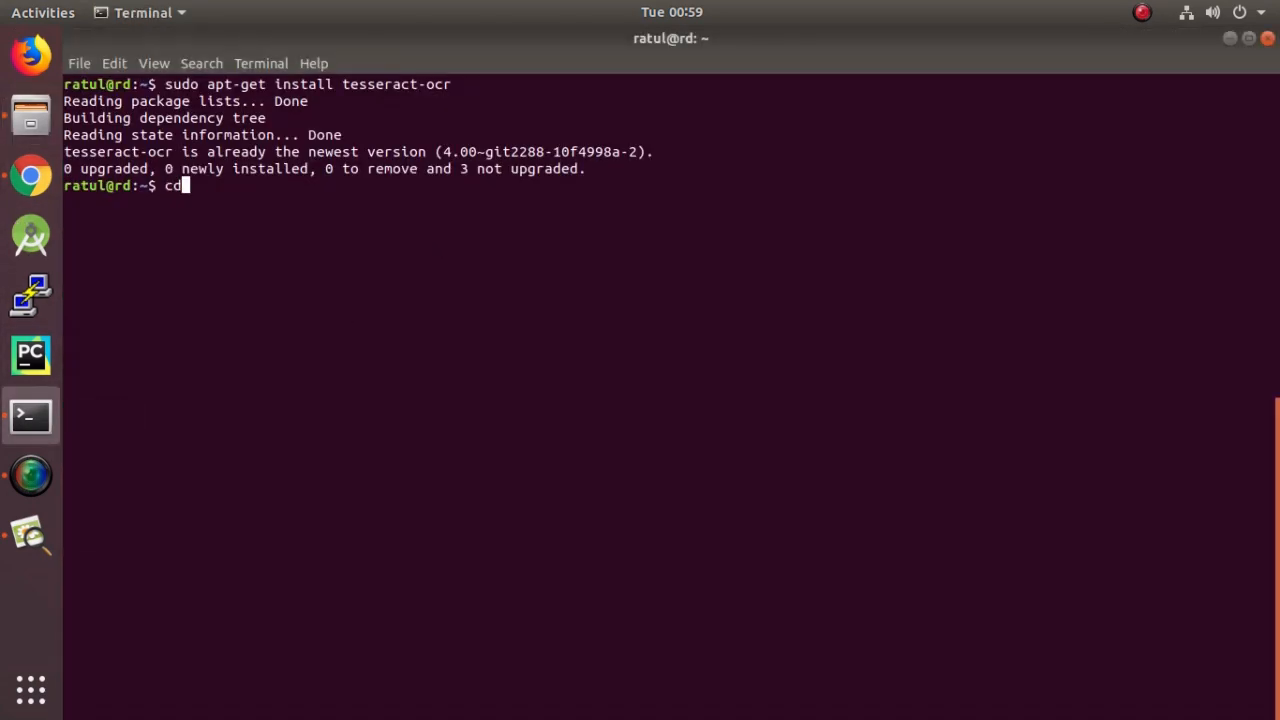
type("Pytho")
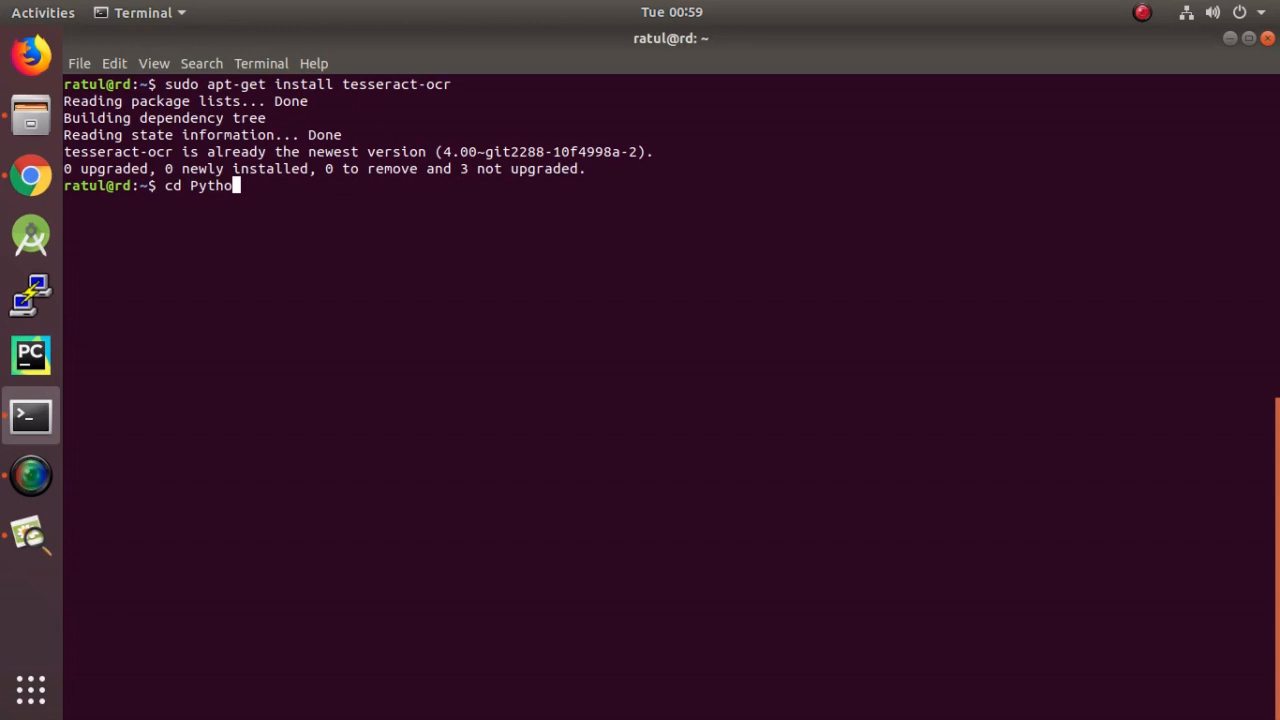
type("nCourse")
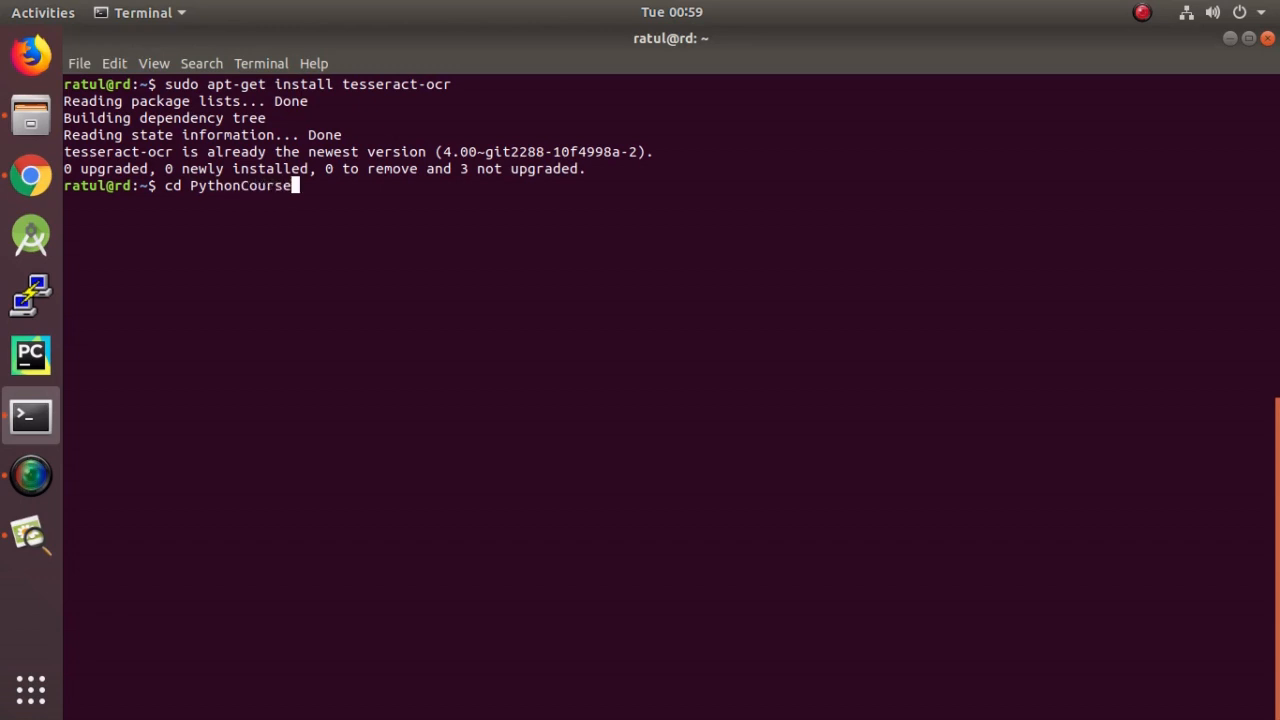
key("Return")
type("ls")
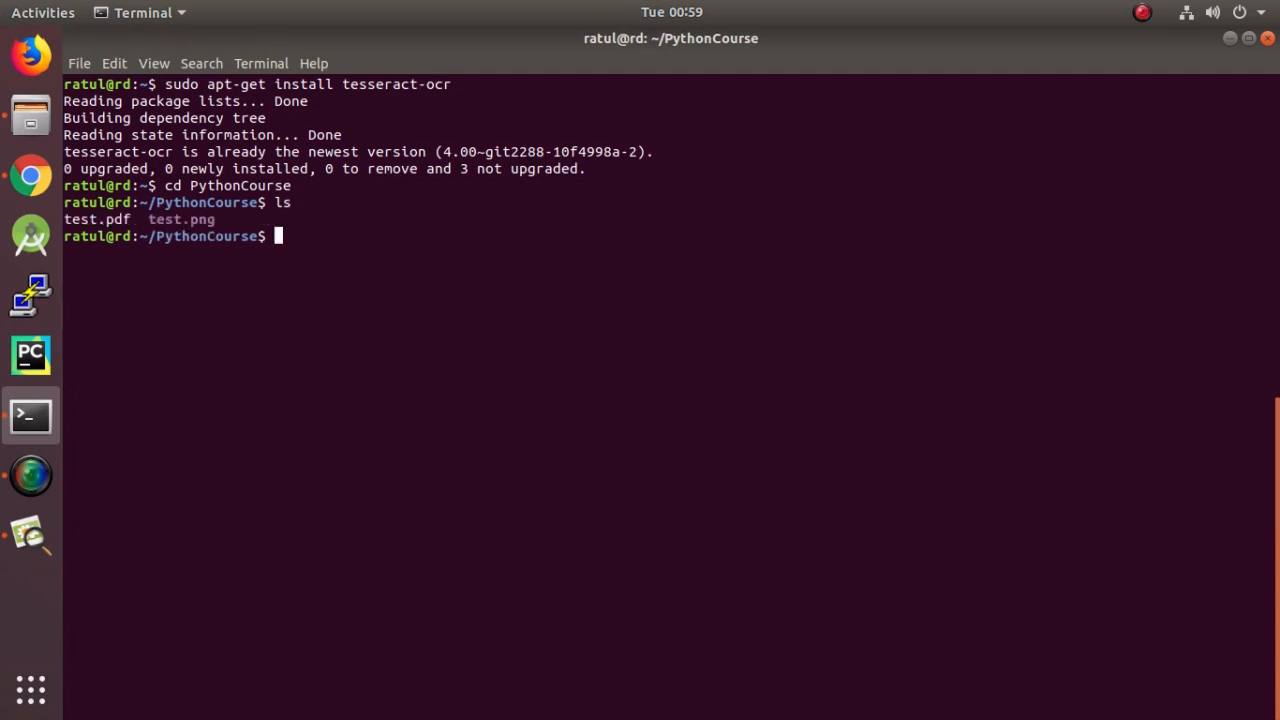
Run tesseract test.png output to write the recognised text to output.txt
type("t")
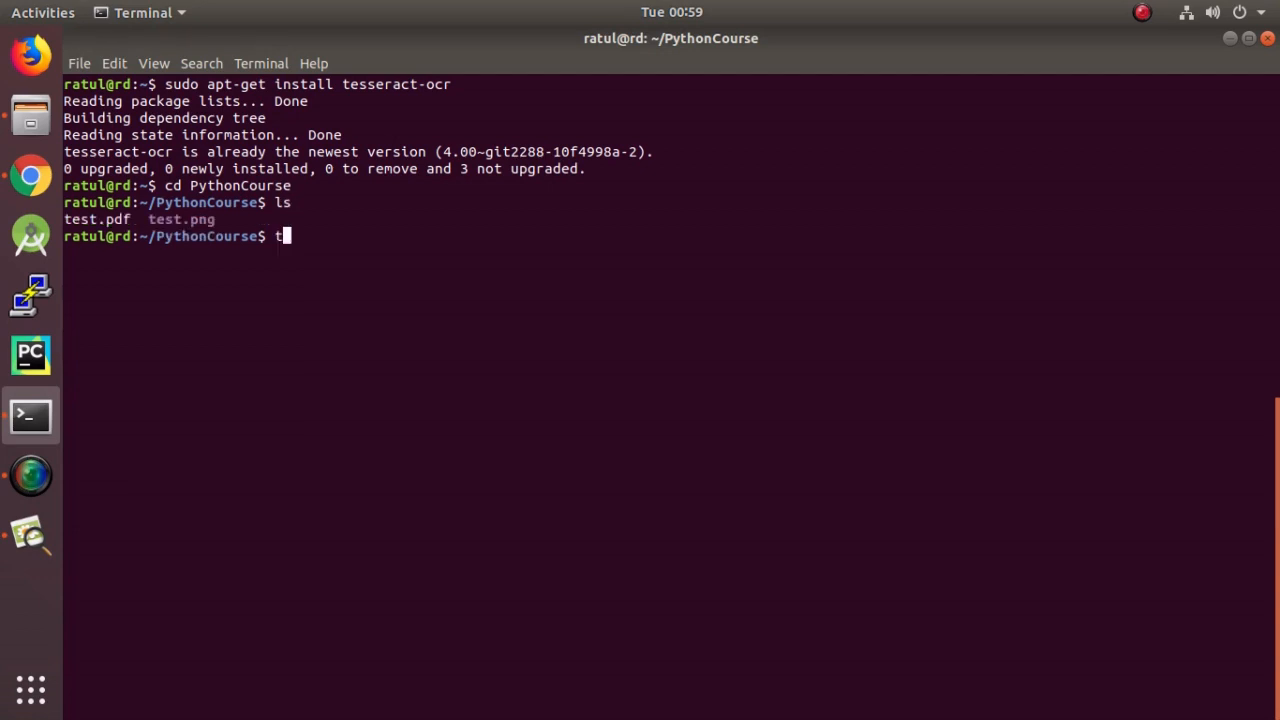
type("esseract")
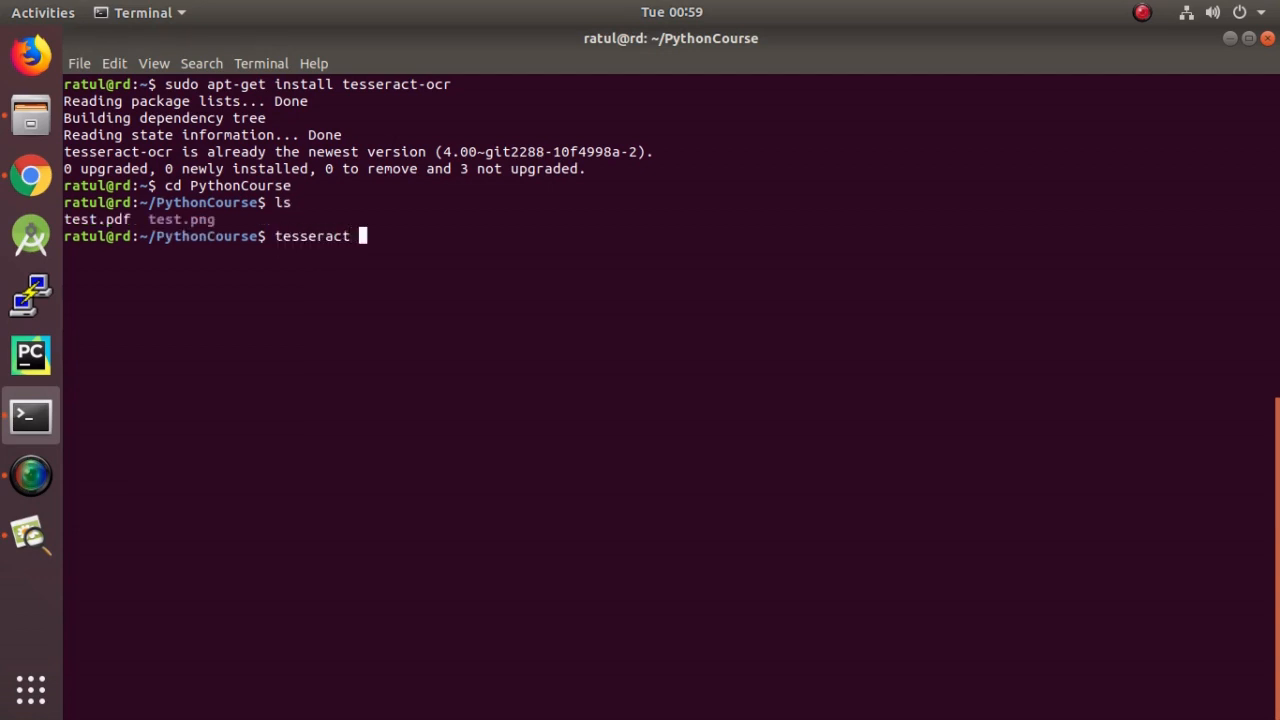
type("test")
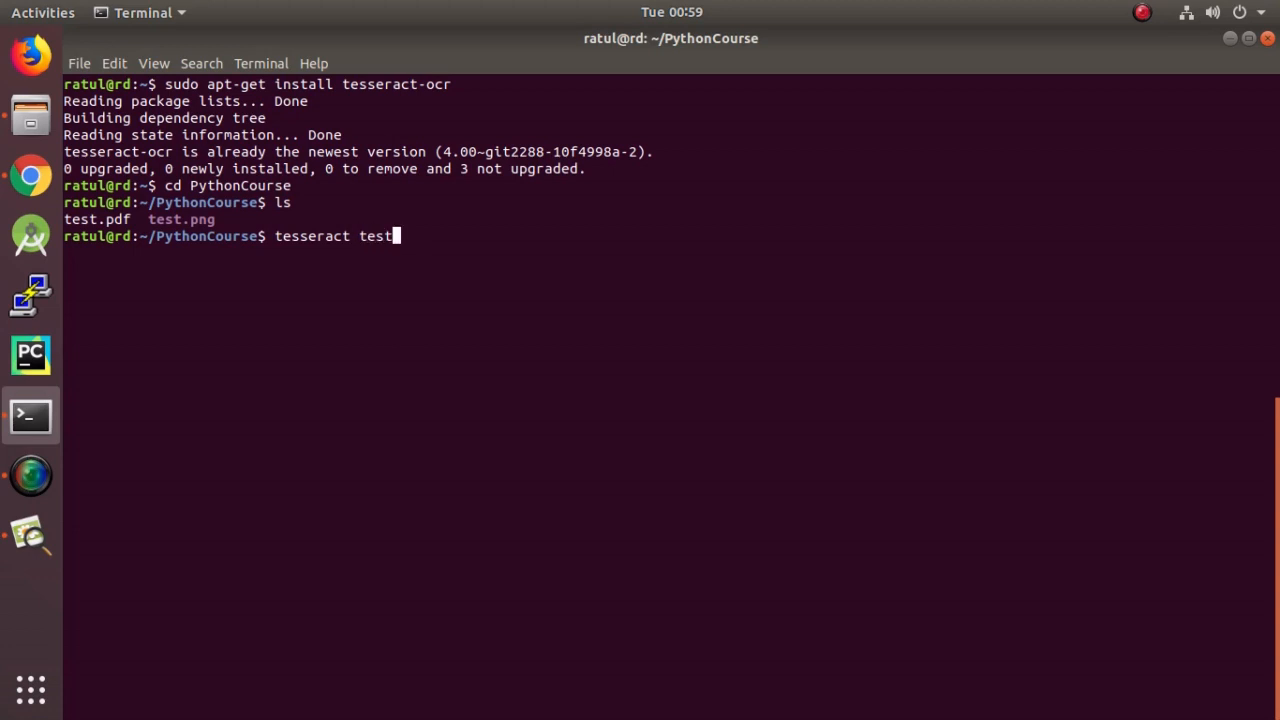
type(".ong")
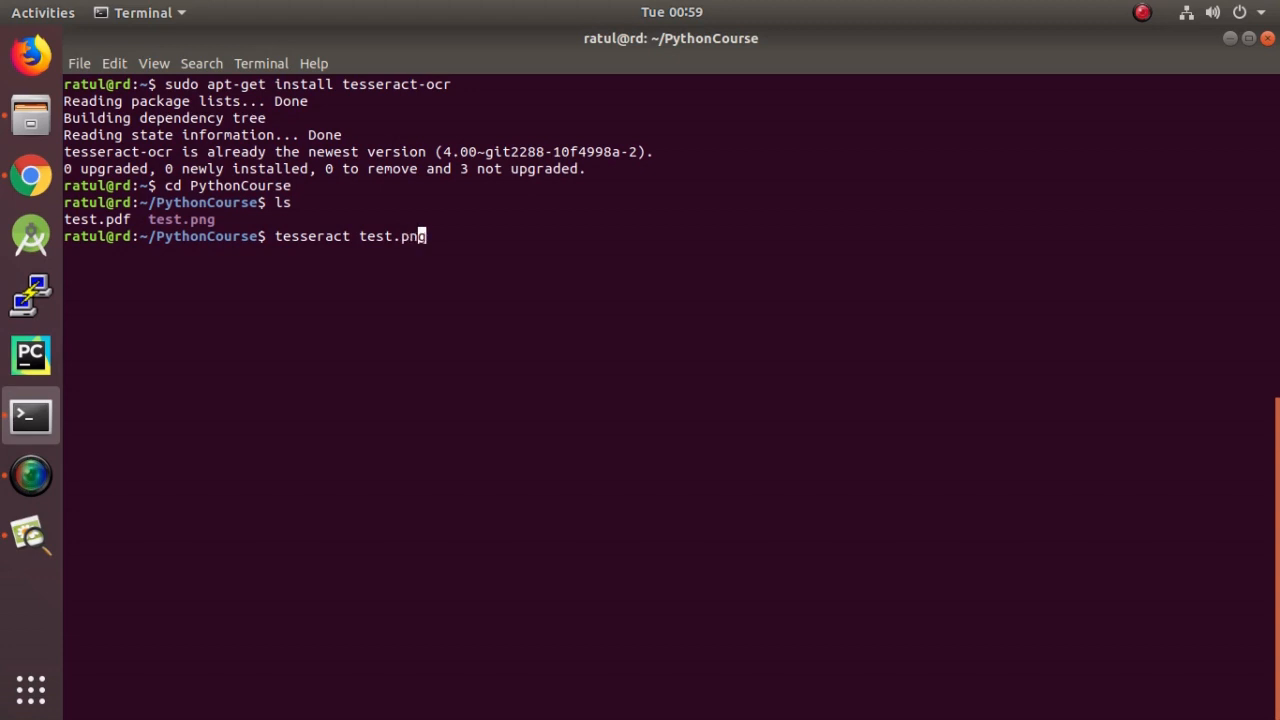
type("g")
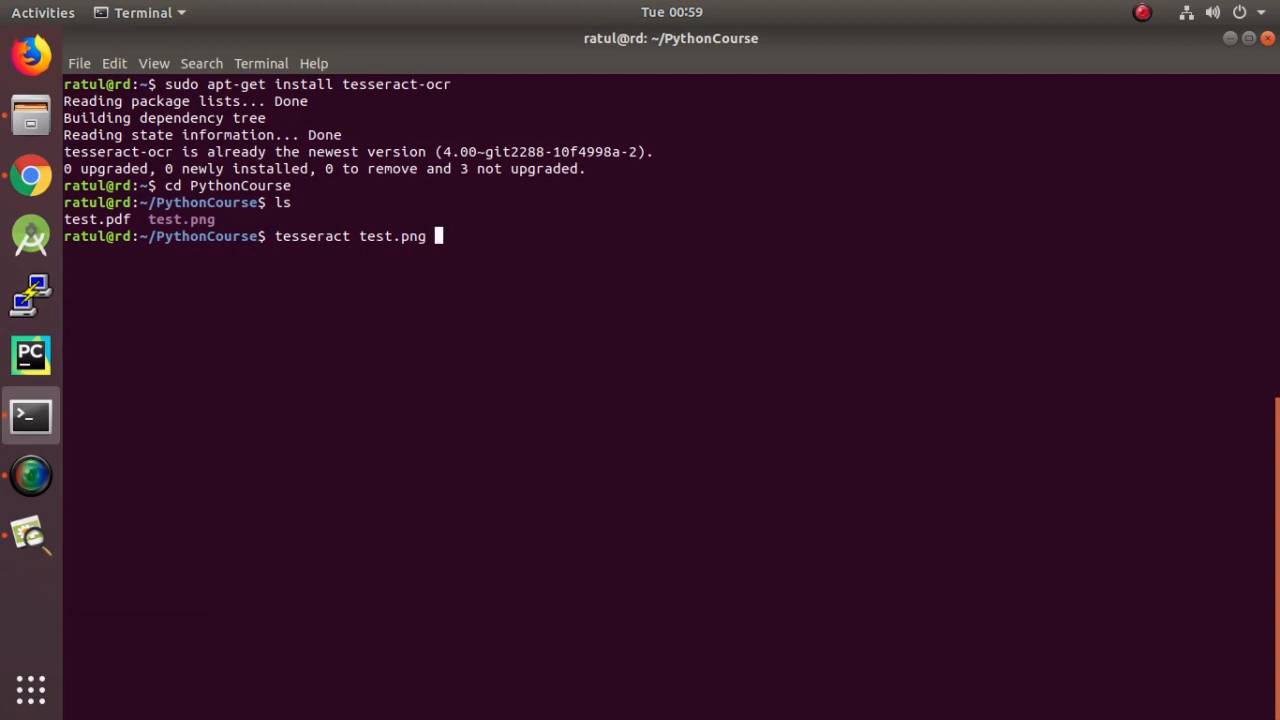
type("output")
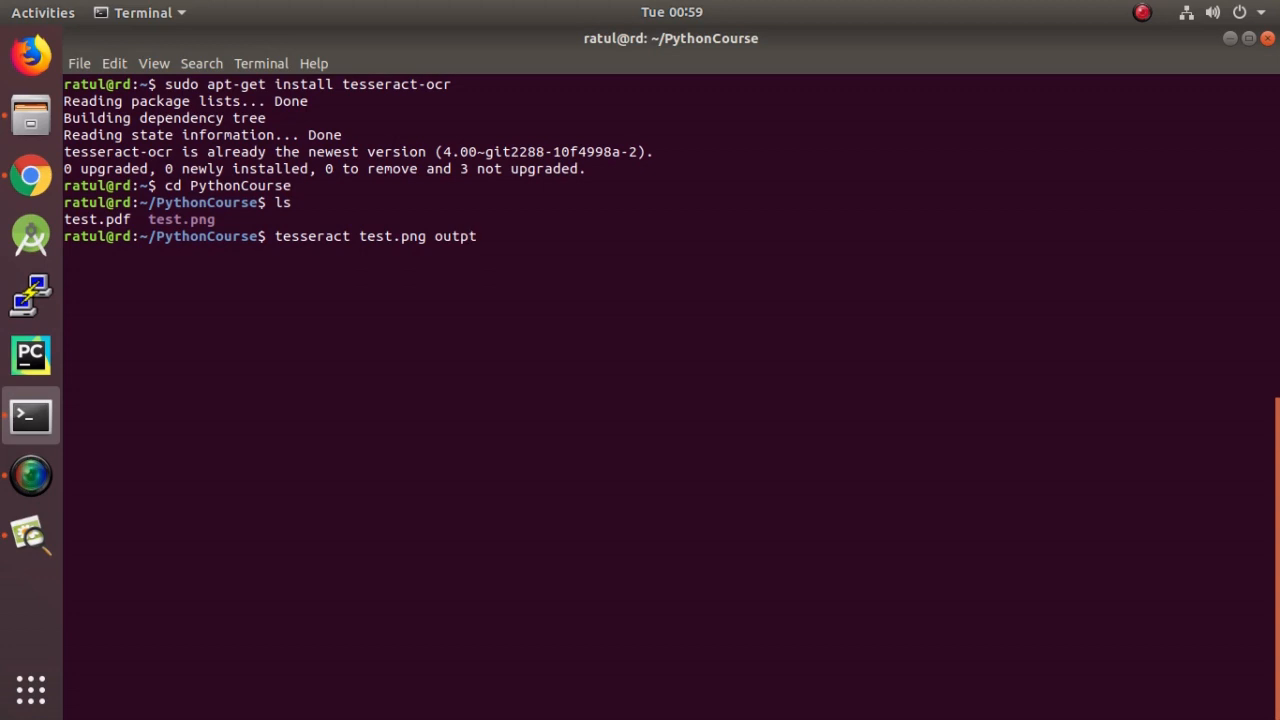
key("Return")
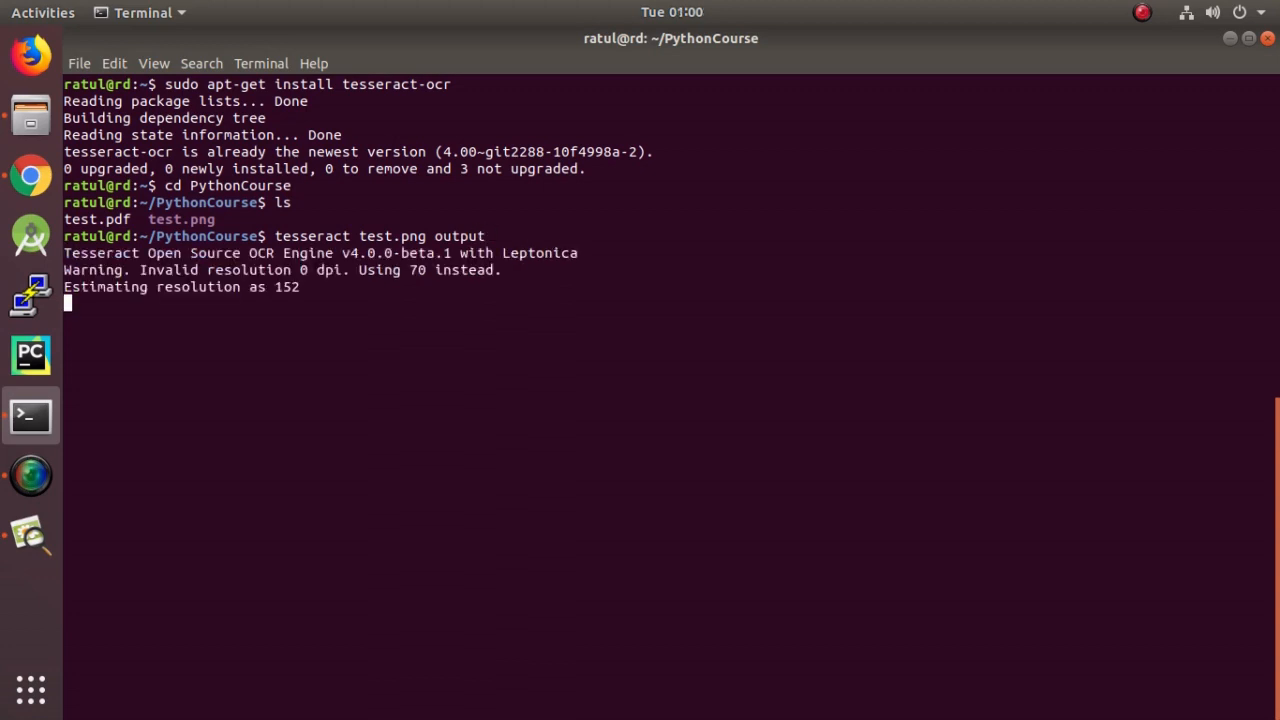
key("Return")
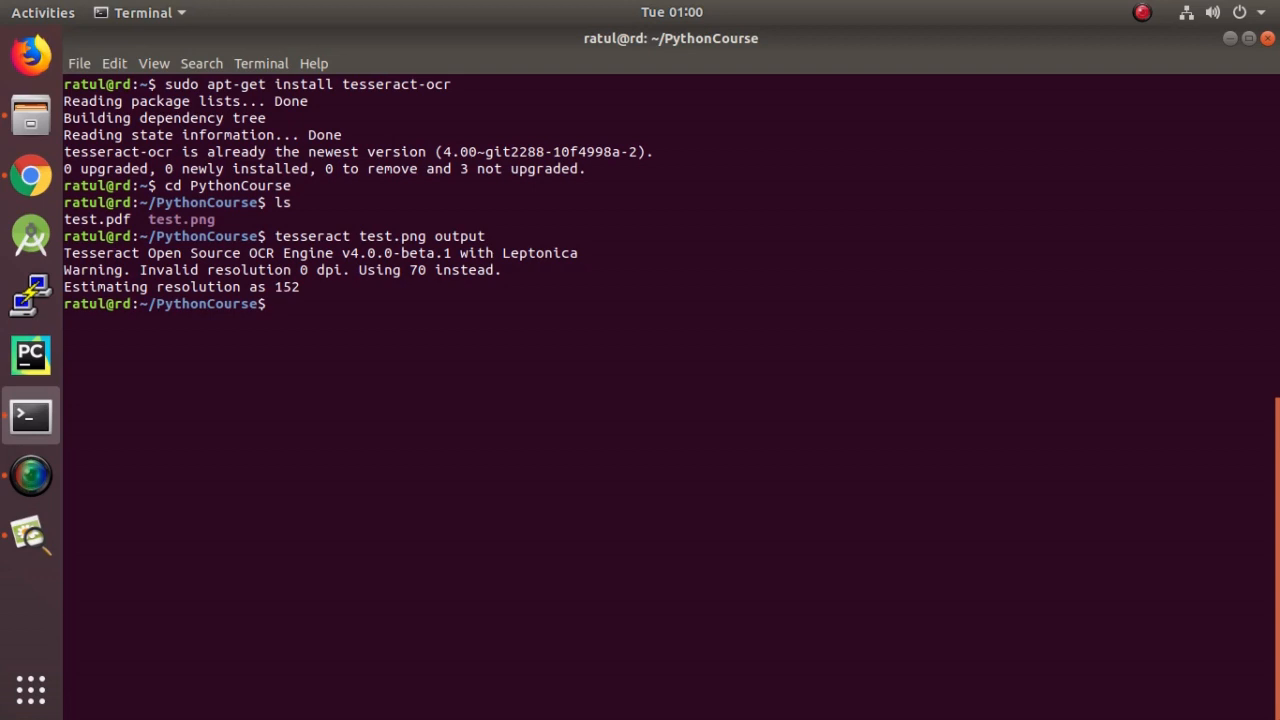
List the files, print output.txt with cat, and close the test.png preview after comparing
type("ls")
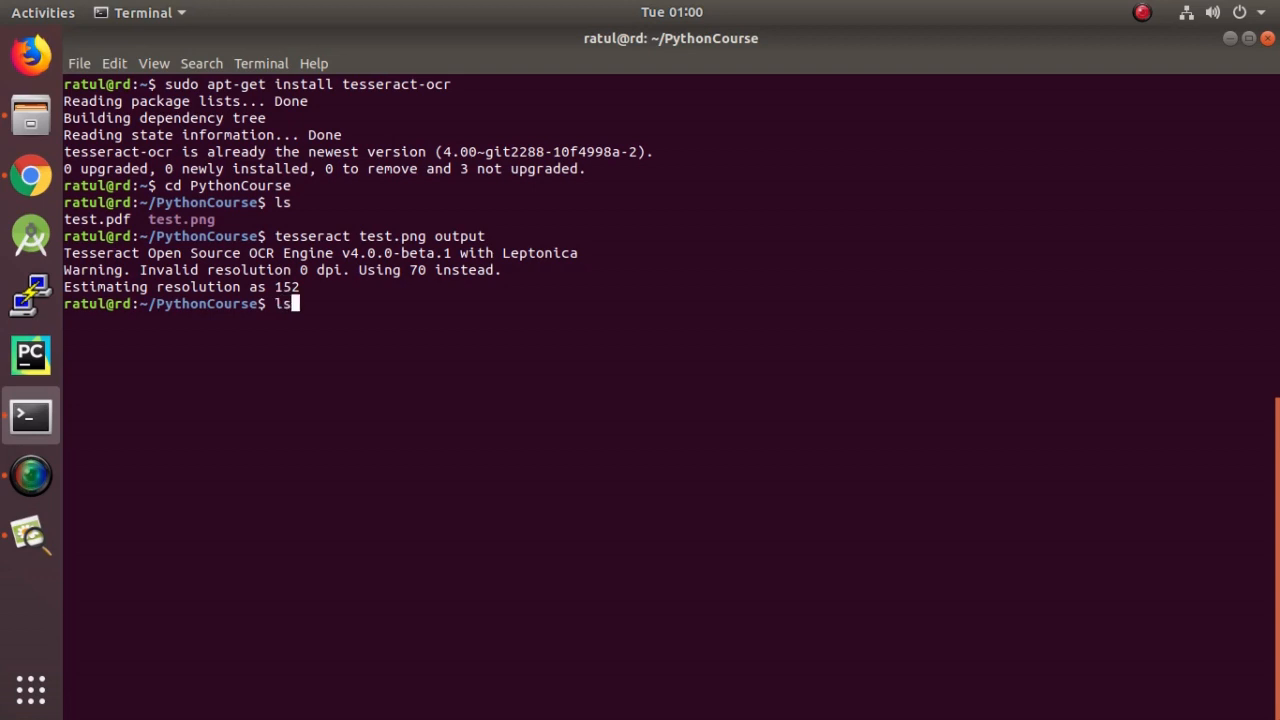
key("Return")
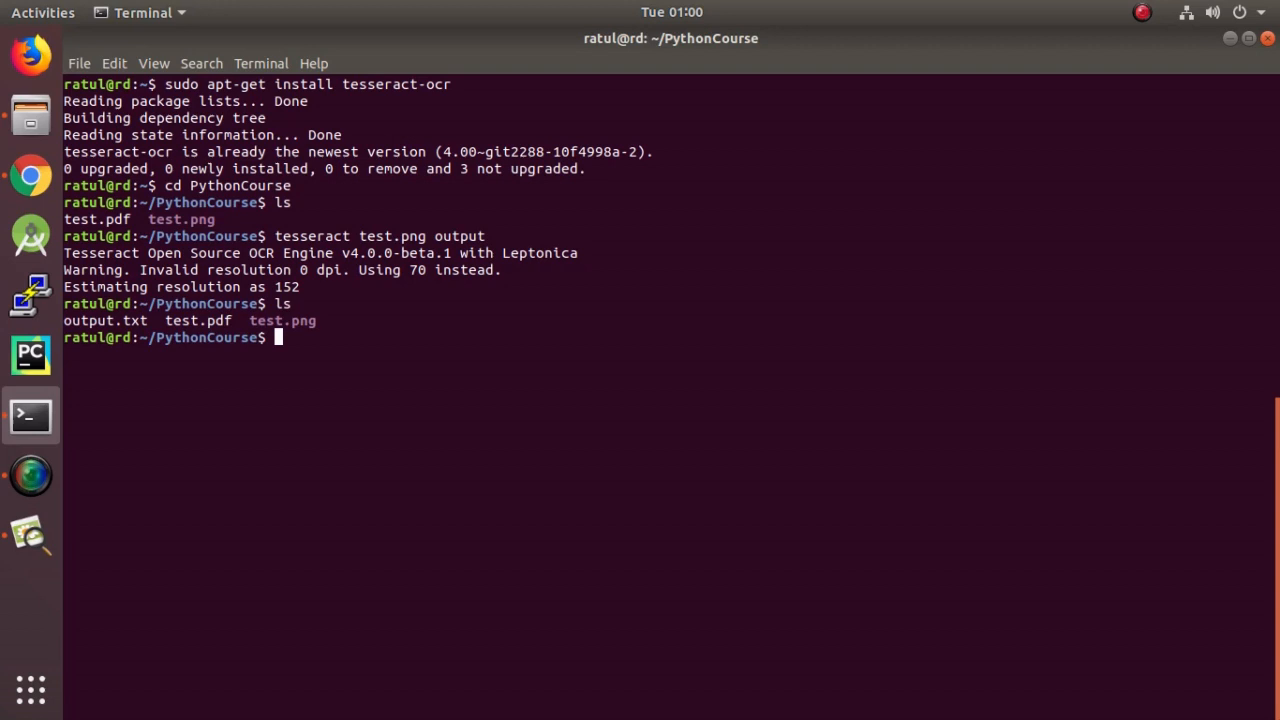
type("cat ou")
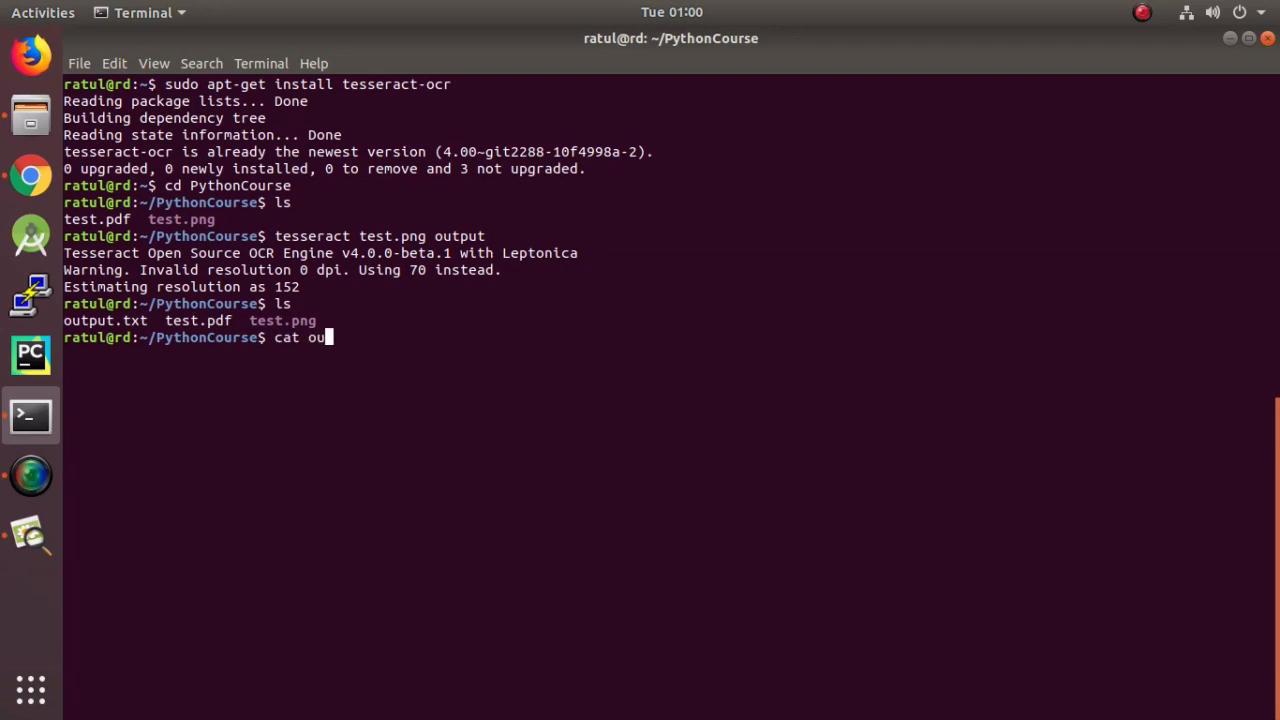
type("tput")
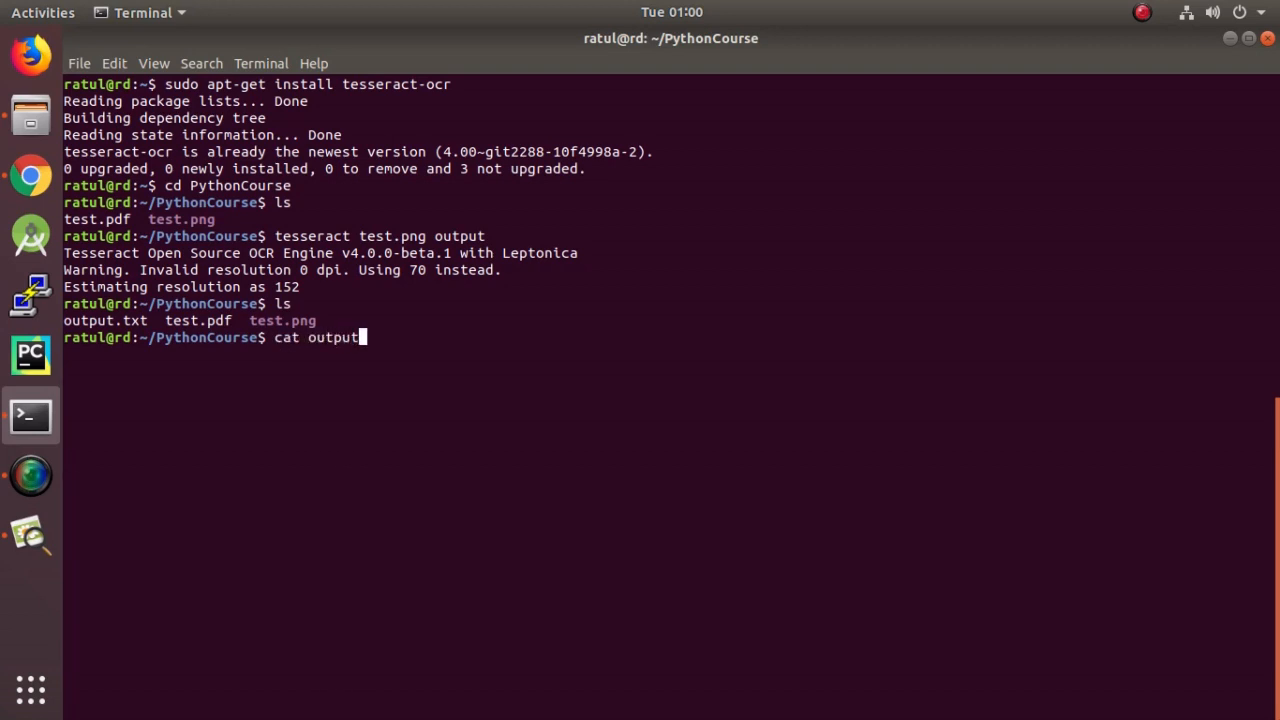
mouse_move(360, 336)
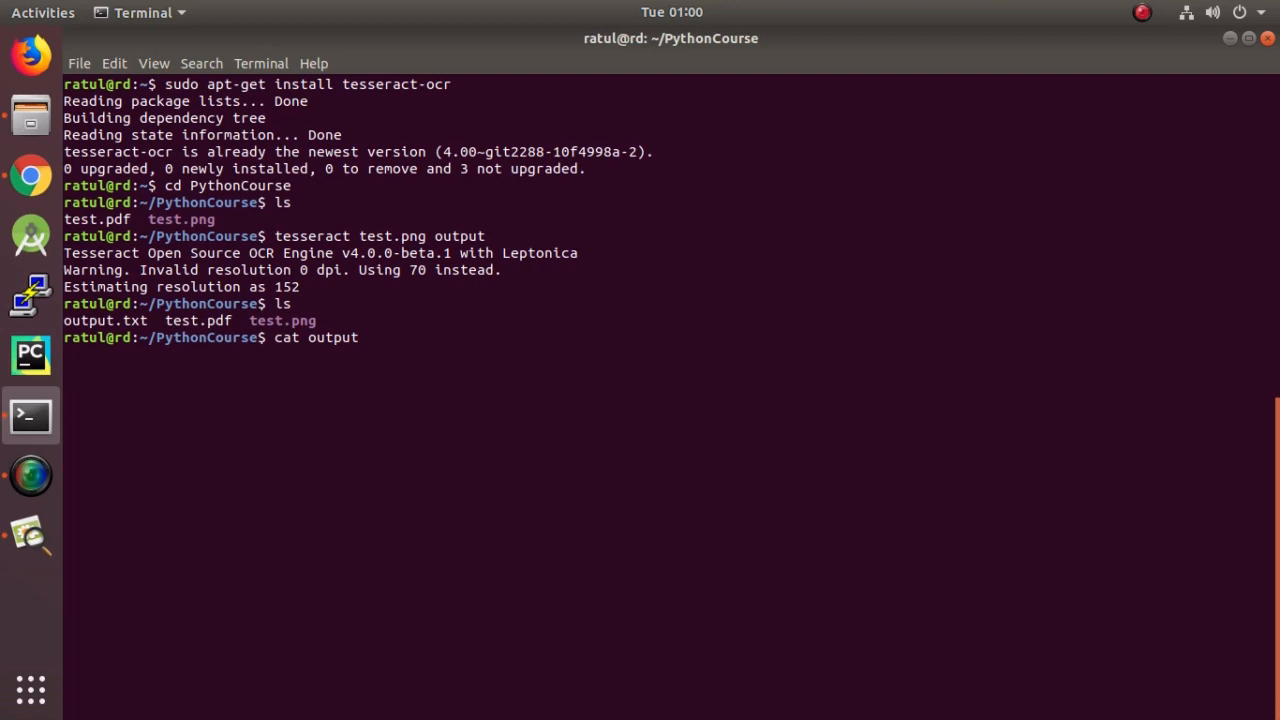
type(".txt")
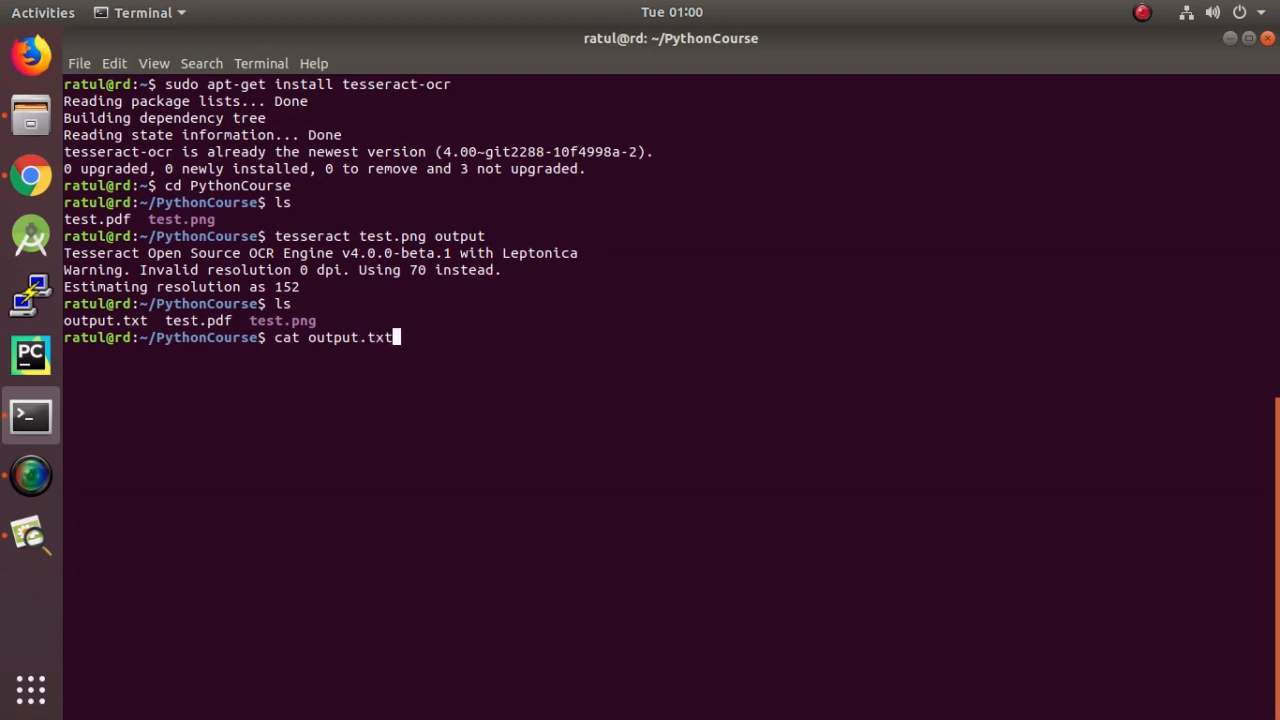
key("Return")
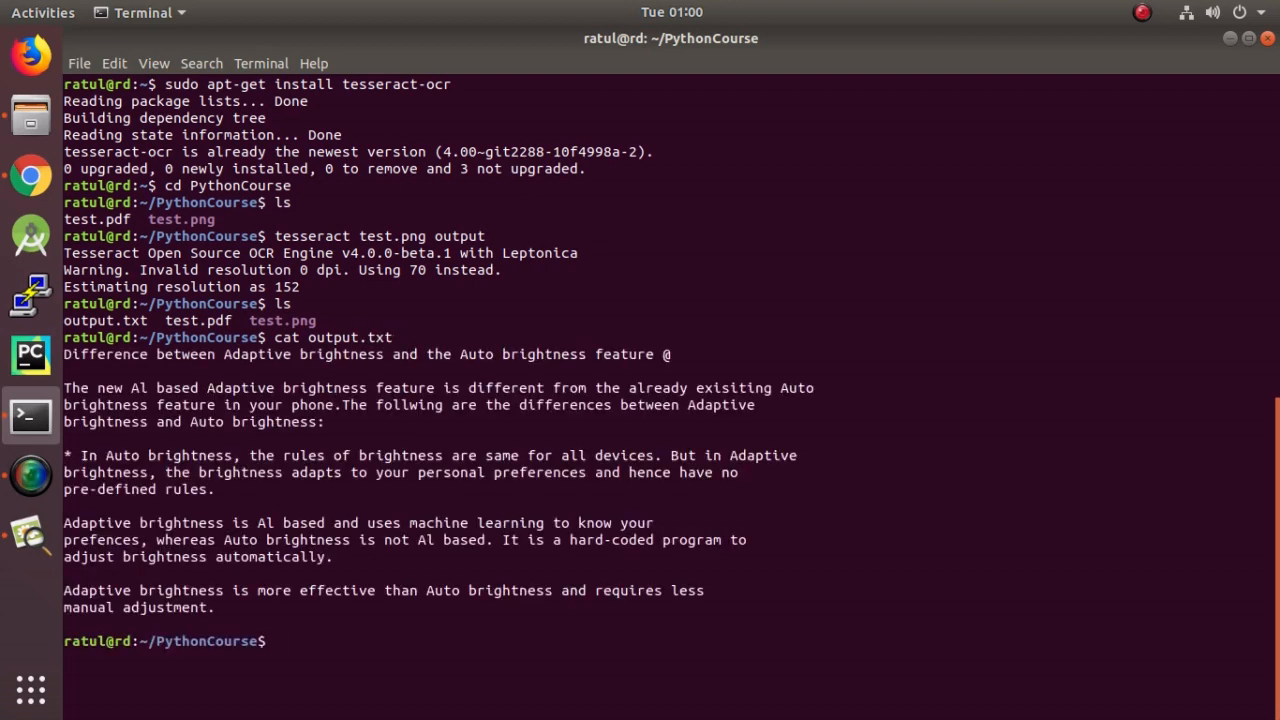
mouse_move(230, 368)
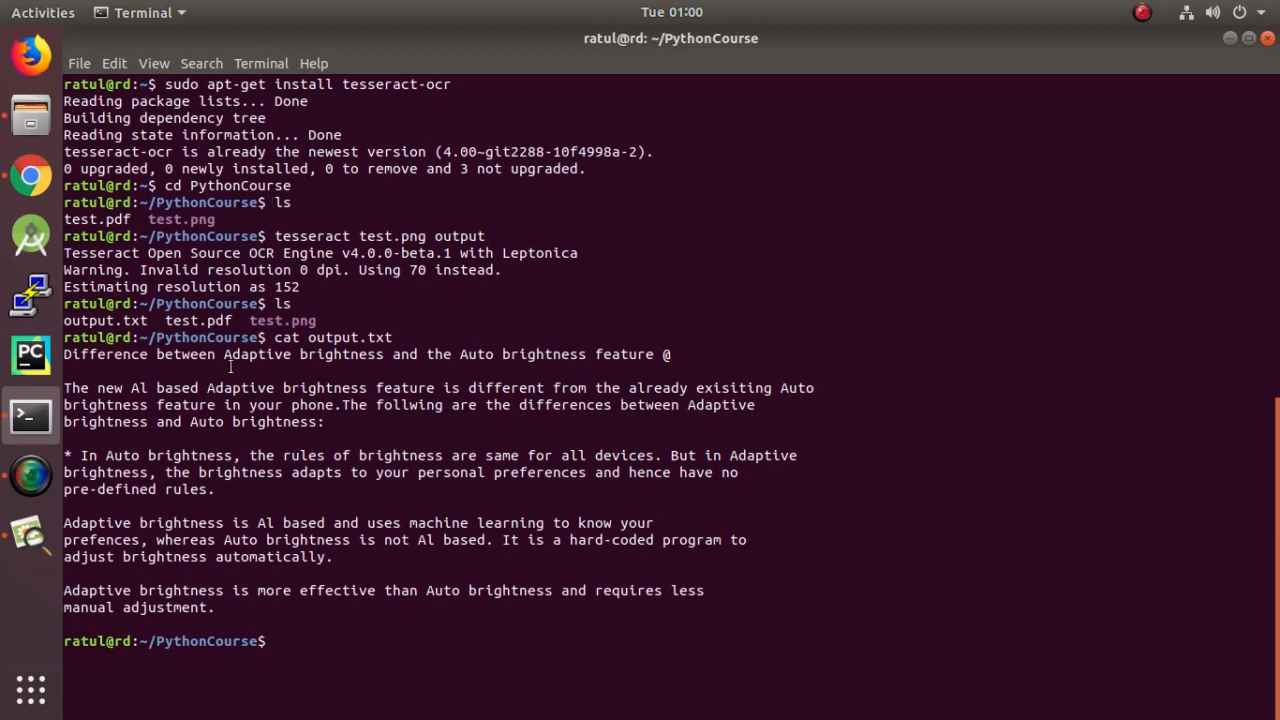
mouse_move(44, 590)
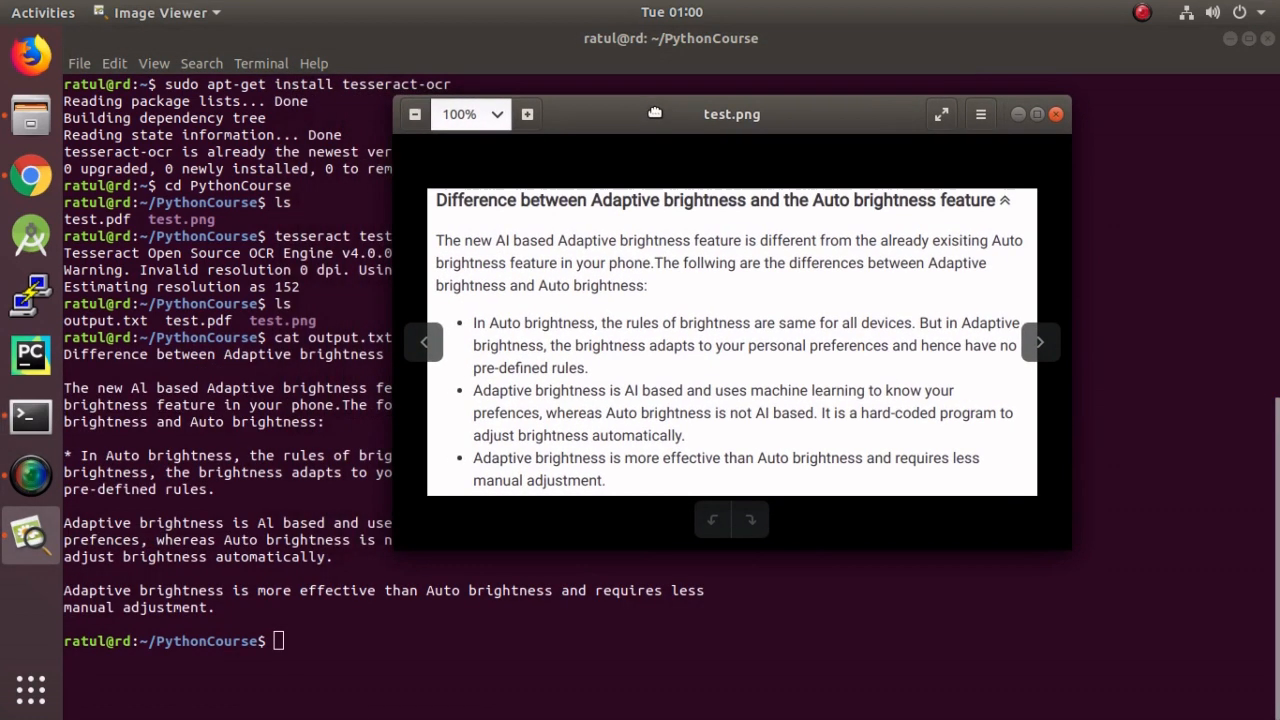
mouse_move(572, 238)
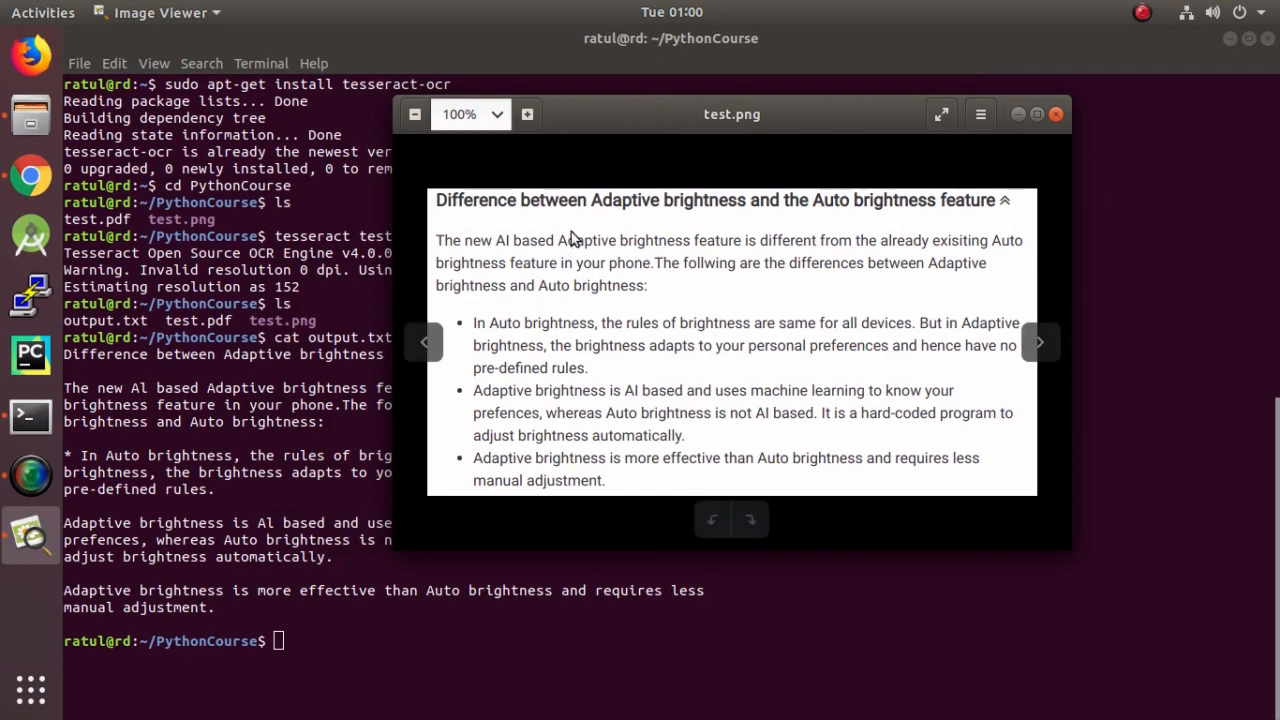
mouse_move(1020, 114)
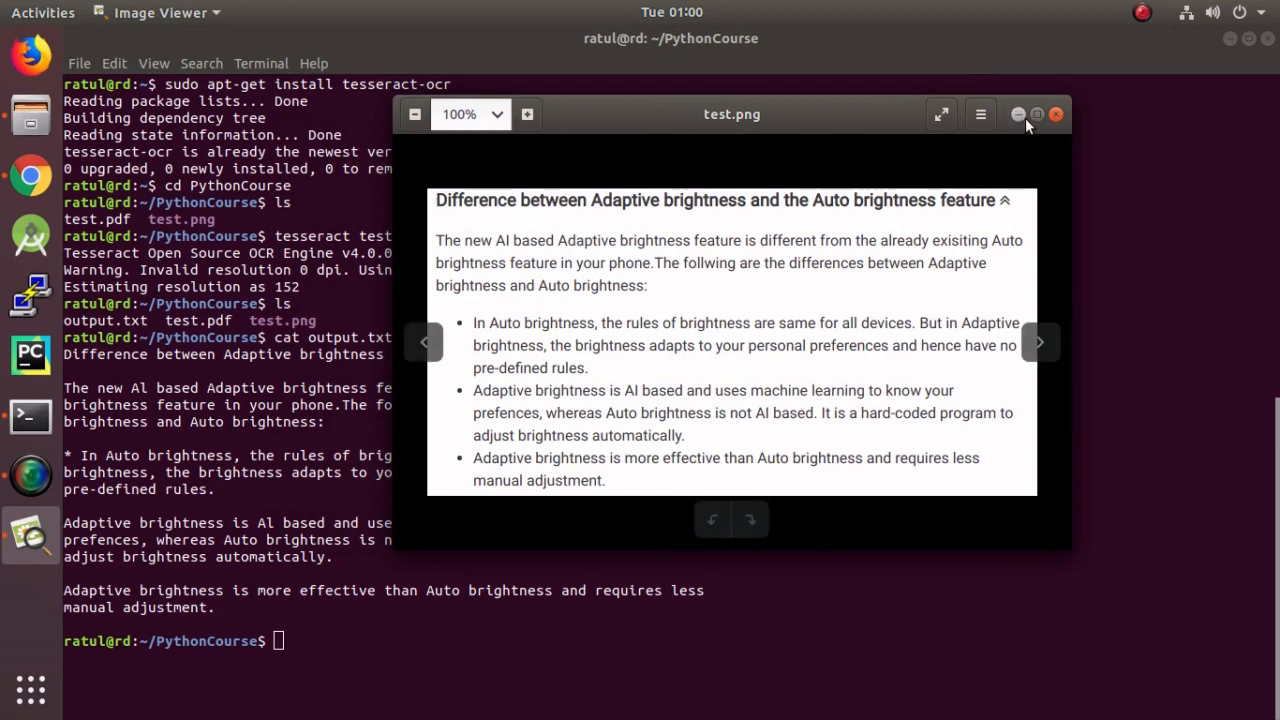
left_click(1056, 114)
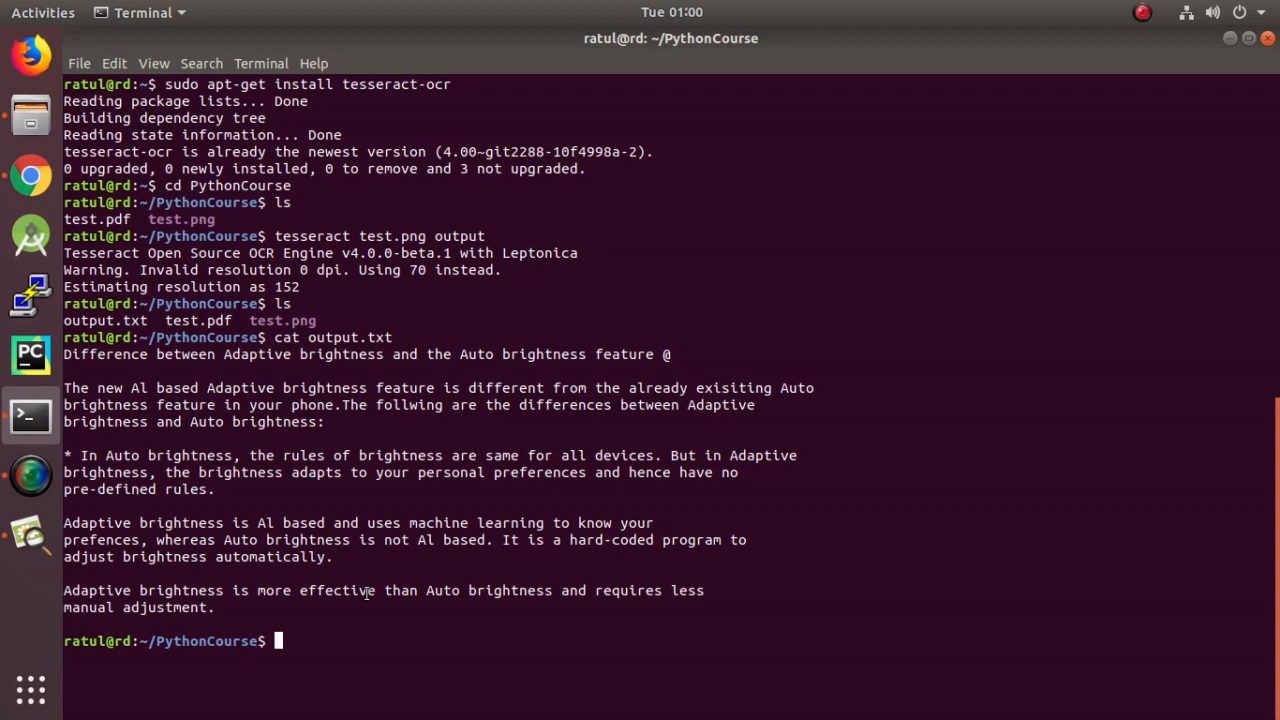
Run pip3 install pillow pytesseract until both packages report successfully installed
type("pil")
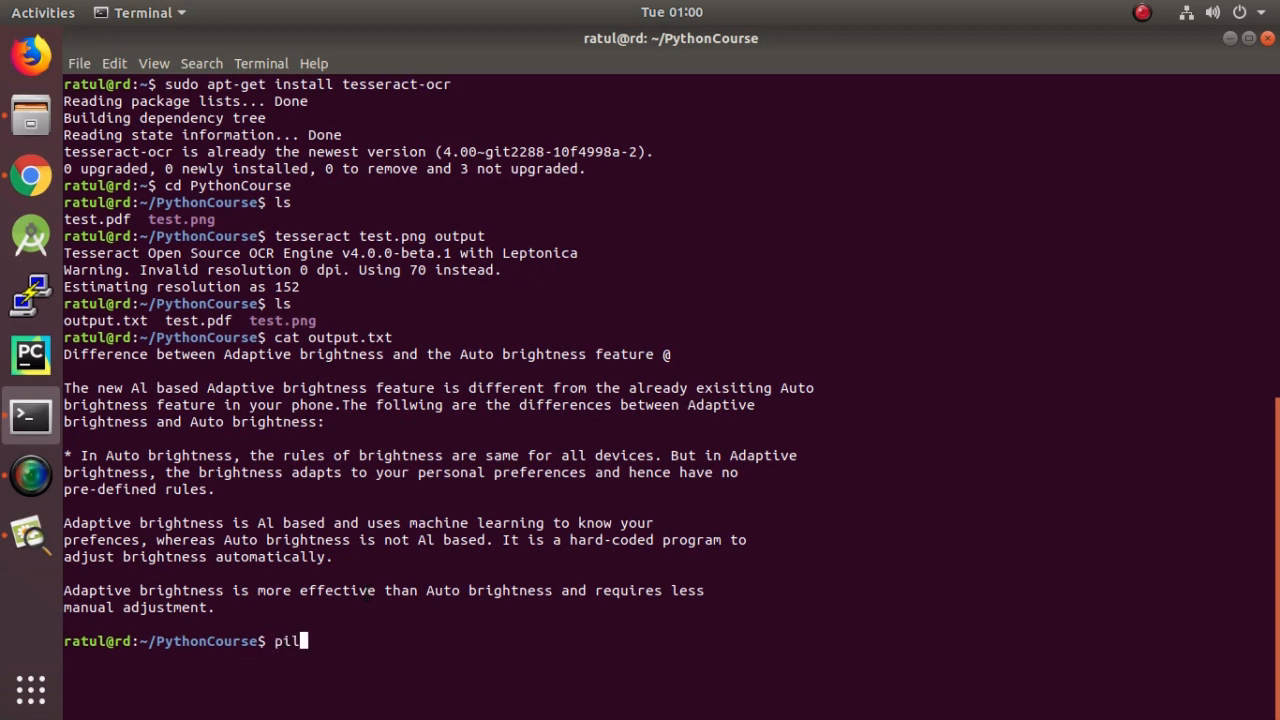
type("low")
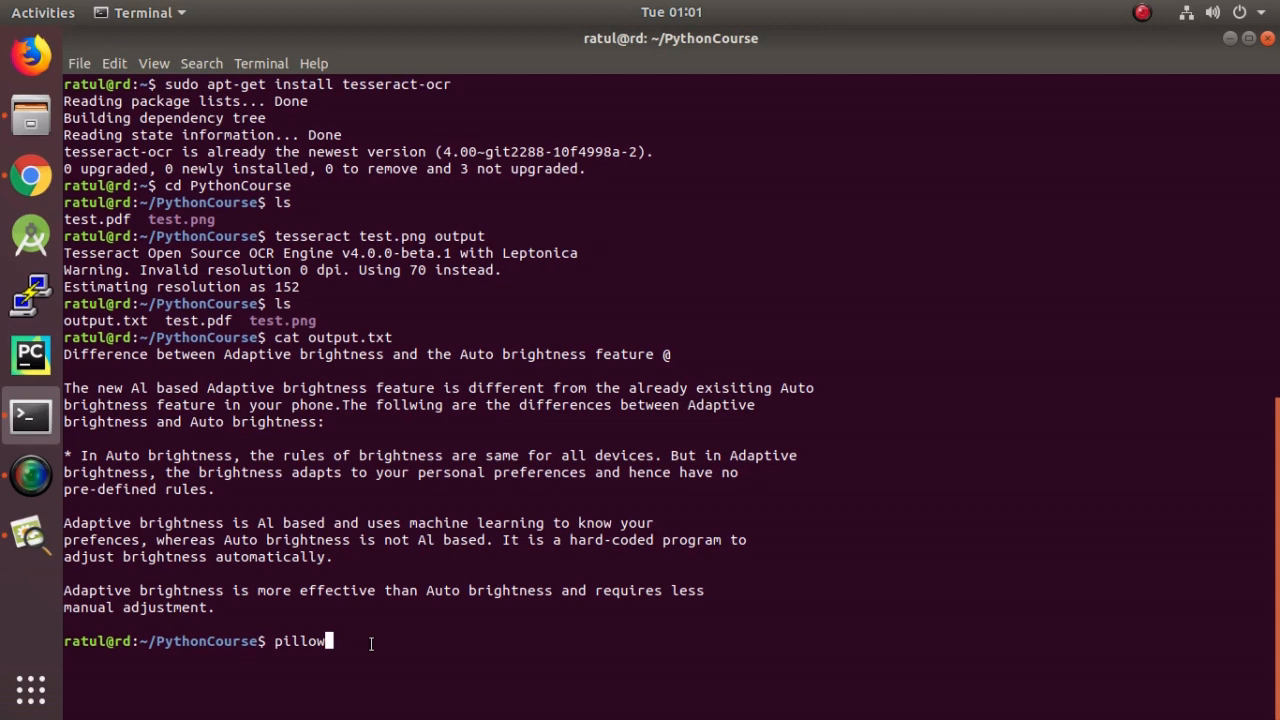
type("p")
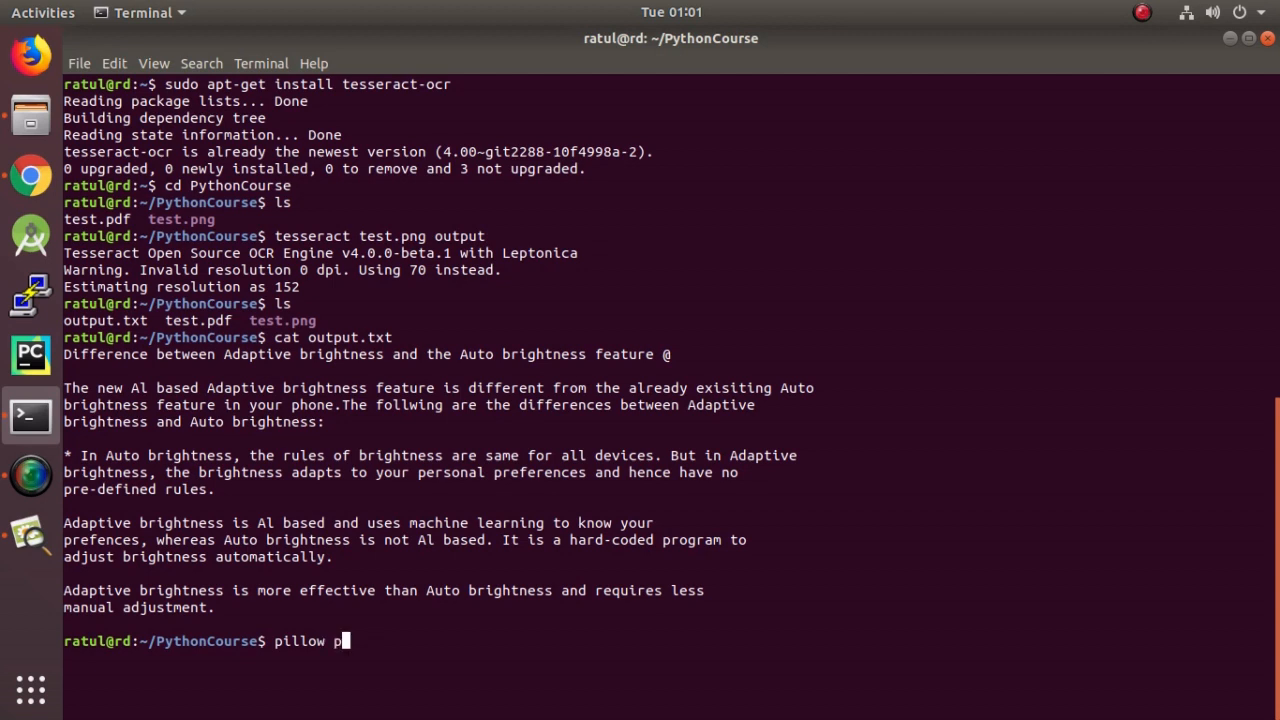
type("ytesseract")
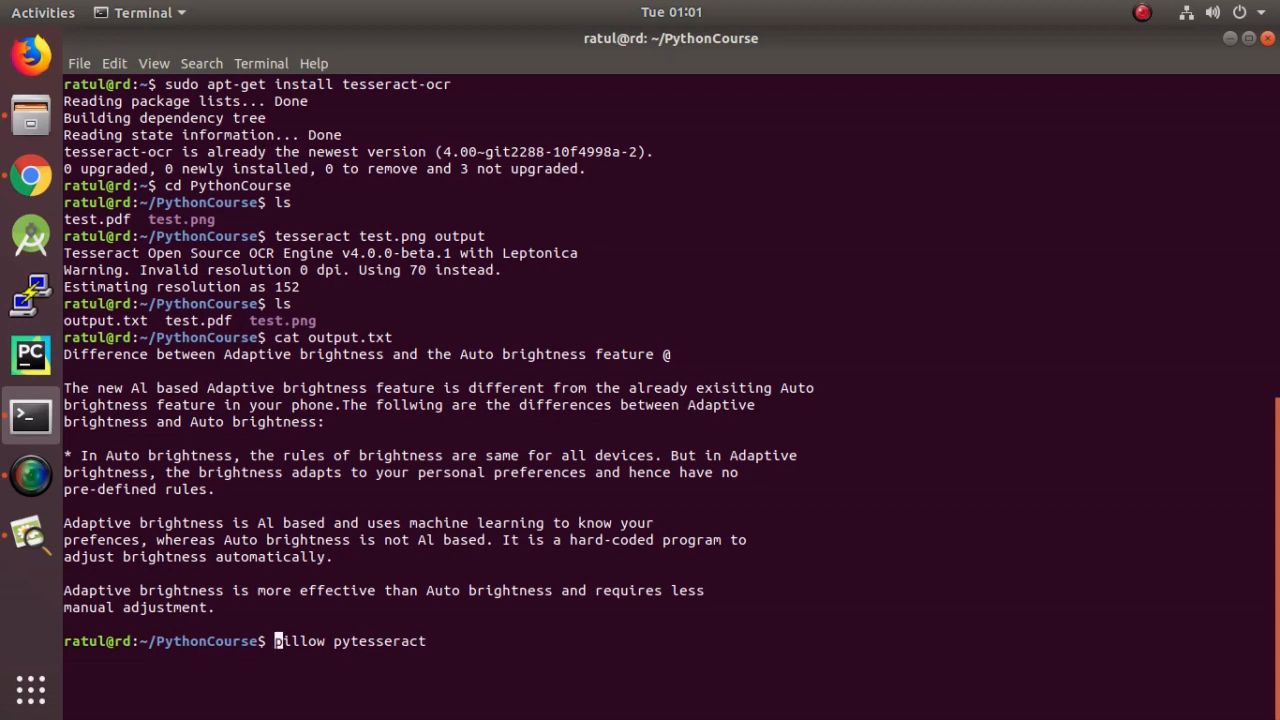
mouse_move(276, 640)
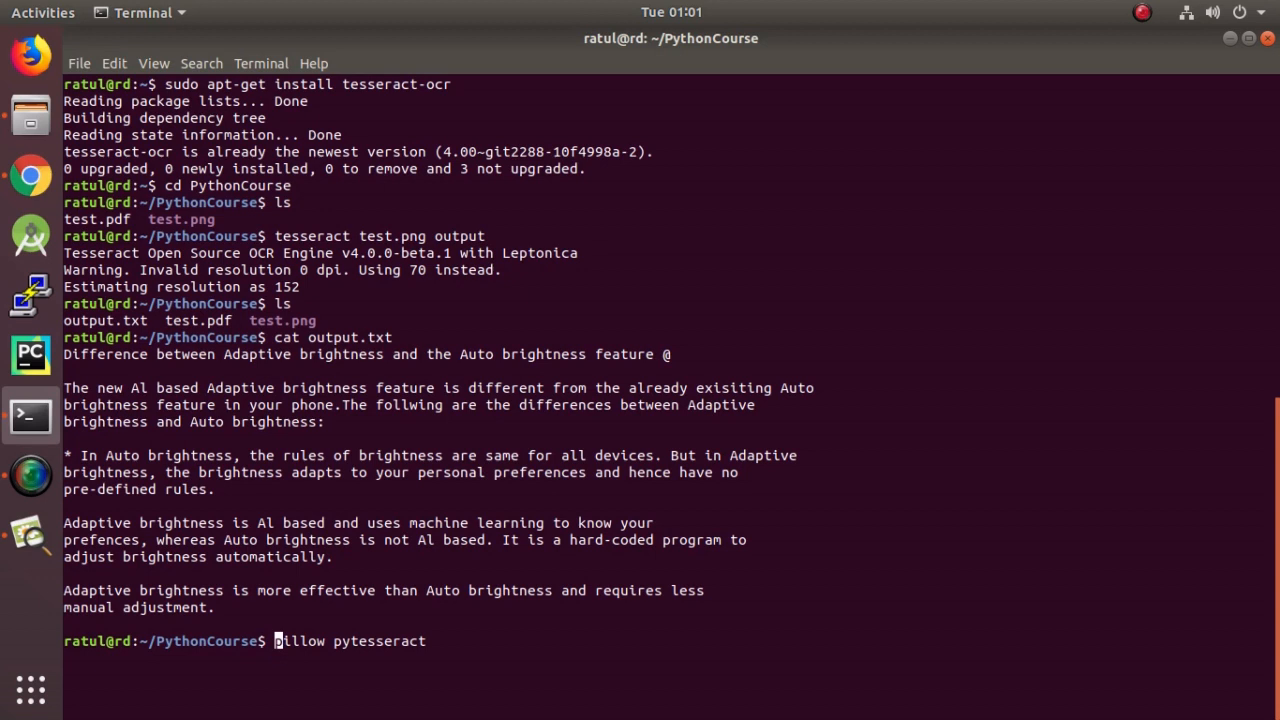
type("pip")
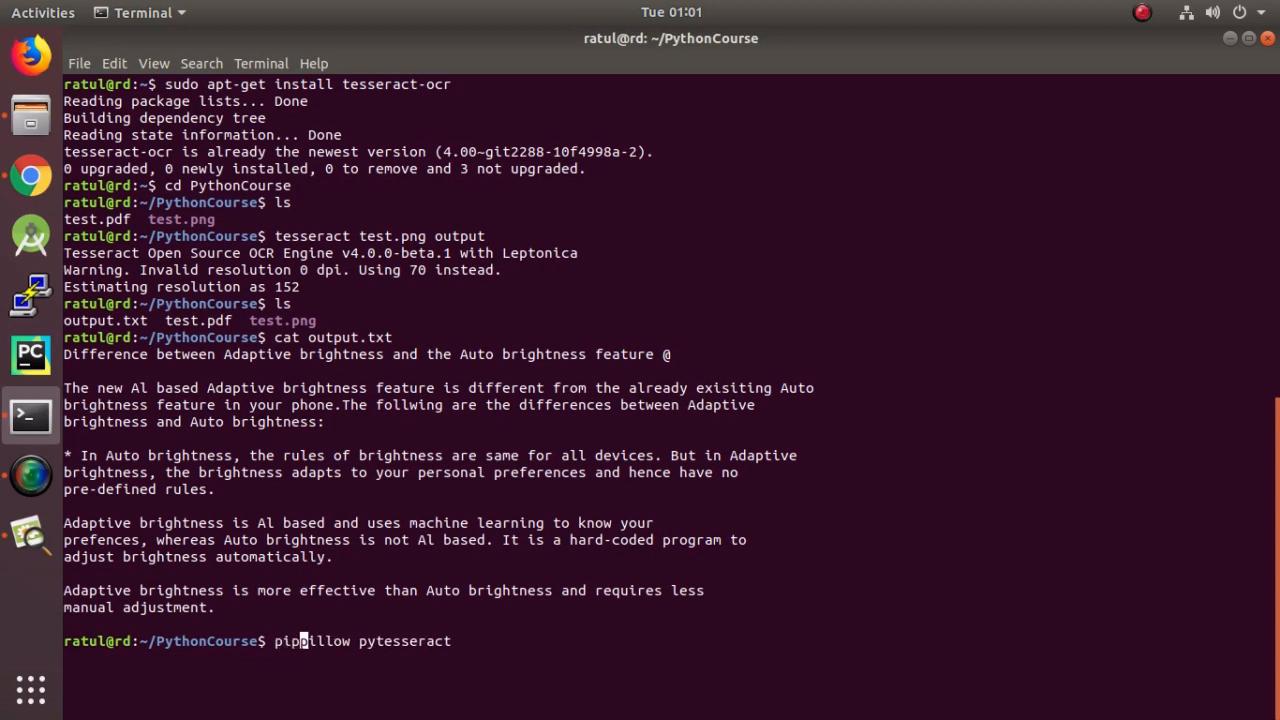
type("3")
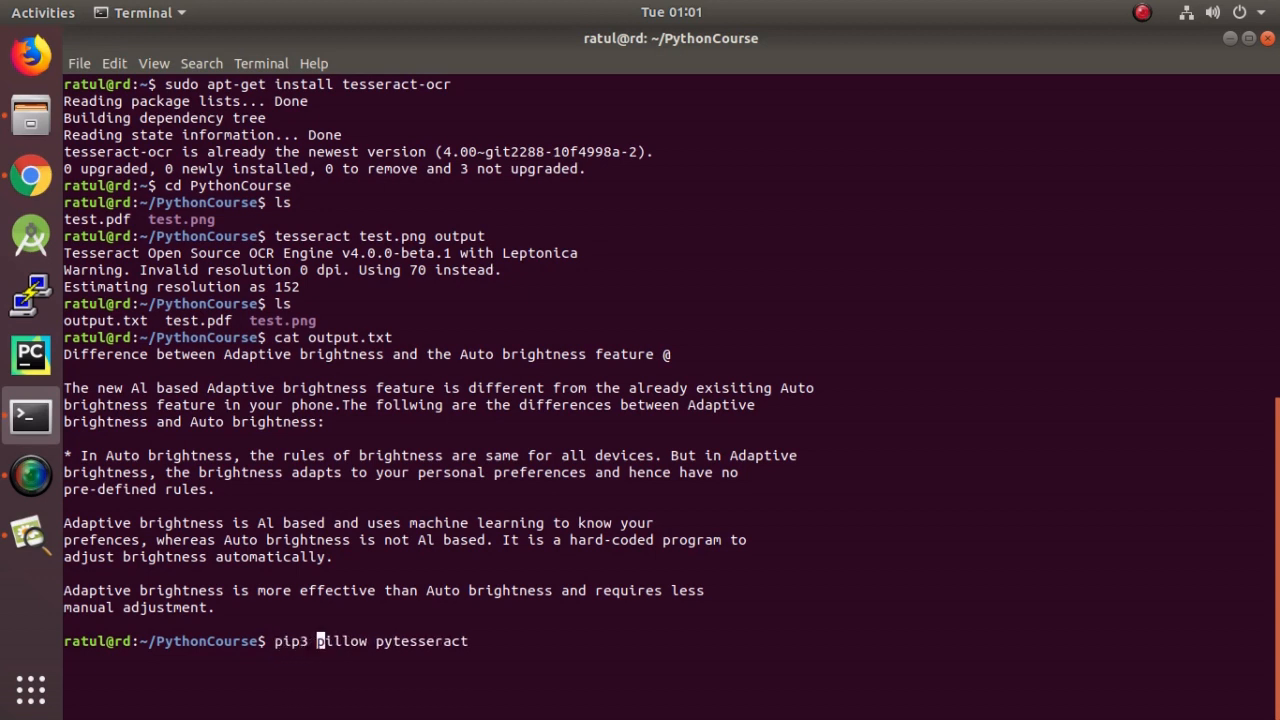
type("install")
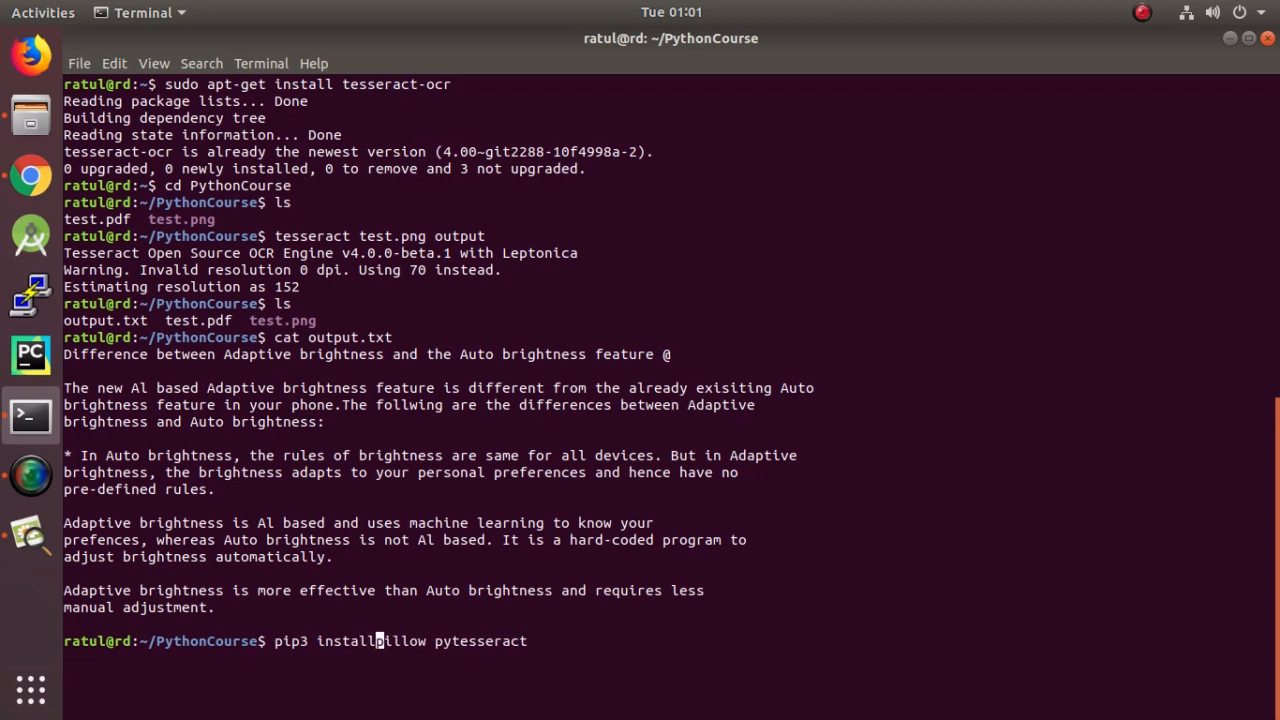
key("Return")
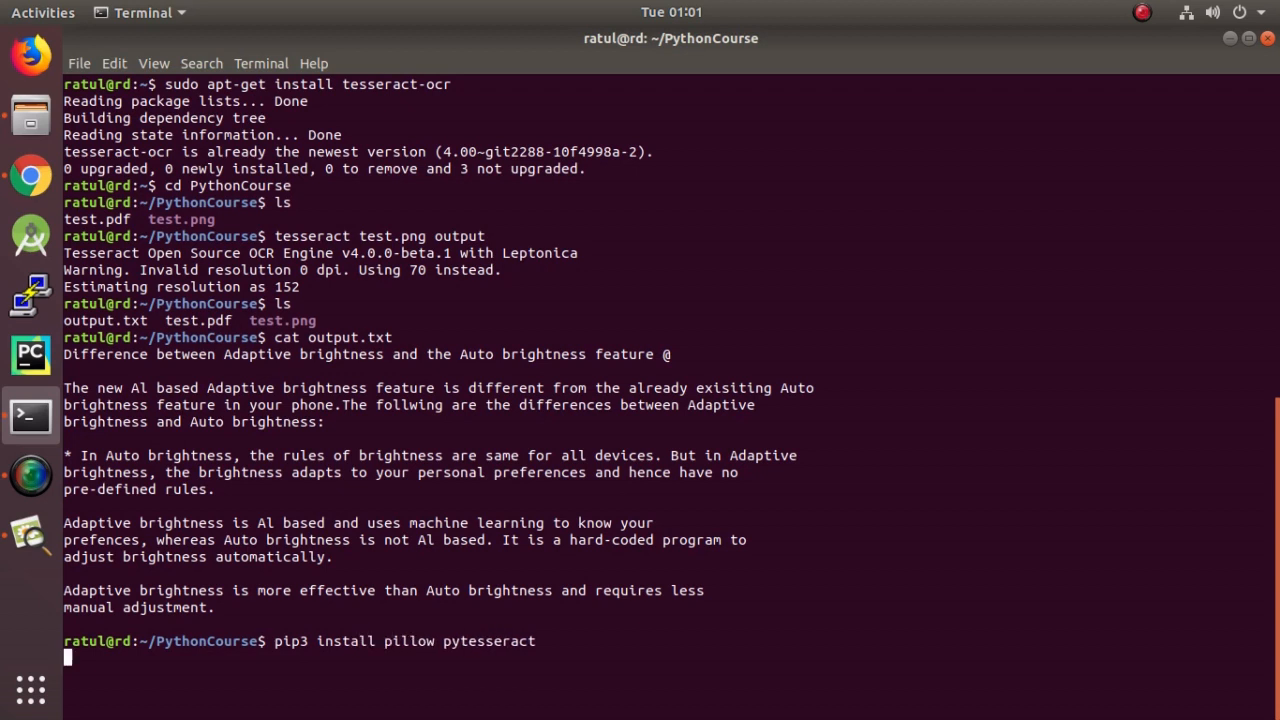
key("Return")
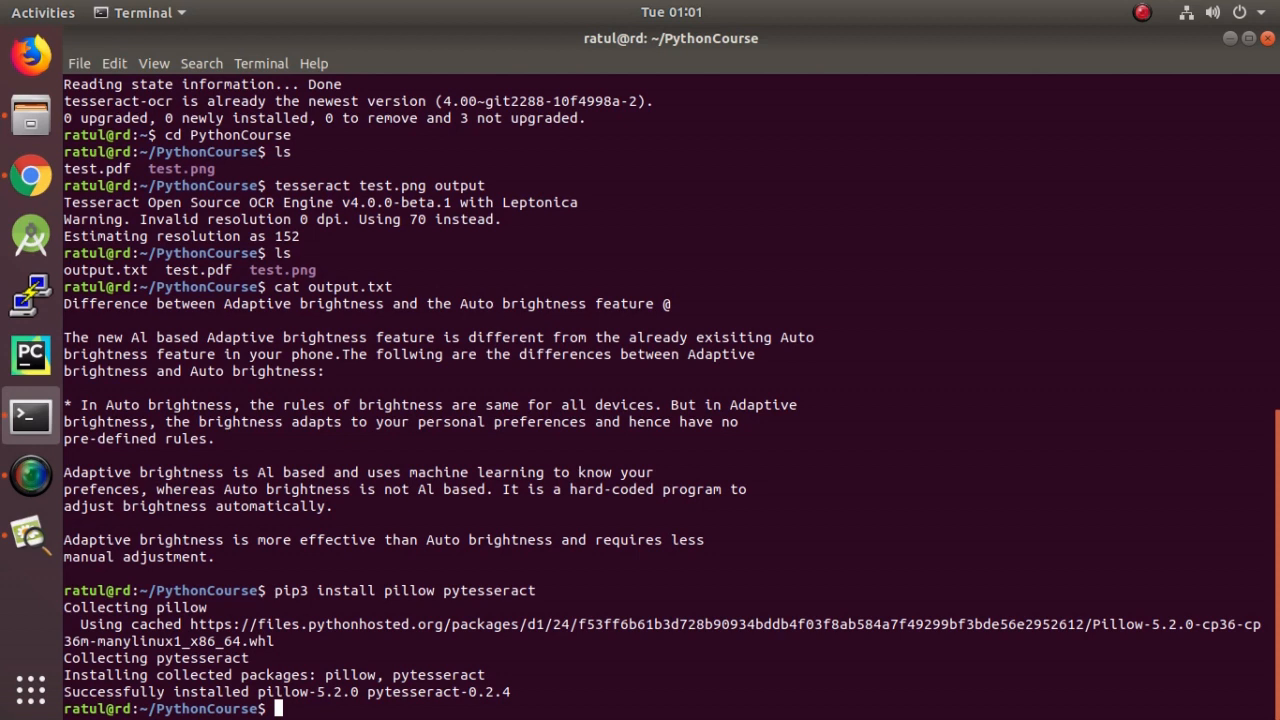
Start python and run from PIL import Image at the >>> prompt
type("python")
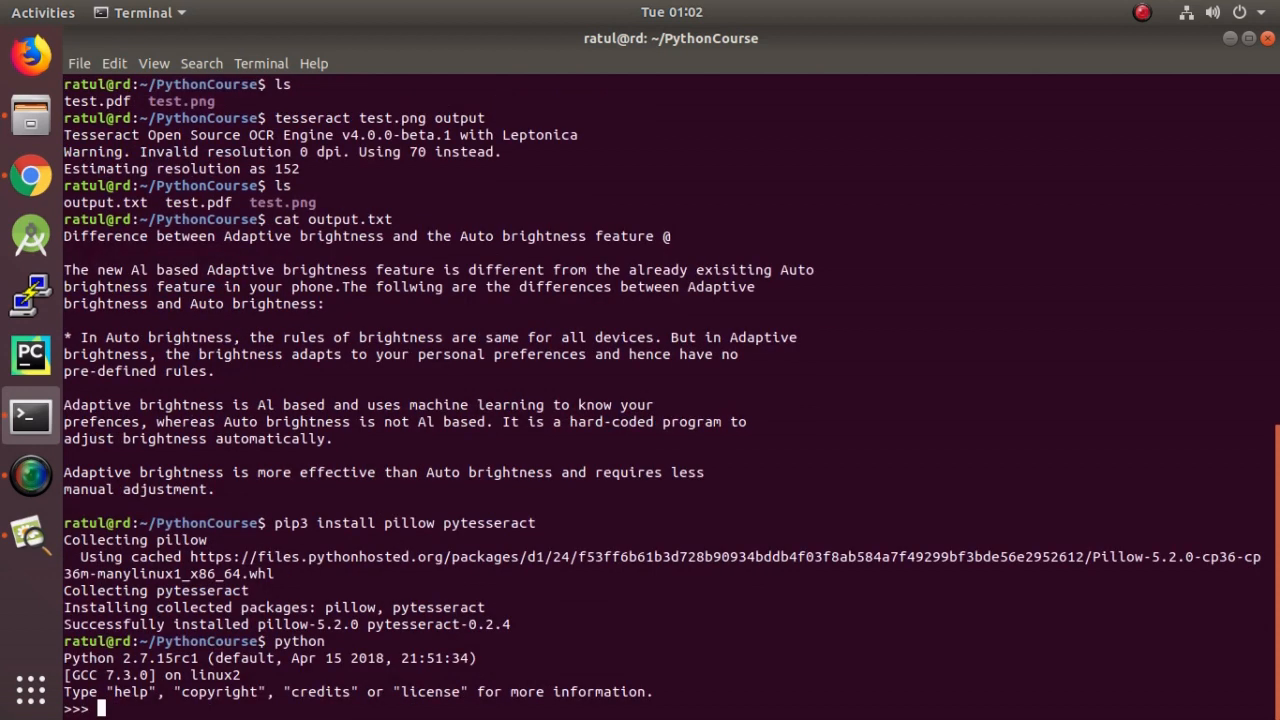
type("fromn")
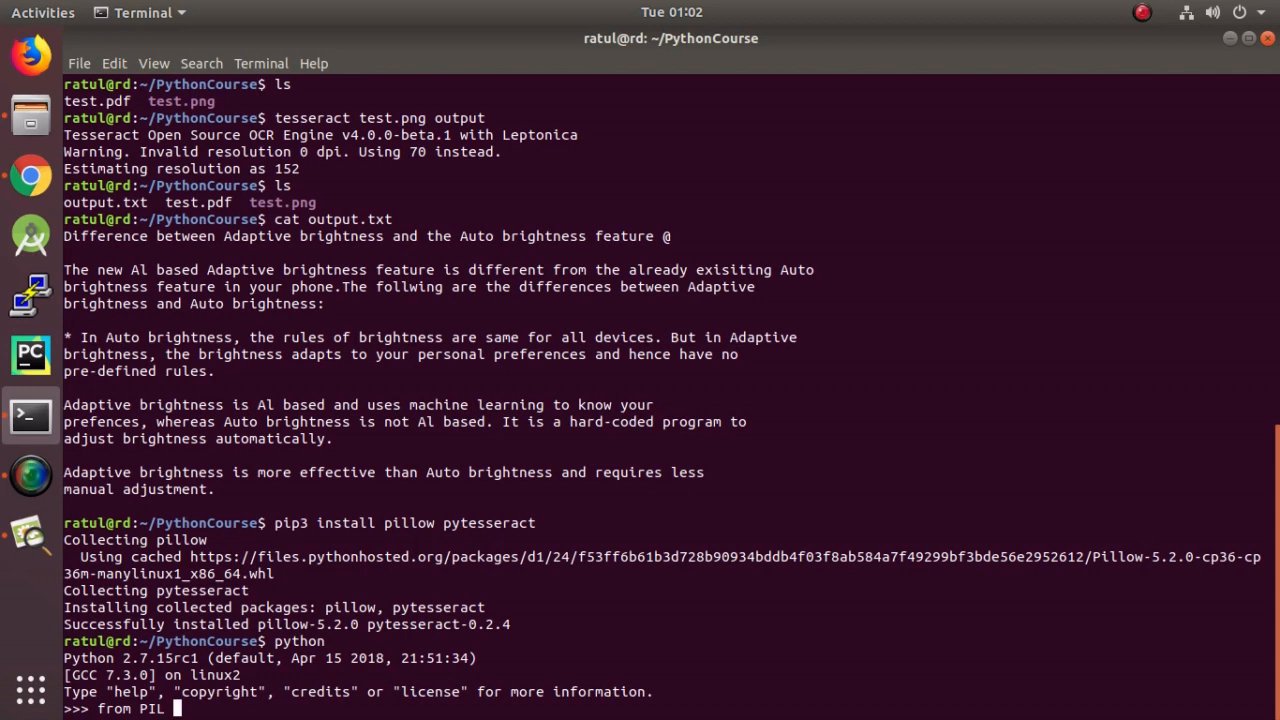
type("import")
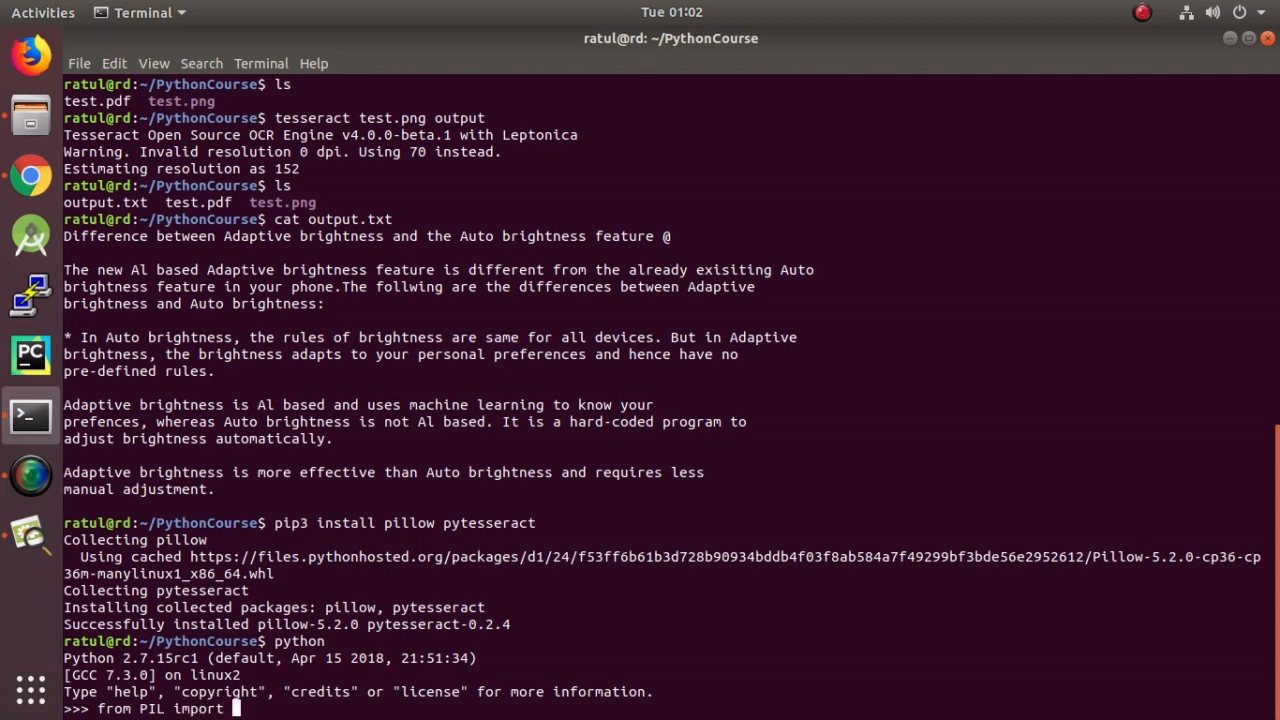
type("Image")
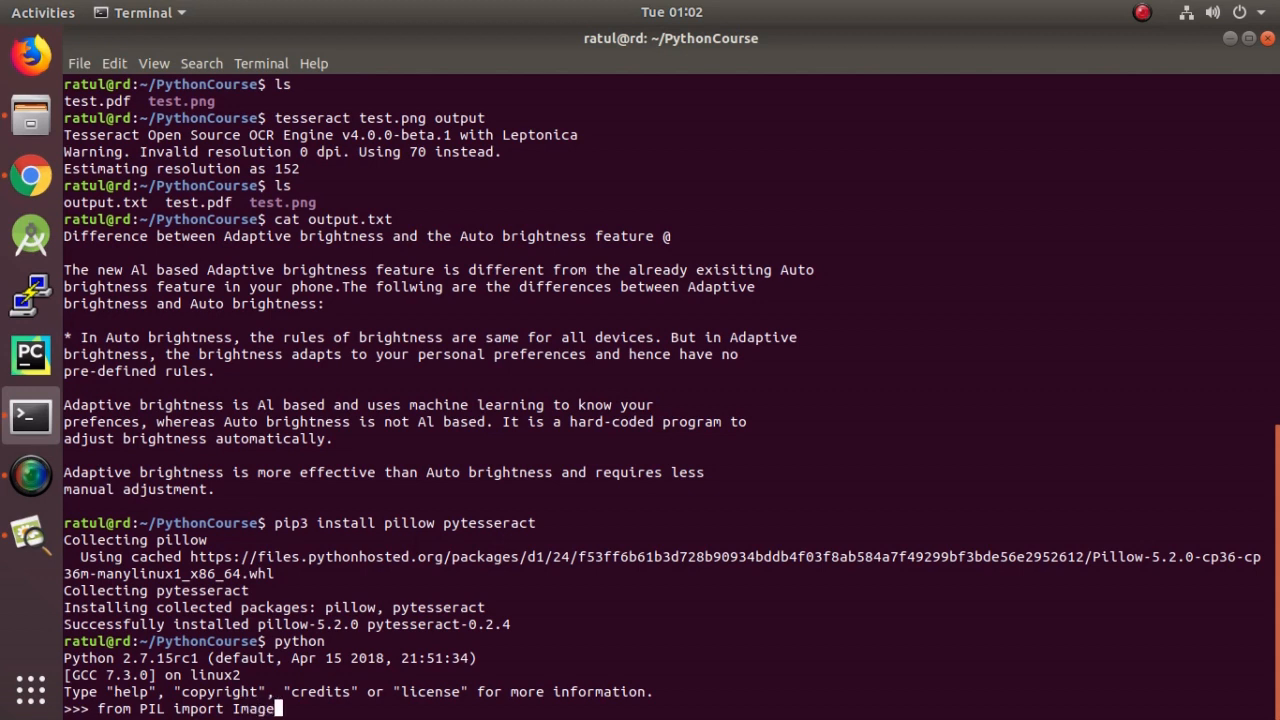
key("Return")
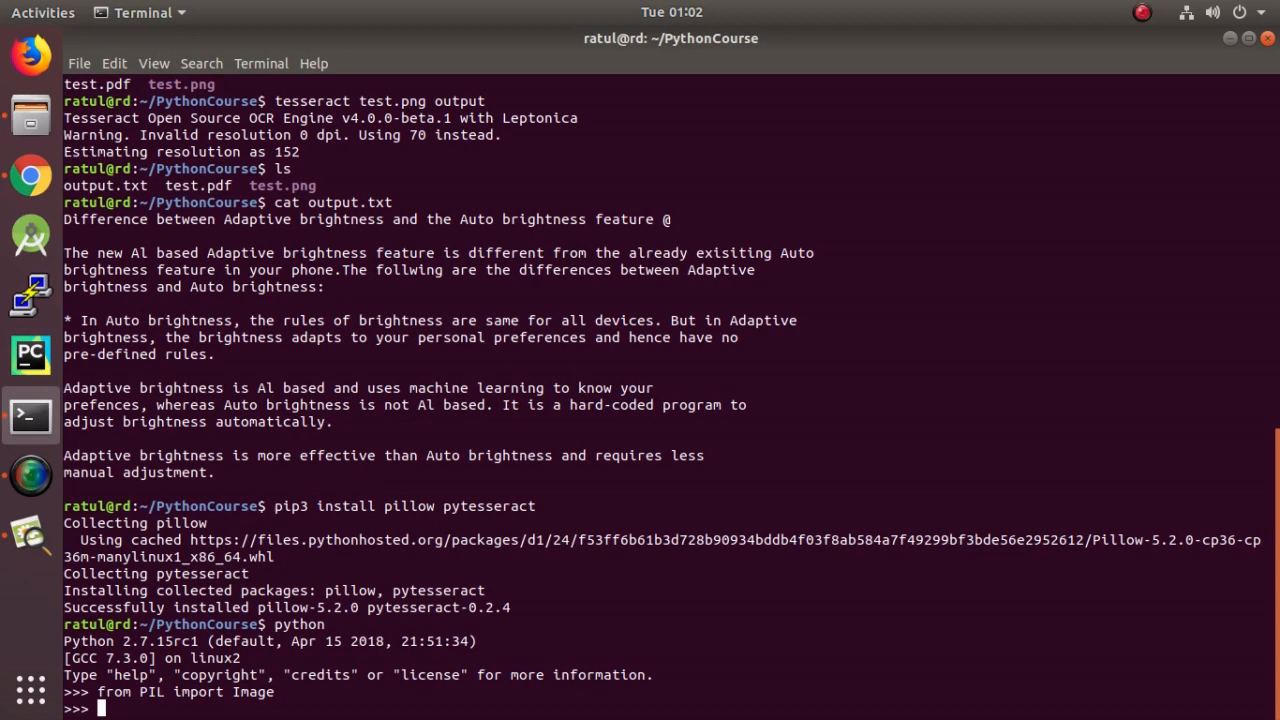
Enter import pytesseract at the Python prompt
type("import")
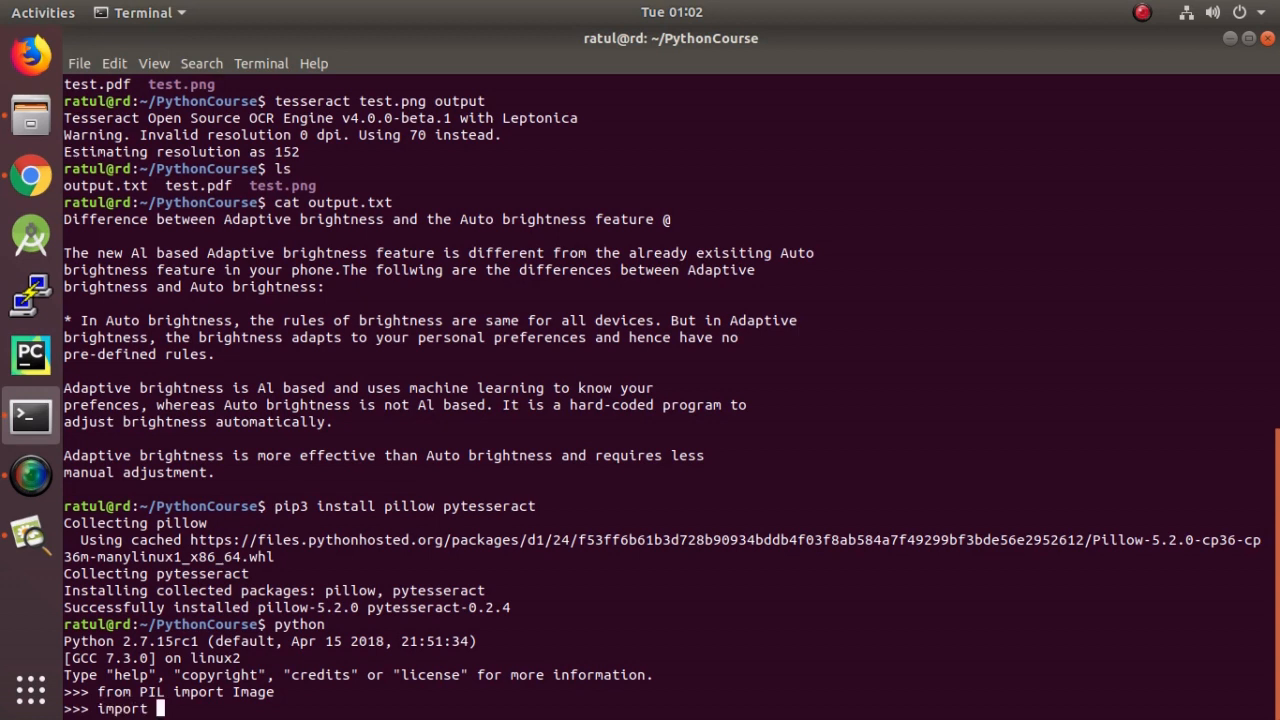
type("pyt")
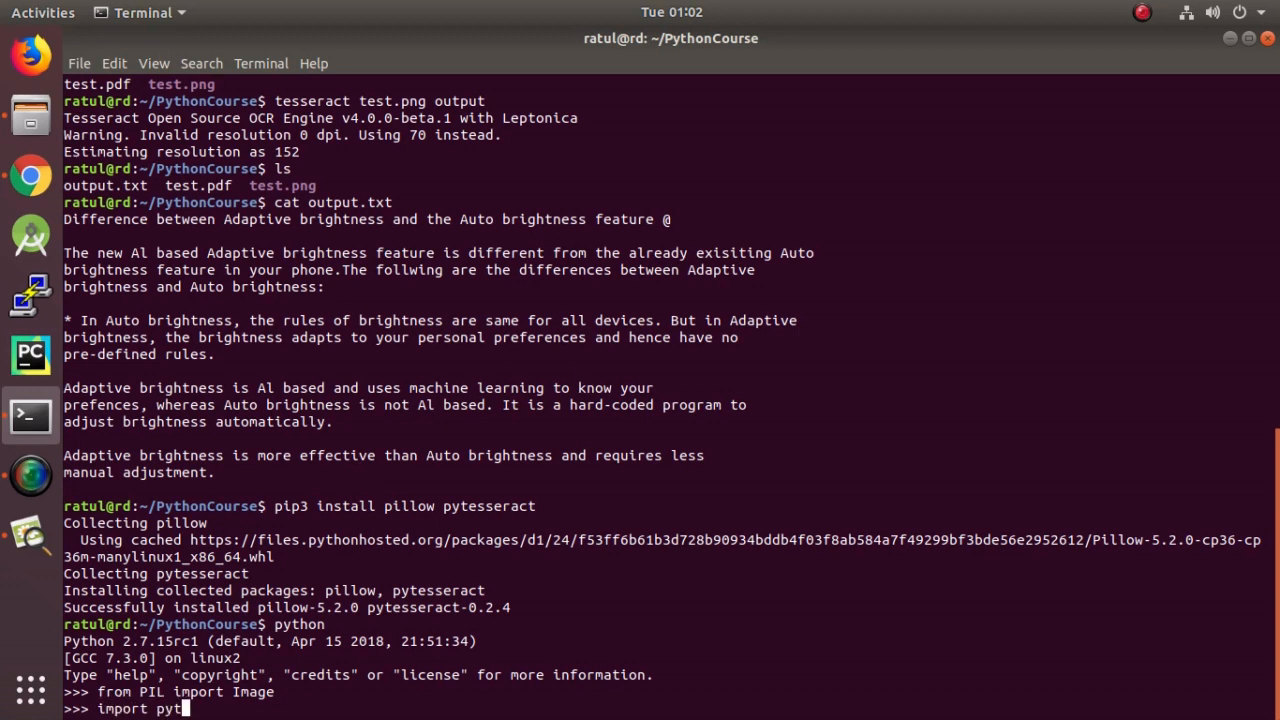
type("esse")
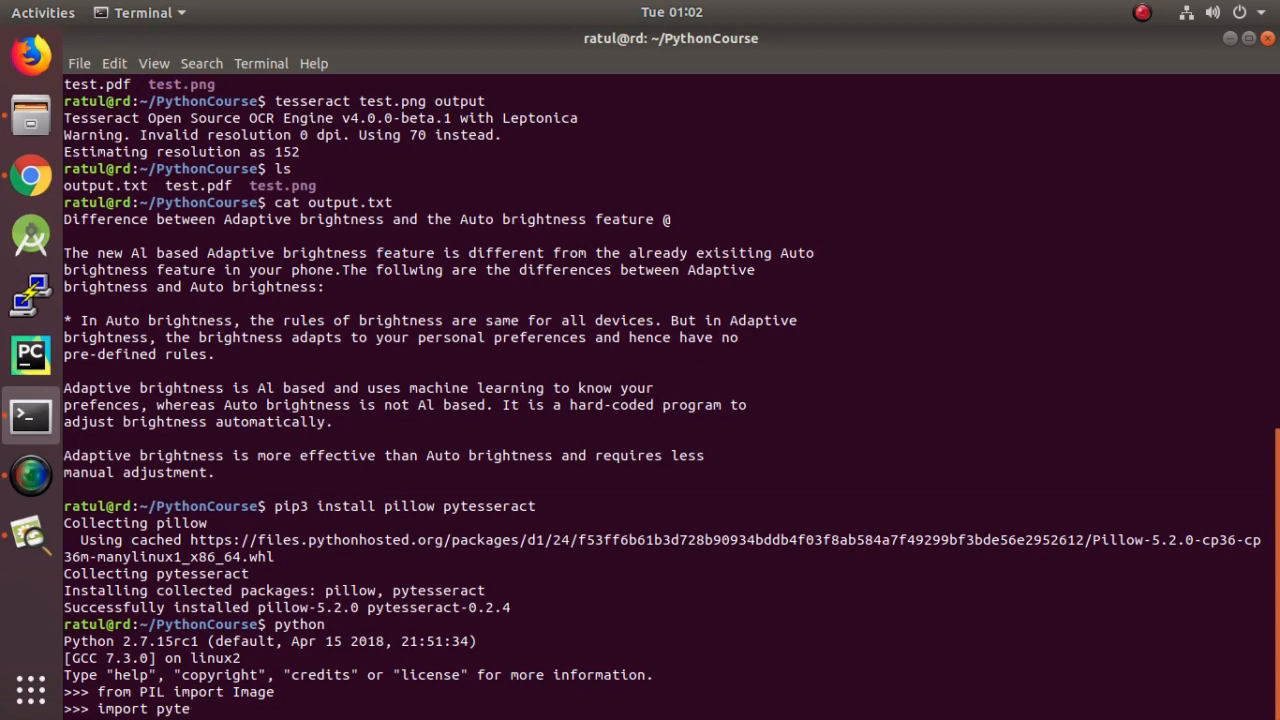
type("sse")
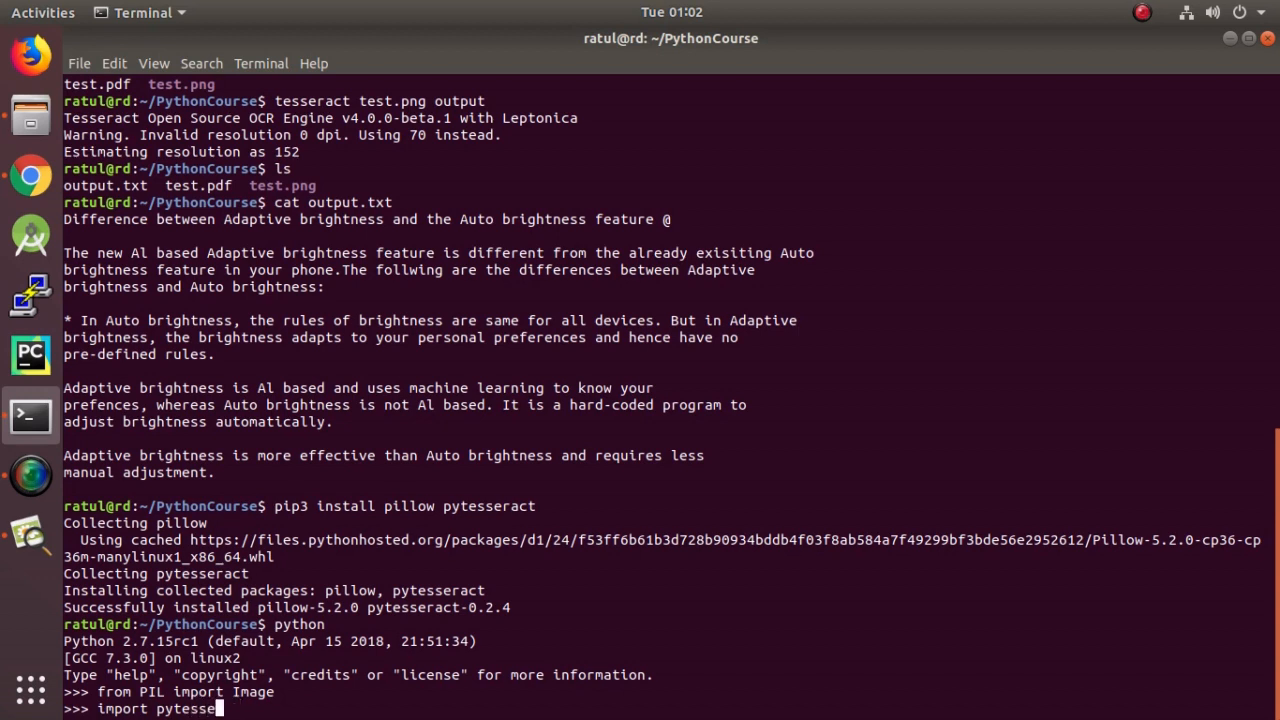
type("ract")
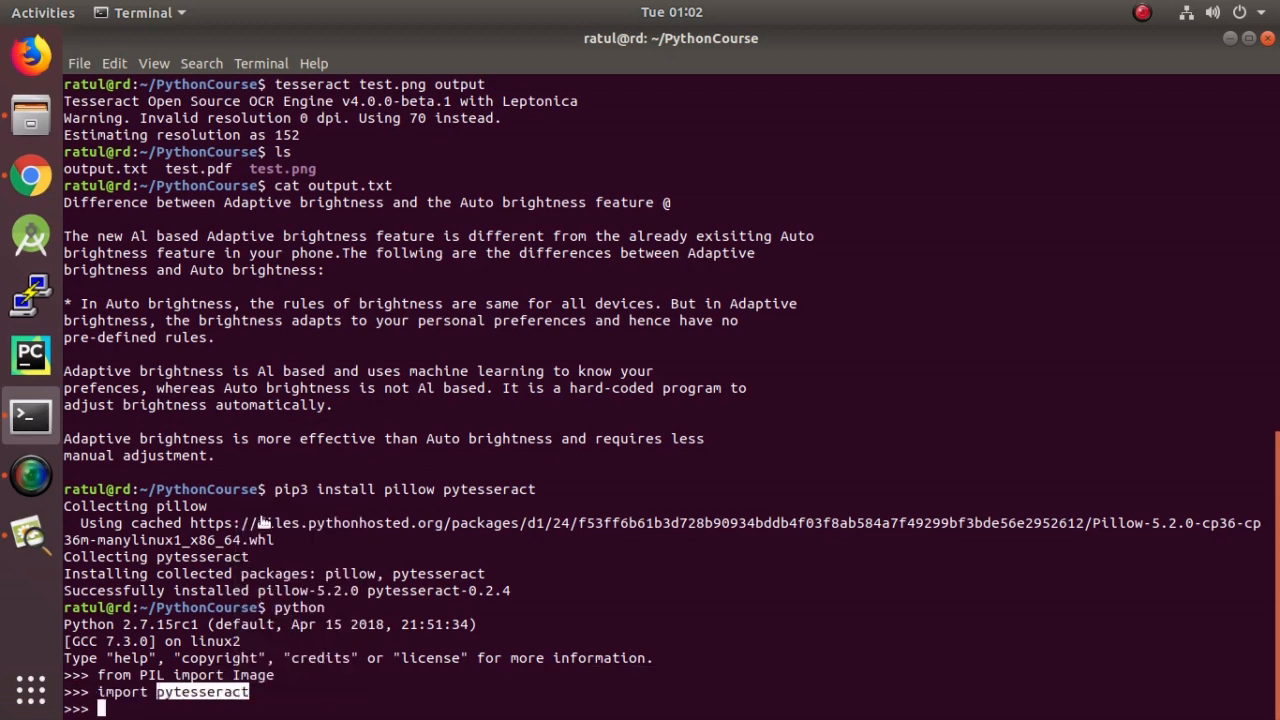
Write pytesseract.image_to_string(Image.open("test.png")) at the Python prompt
type("pytesseract")
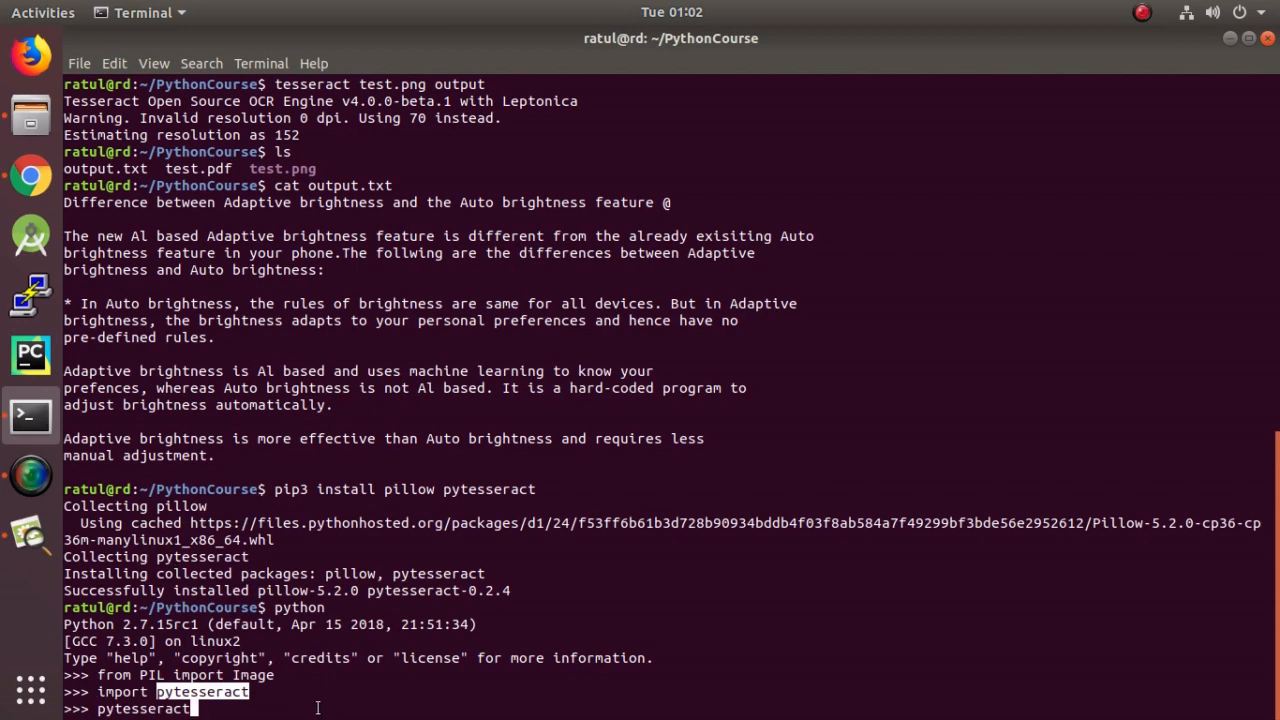
type(".")
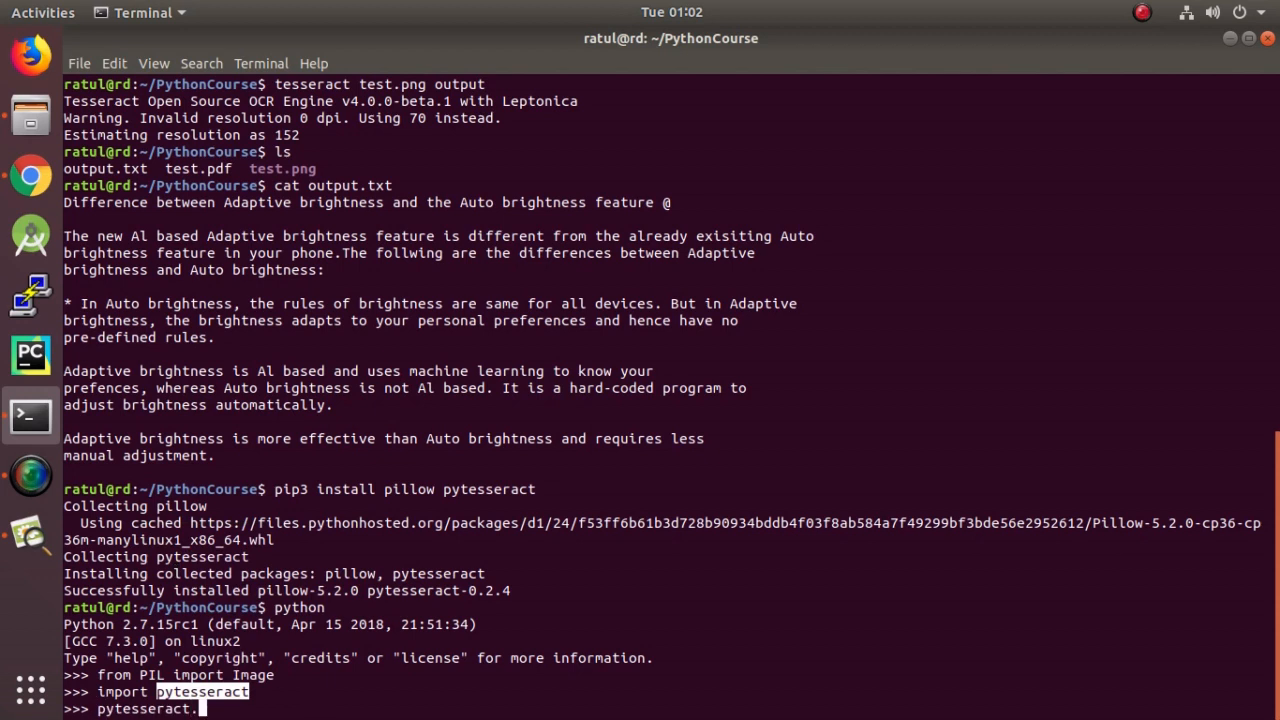
type("image")
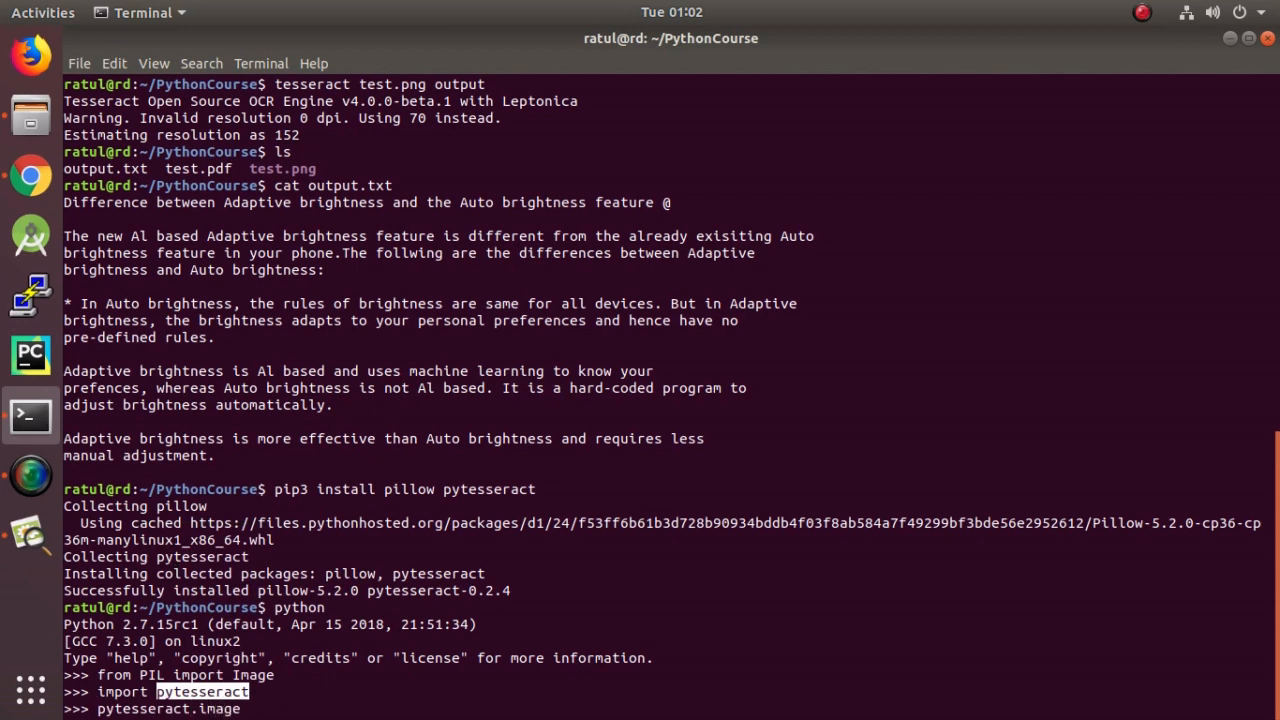
type("_s")
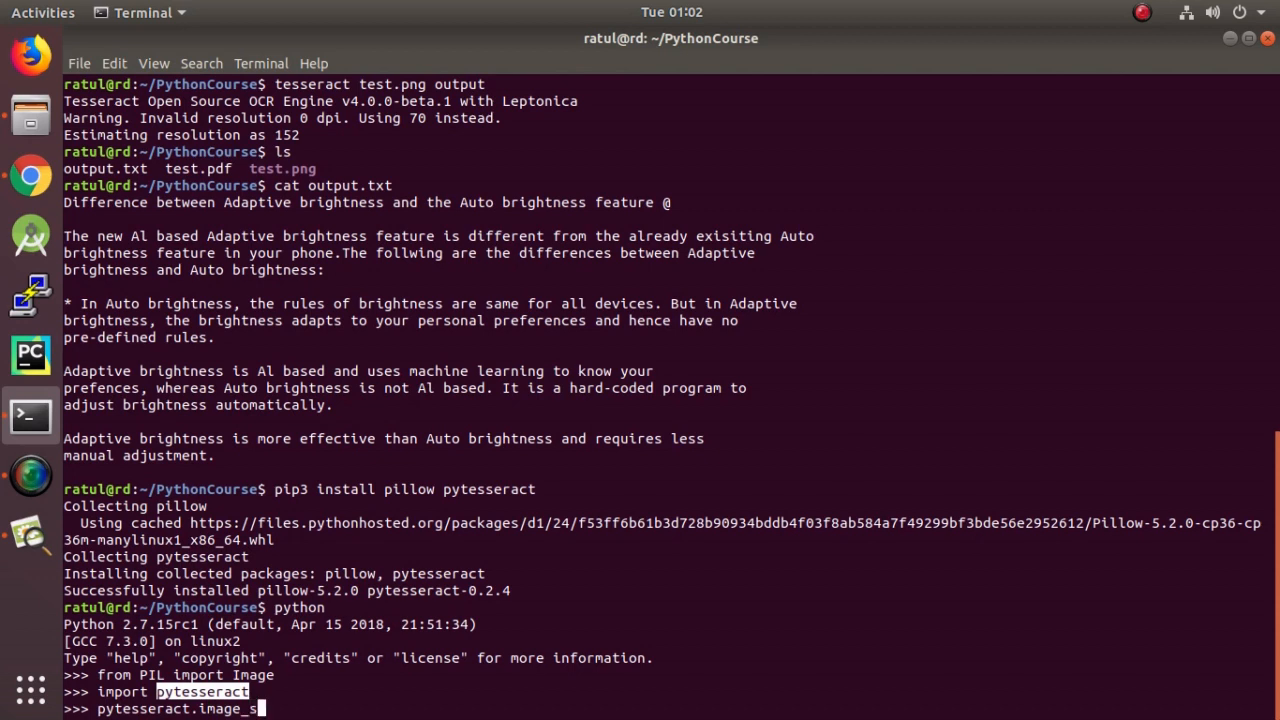
type("to_)")
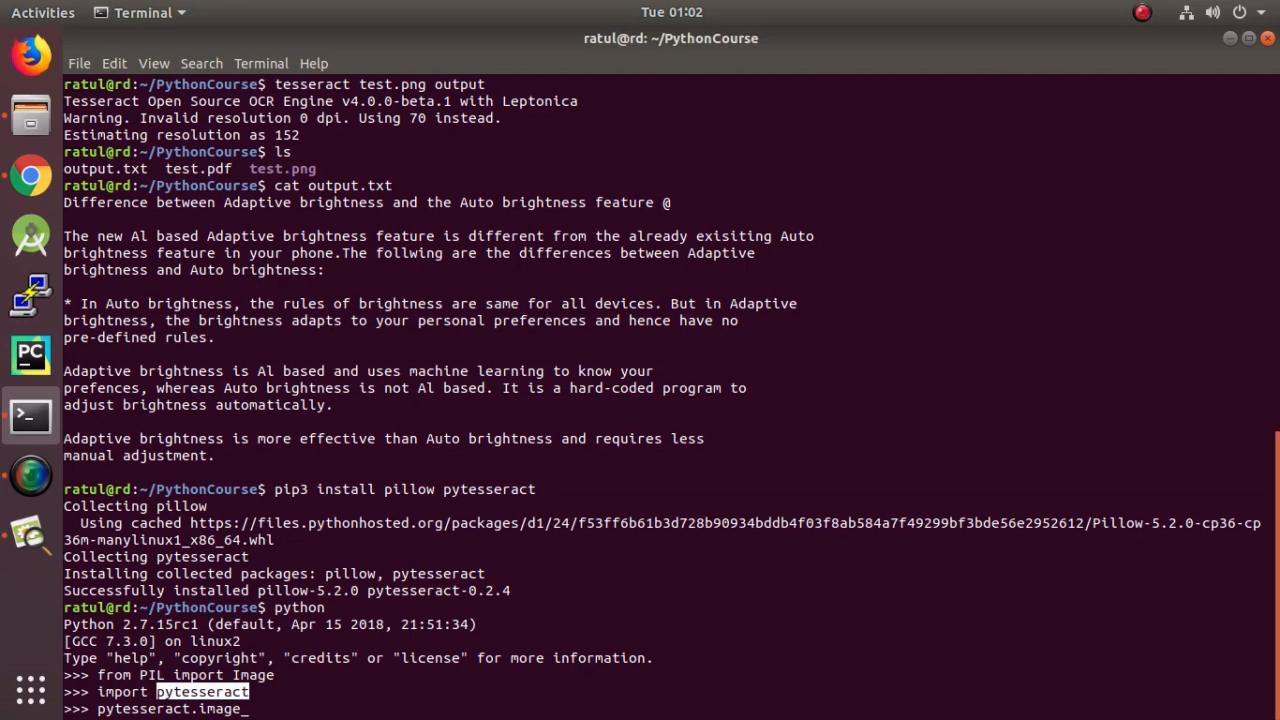
type("to_s")
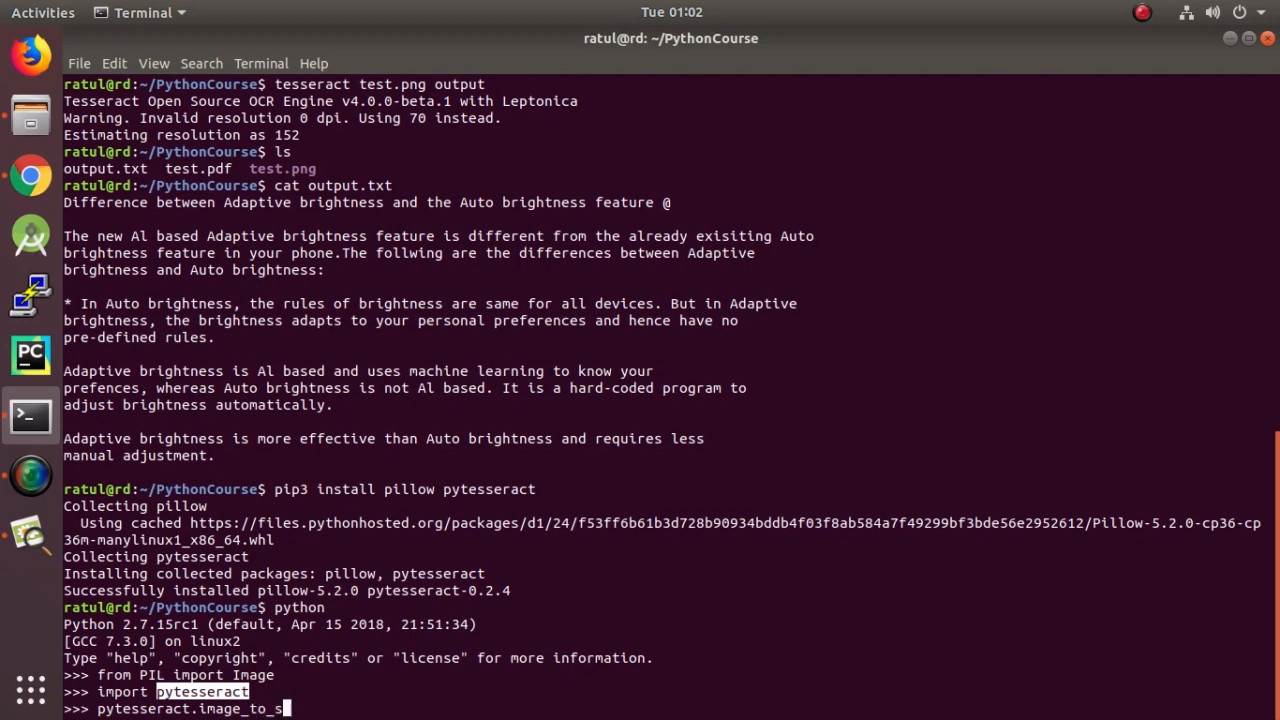
type("y")
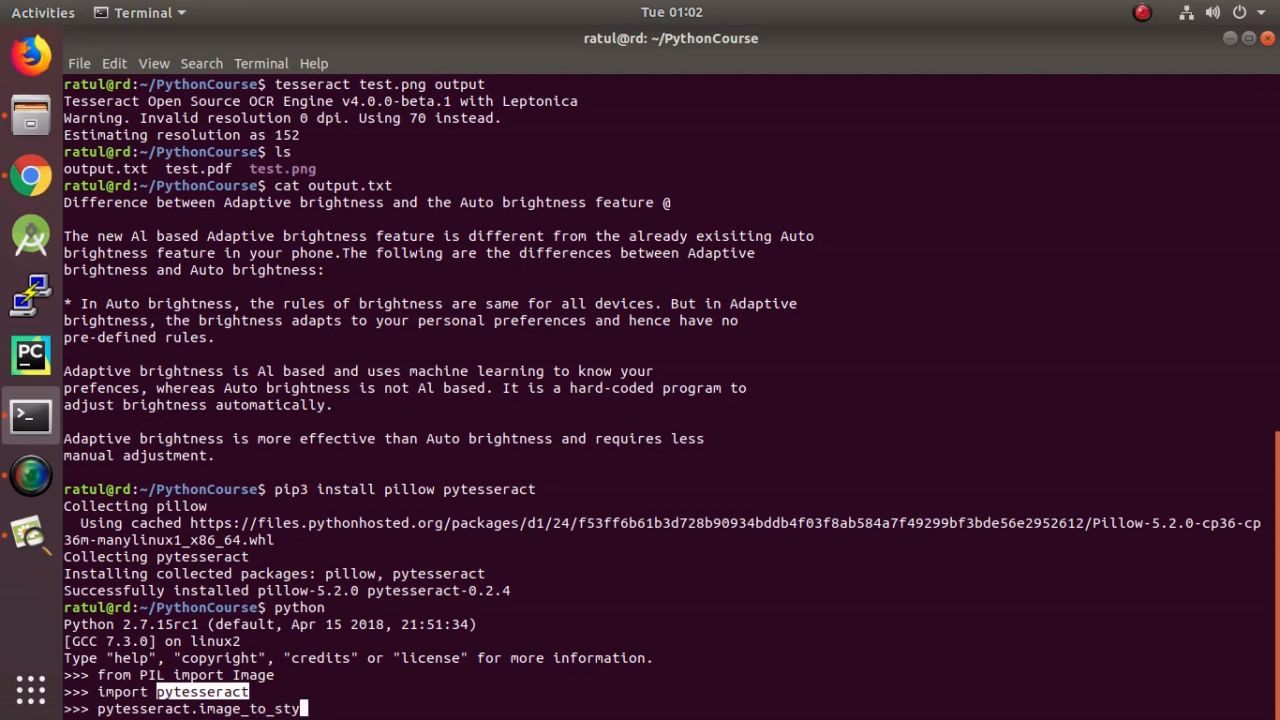
type("n")
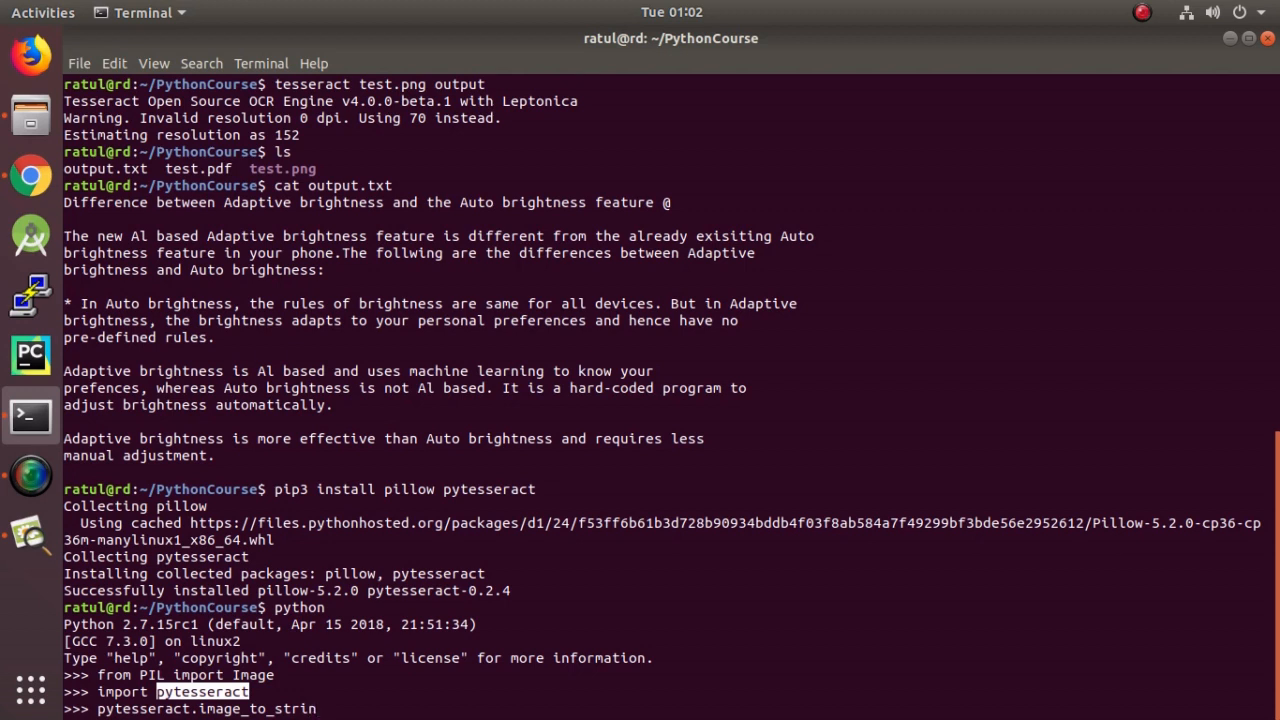
type("()")
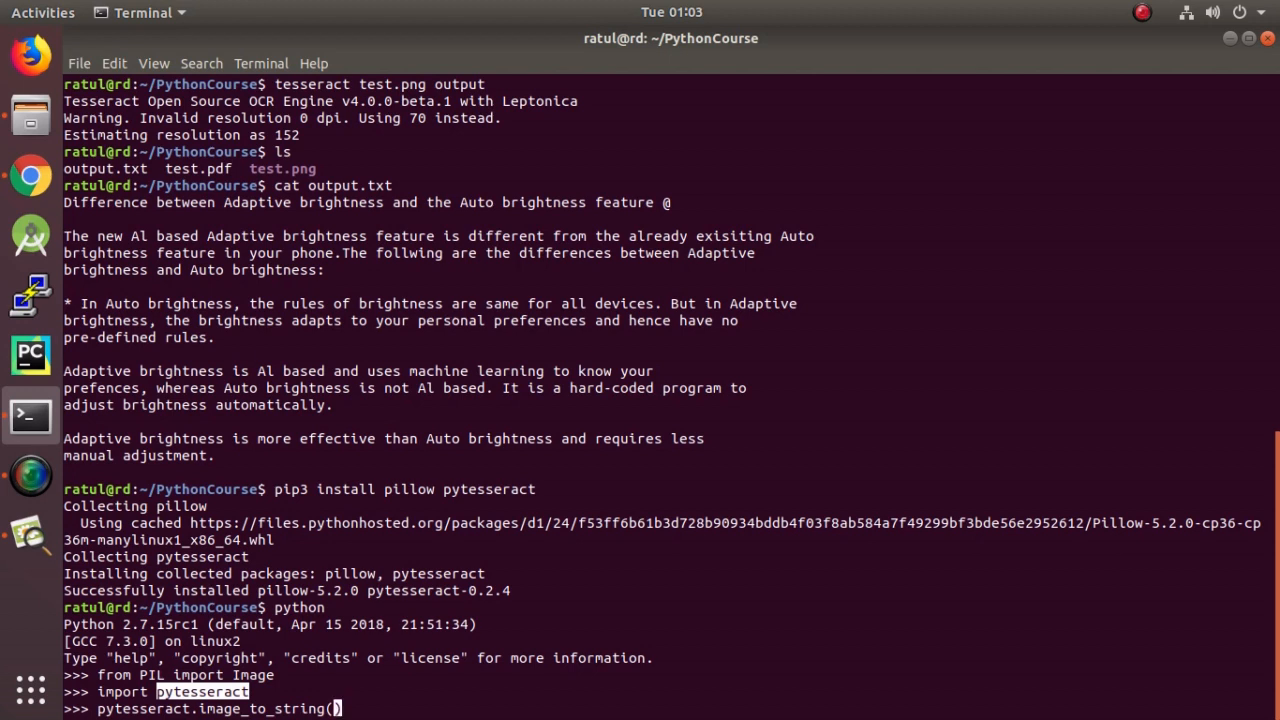
type("Image.")
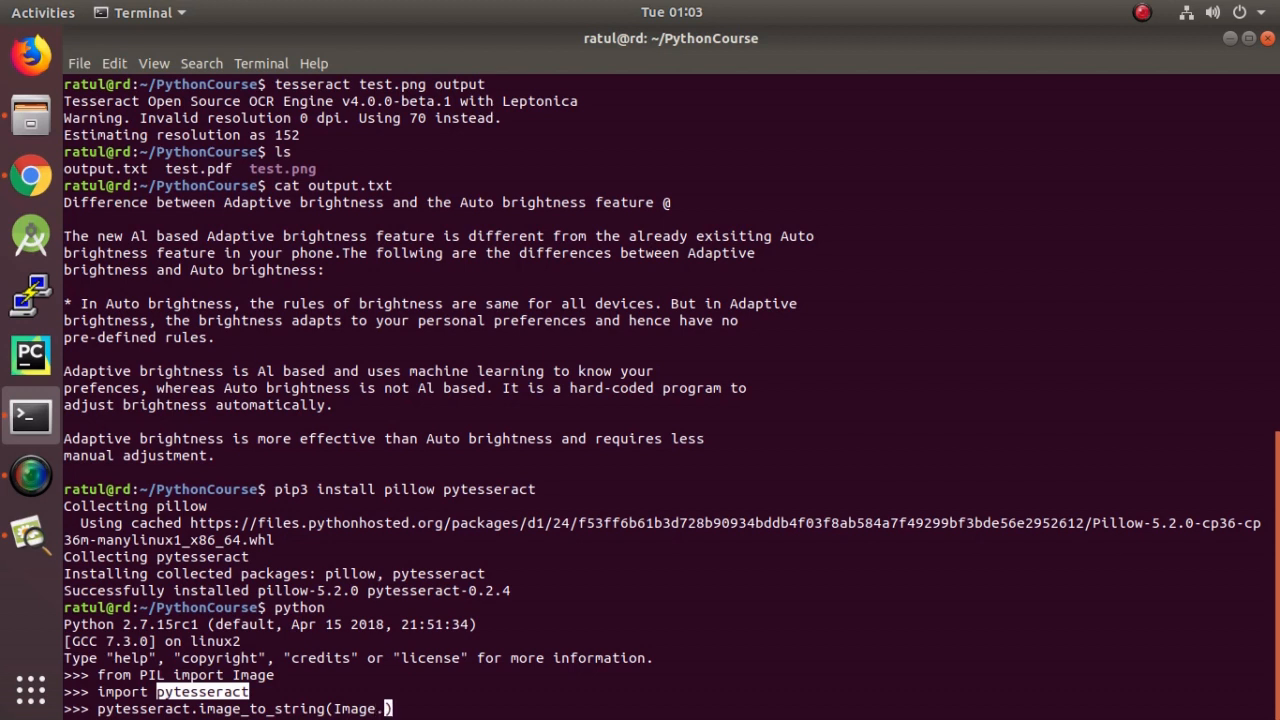
type("open(")
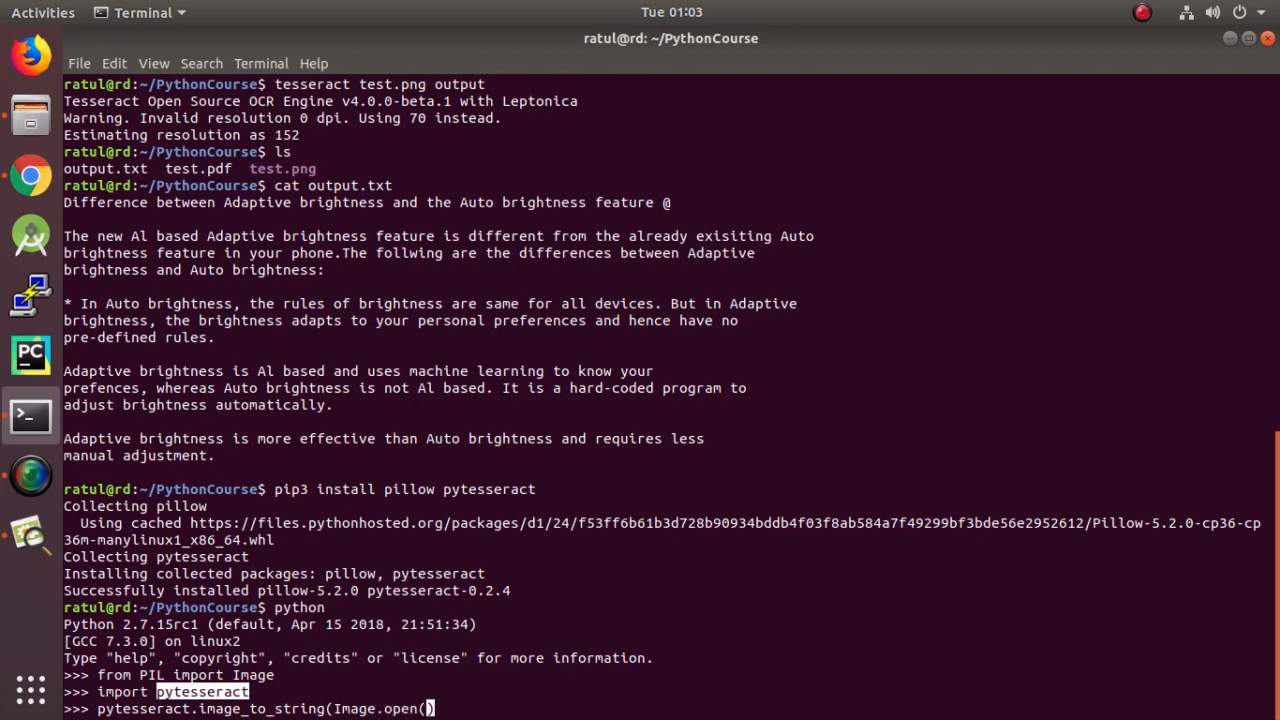
type("\"")
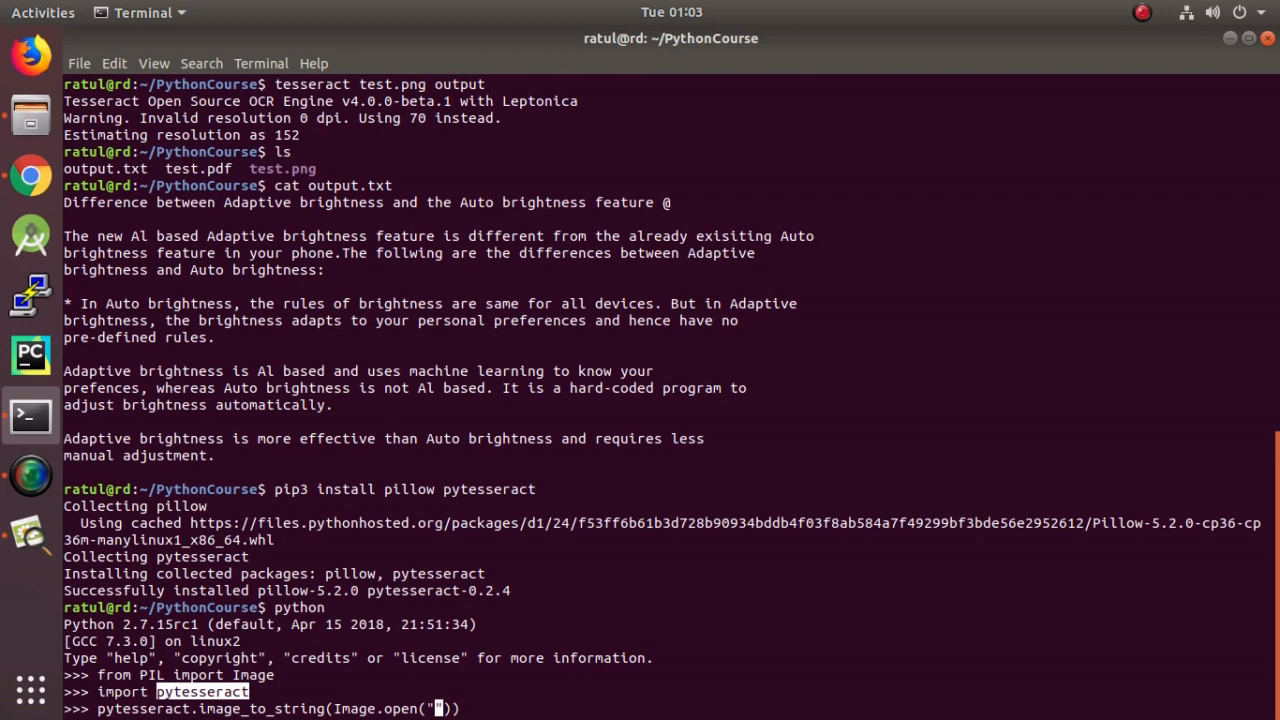
type("\"")
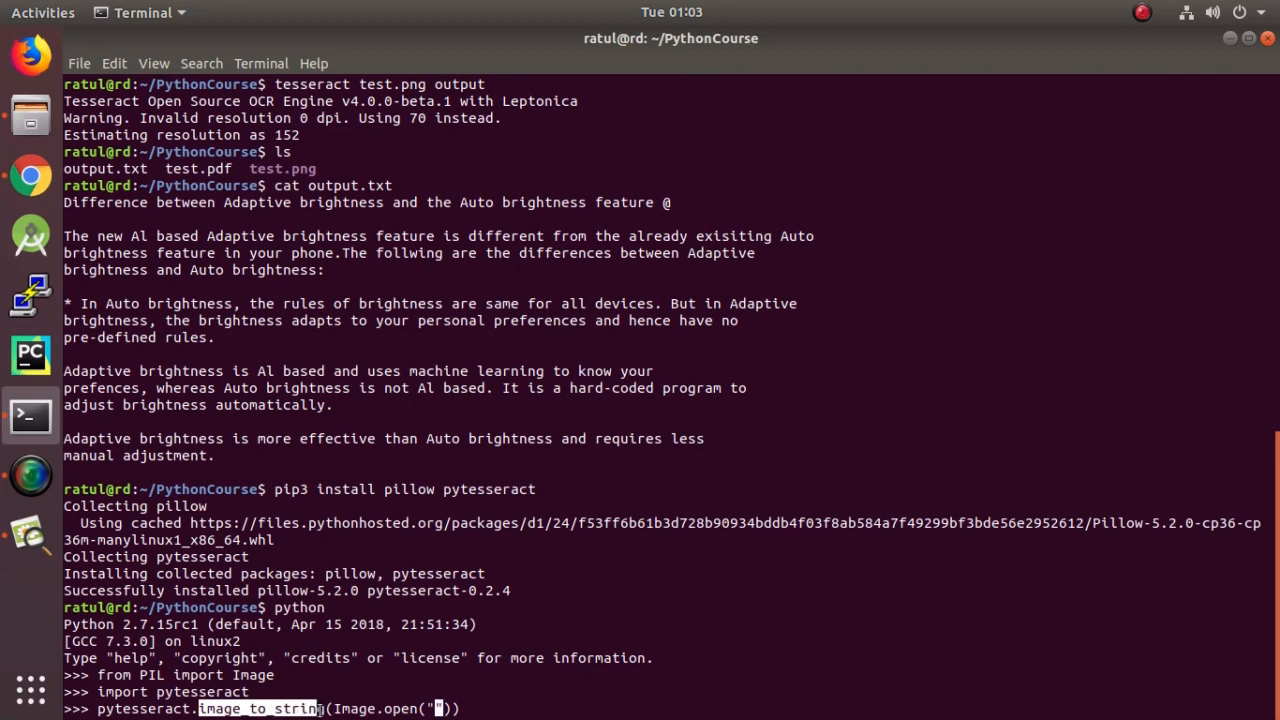
mouse_move(448, 684)
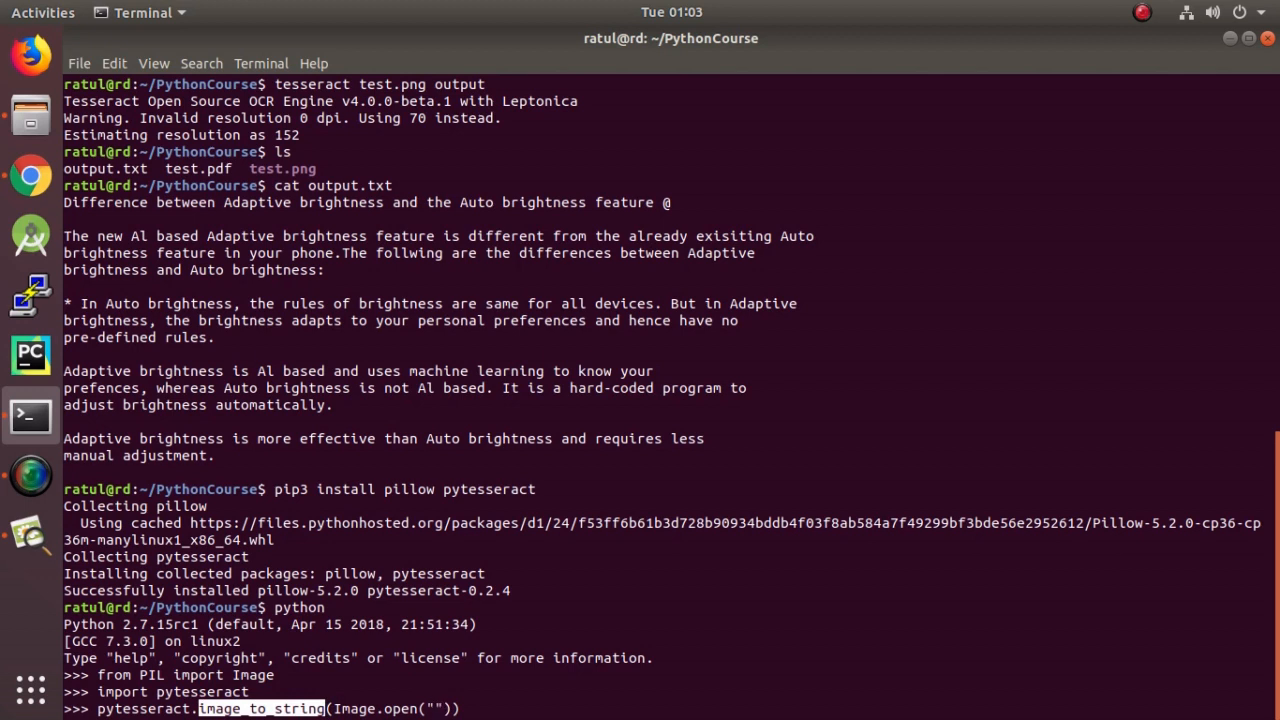
type("test")
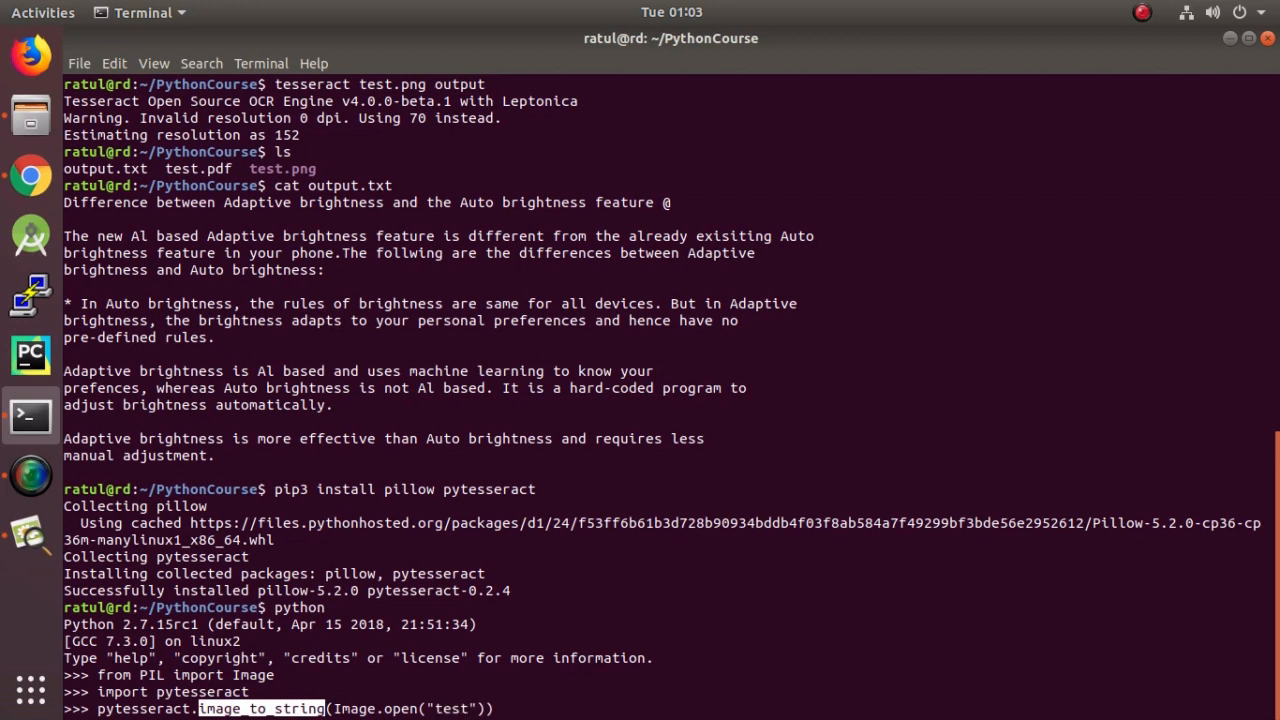
type(".png")
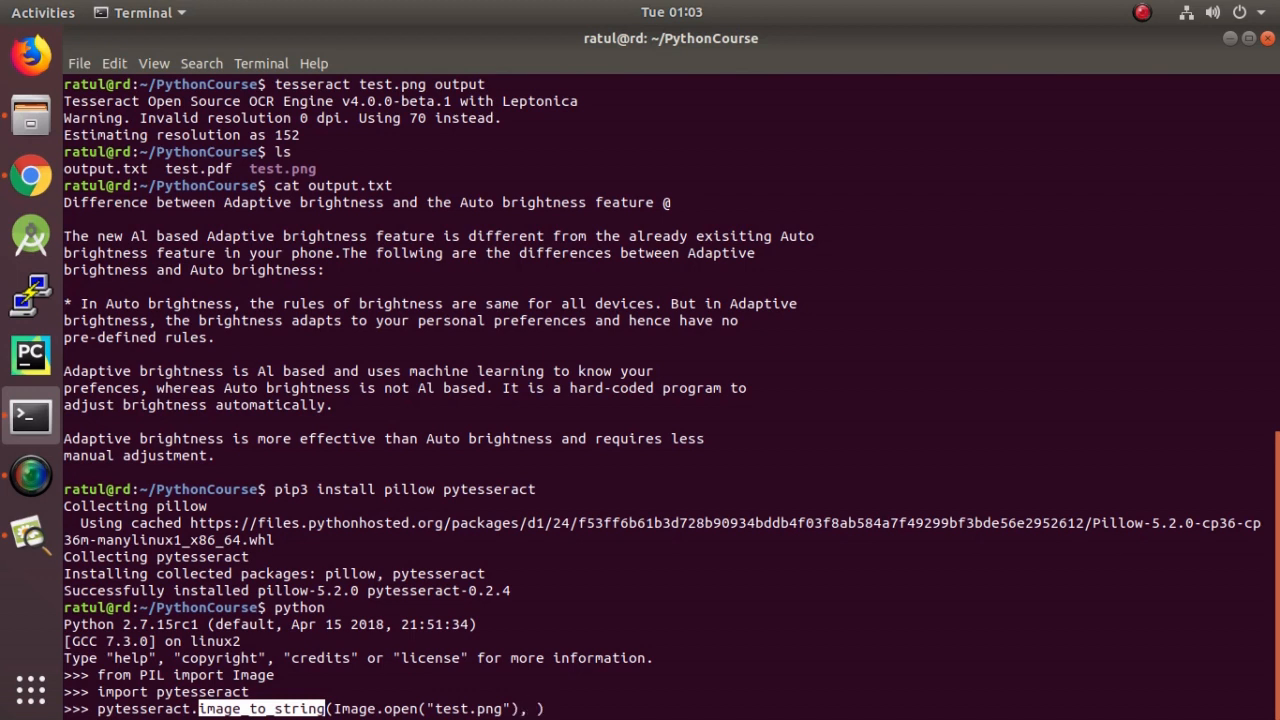
Add lang="eng", wrap the call in print() and run it to print the recognised text
type("lang=")
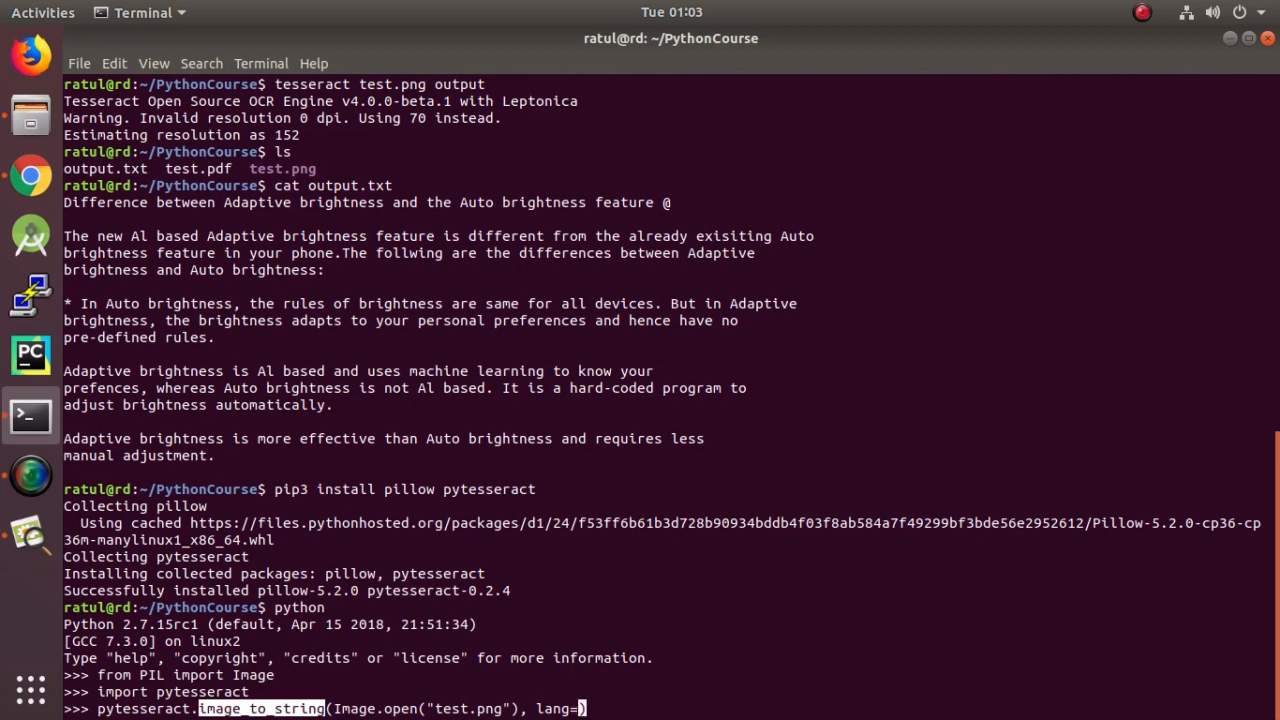
type("\"\"")
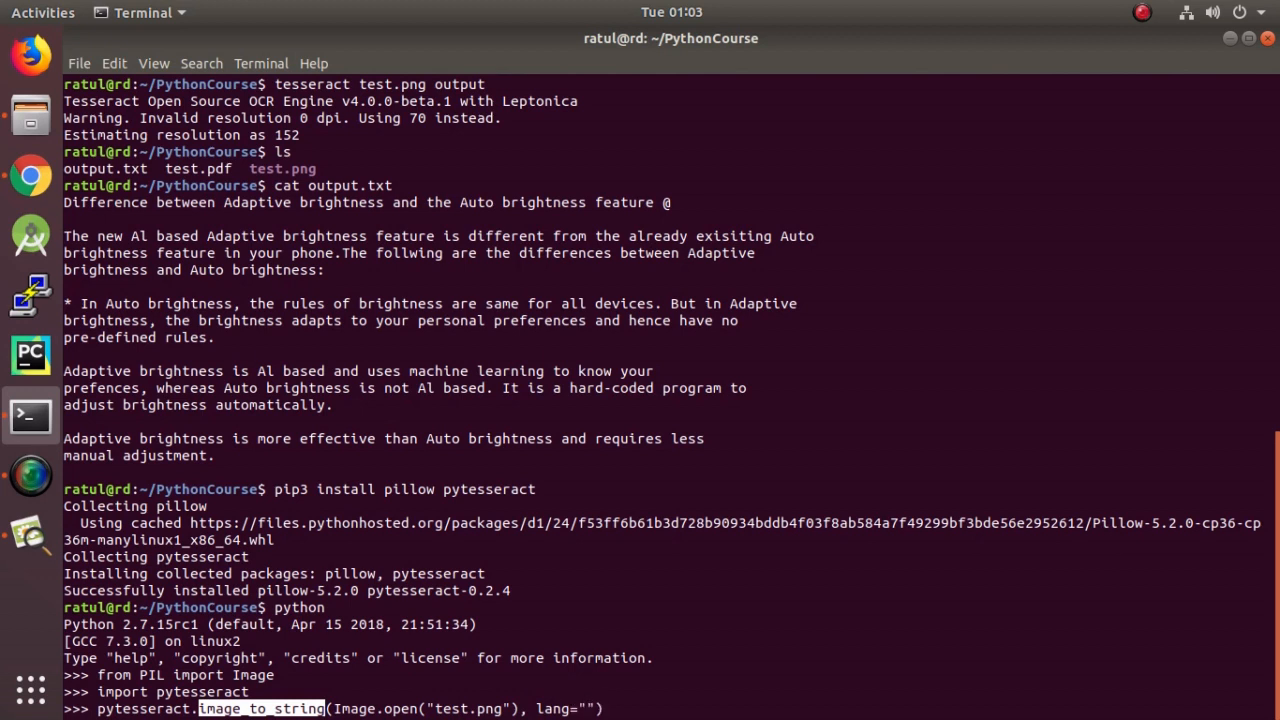
type("eng")
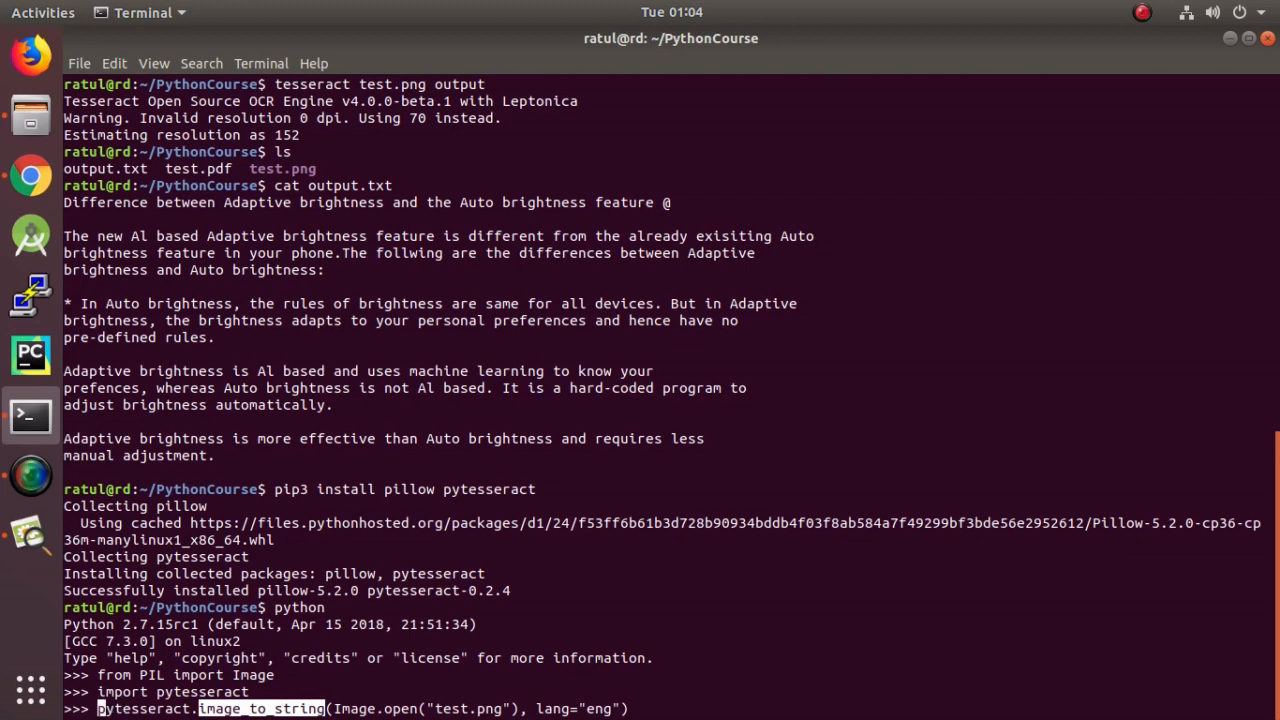
type("print(")
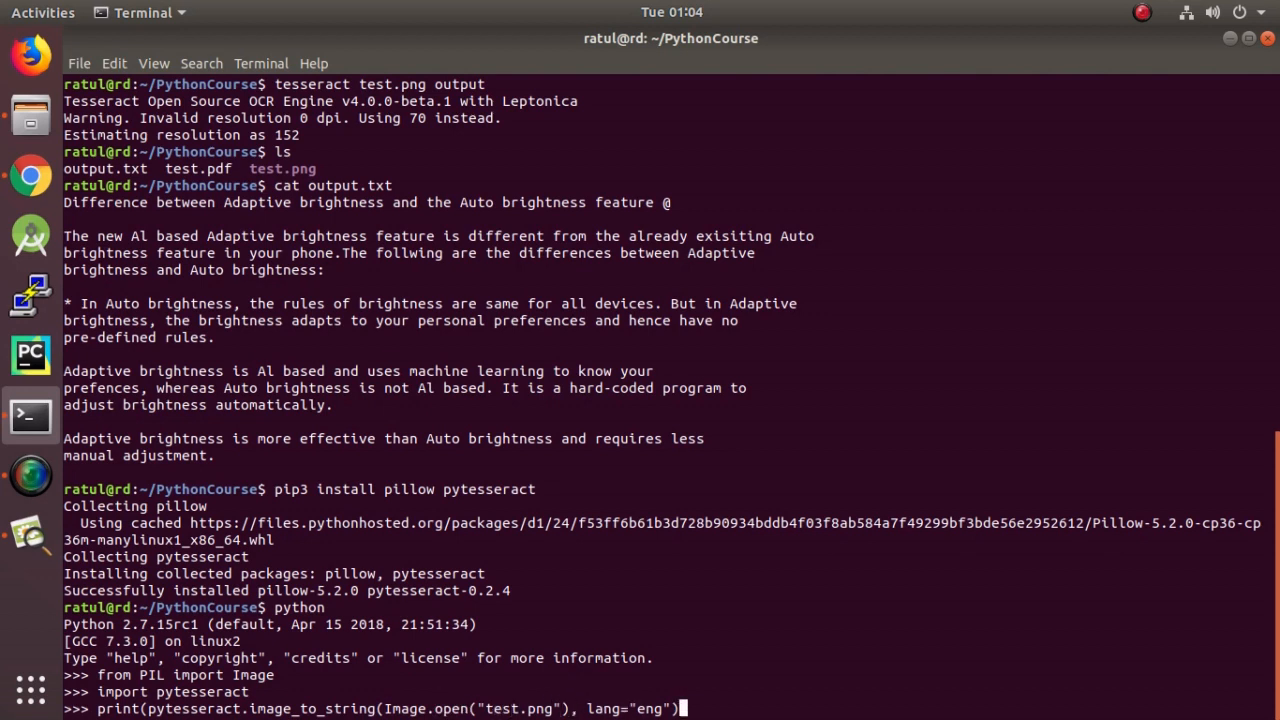
key("Return")
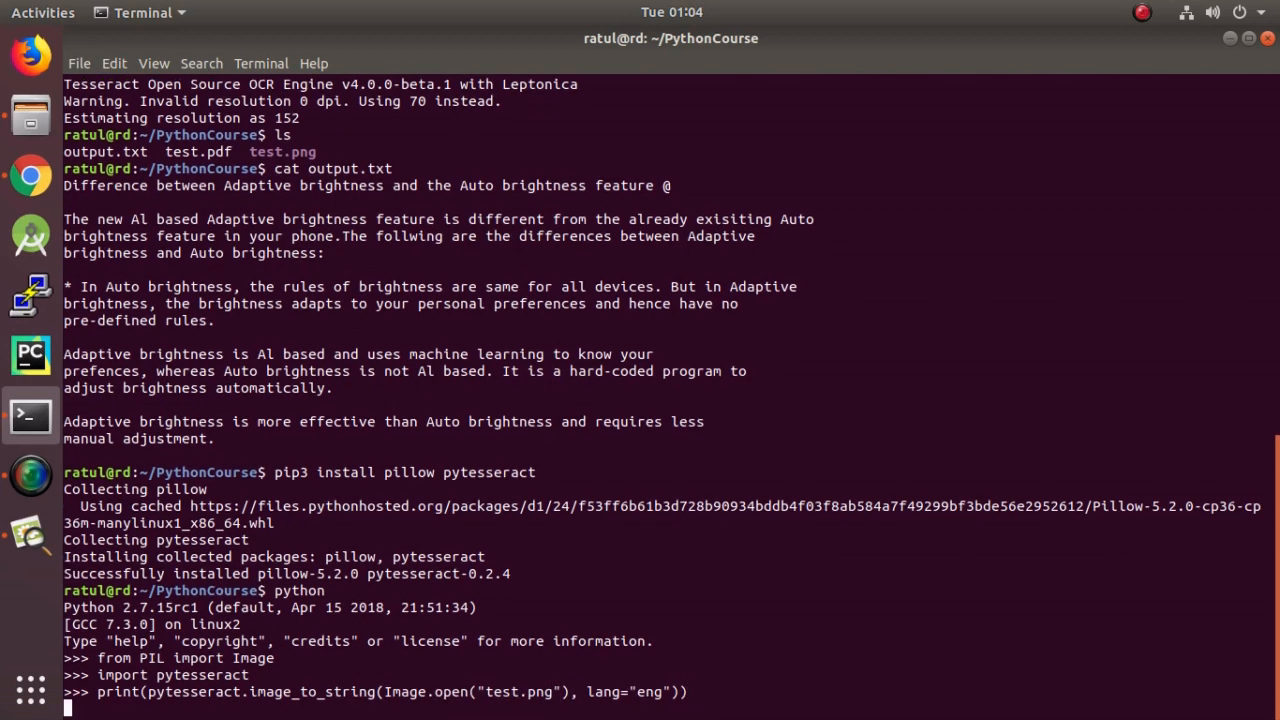
key("Return")
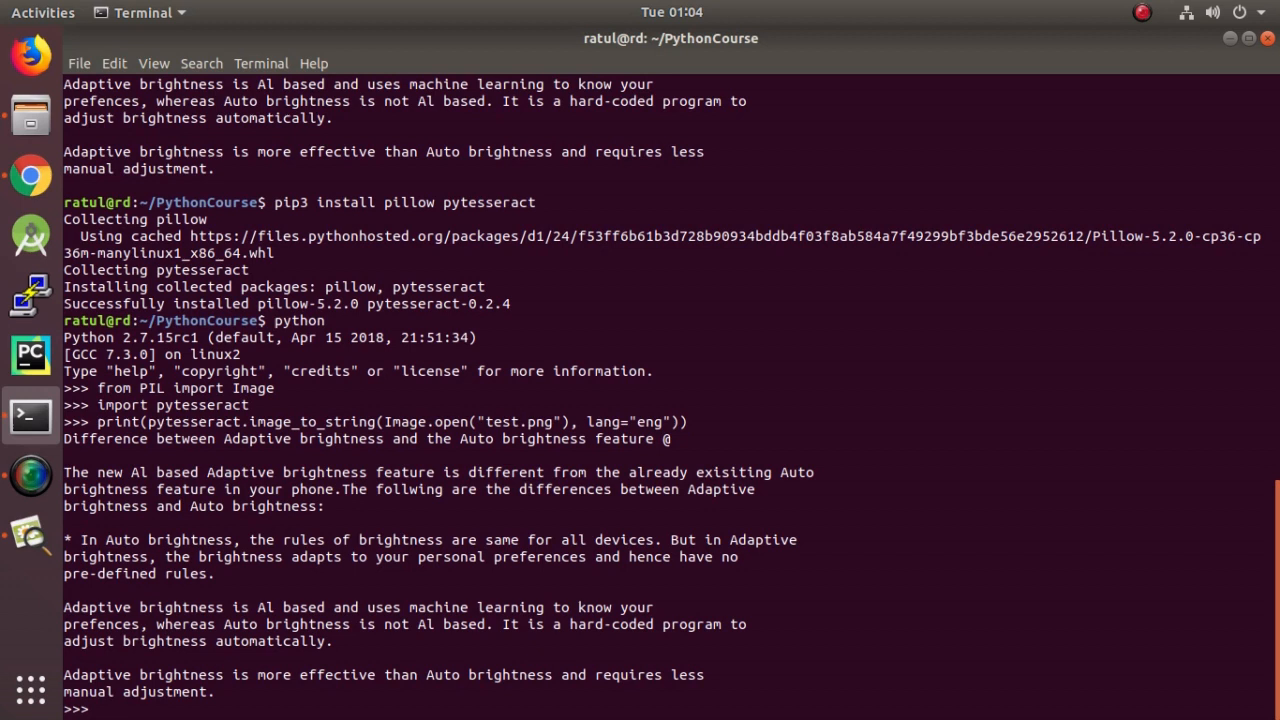
mouse_move(88, 506)
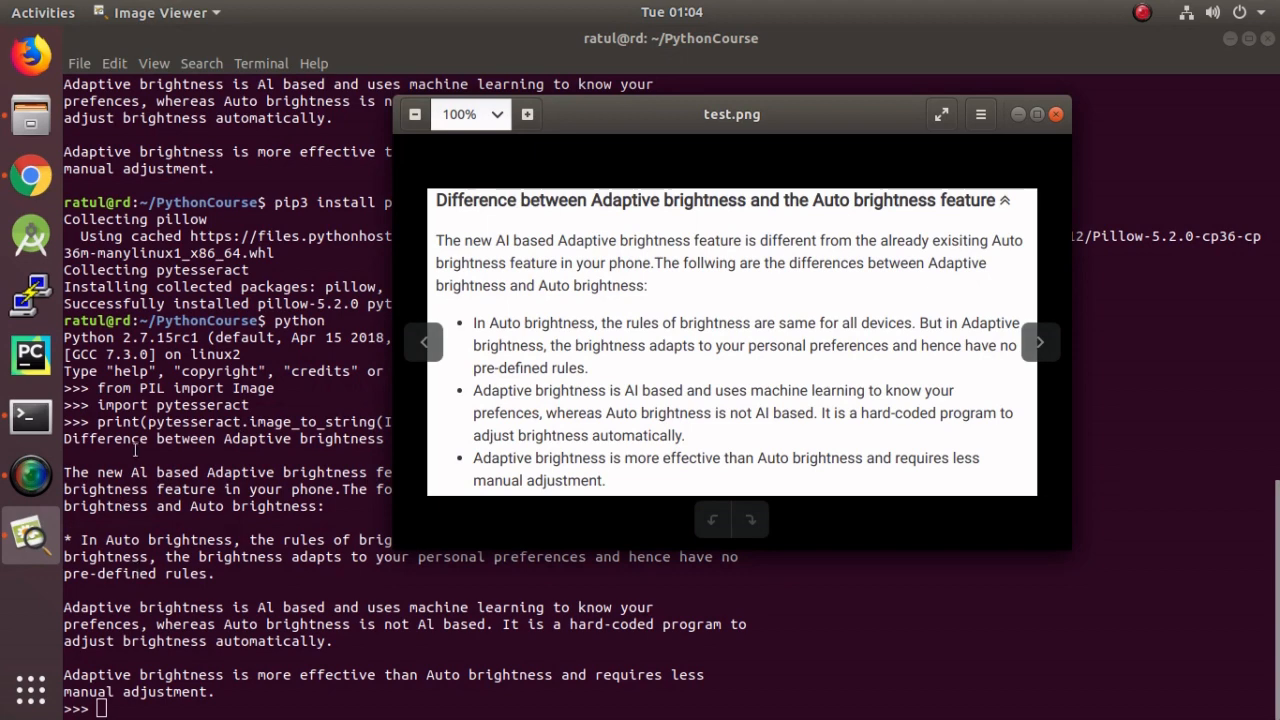
left_click_drag(732, 114, 1020, 142)
type("quit")
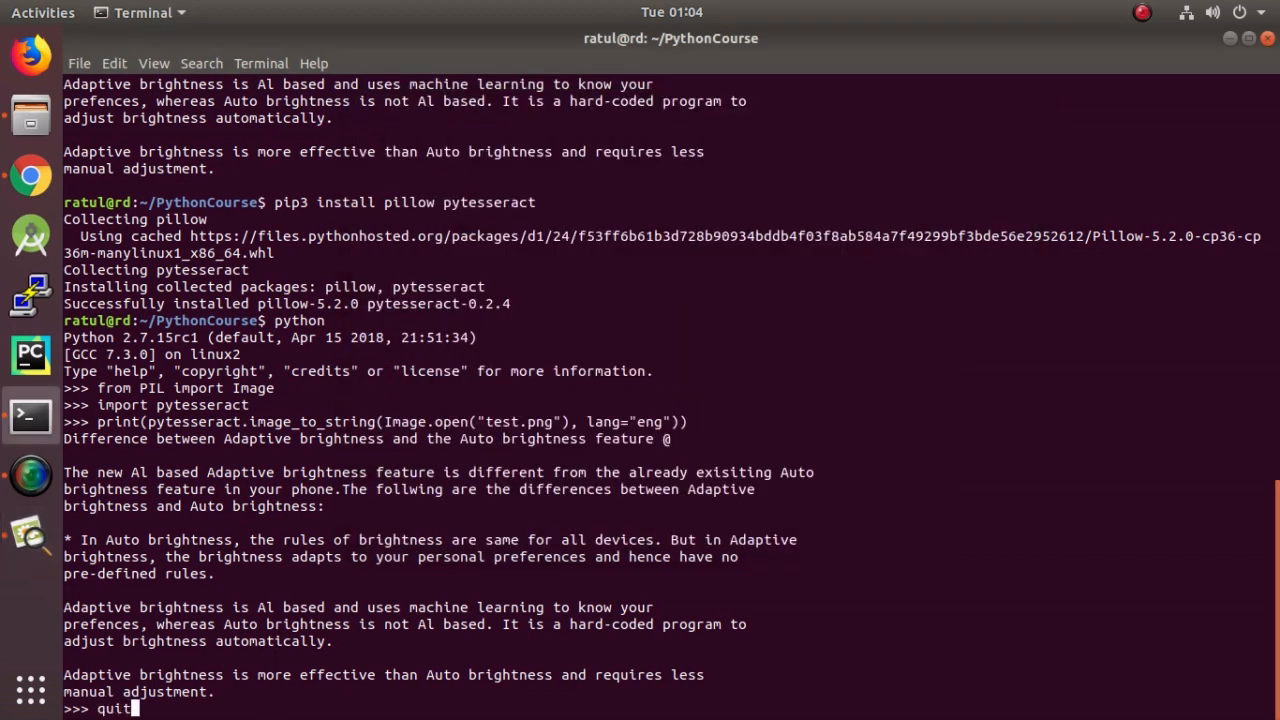
Quit Python and run subl image_to_string.py to open the new script in Sublime Text
type("()")
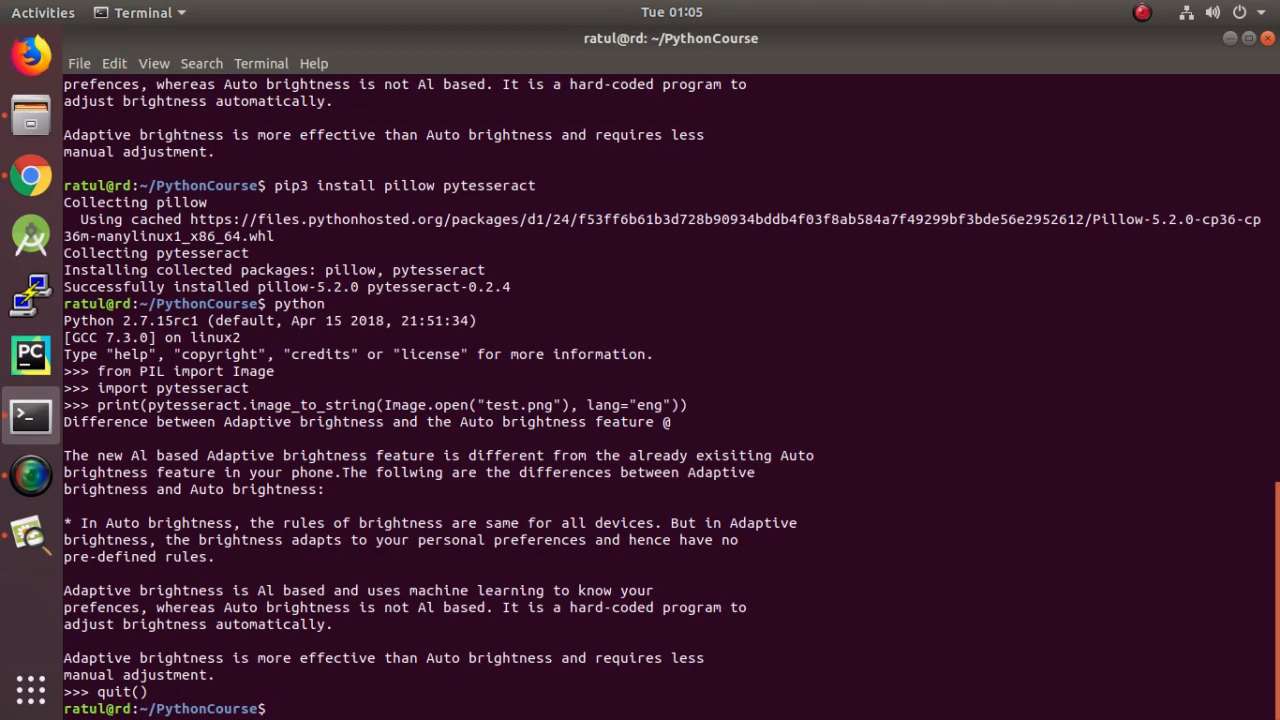
type("subl")
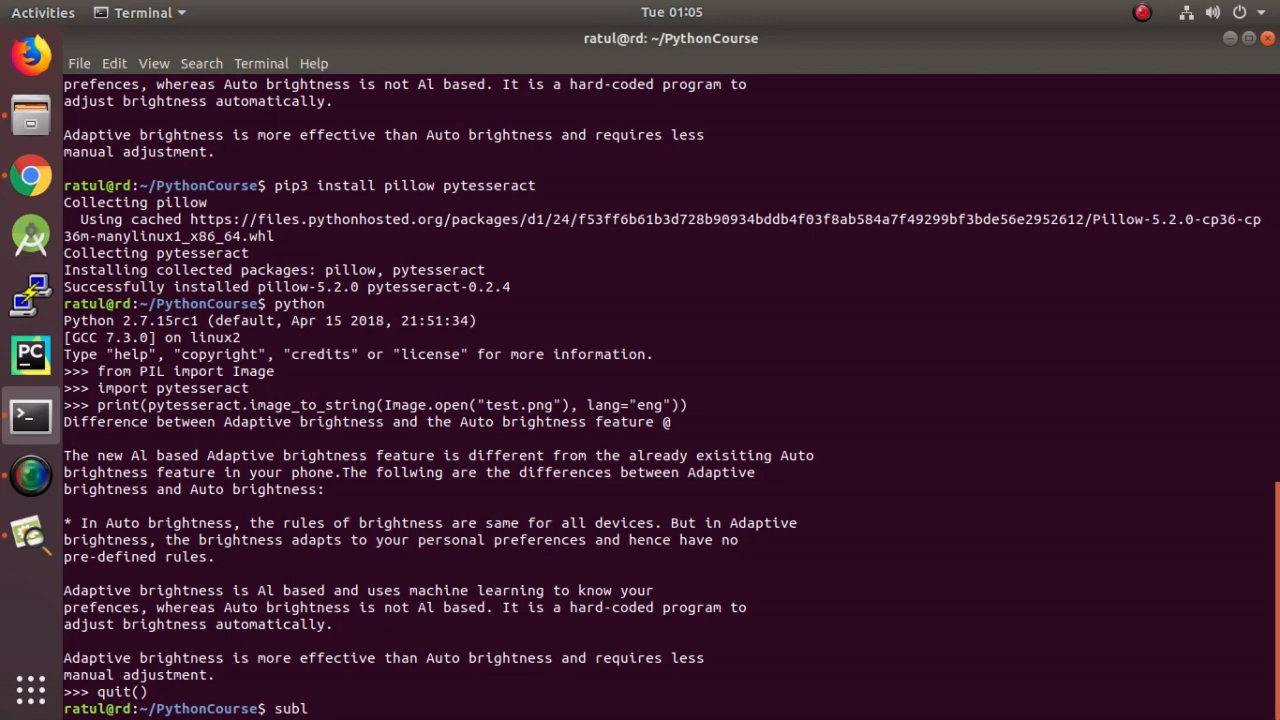
type("image")
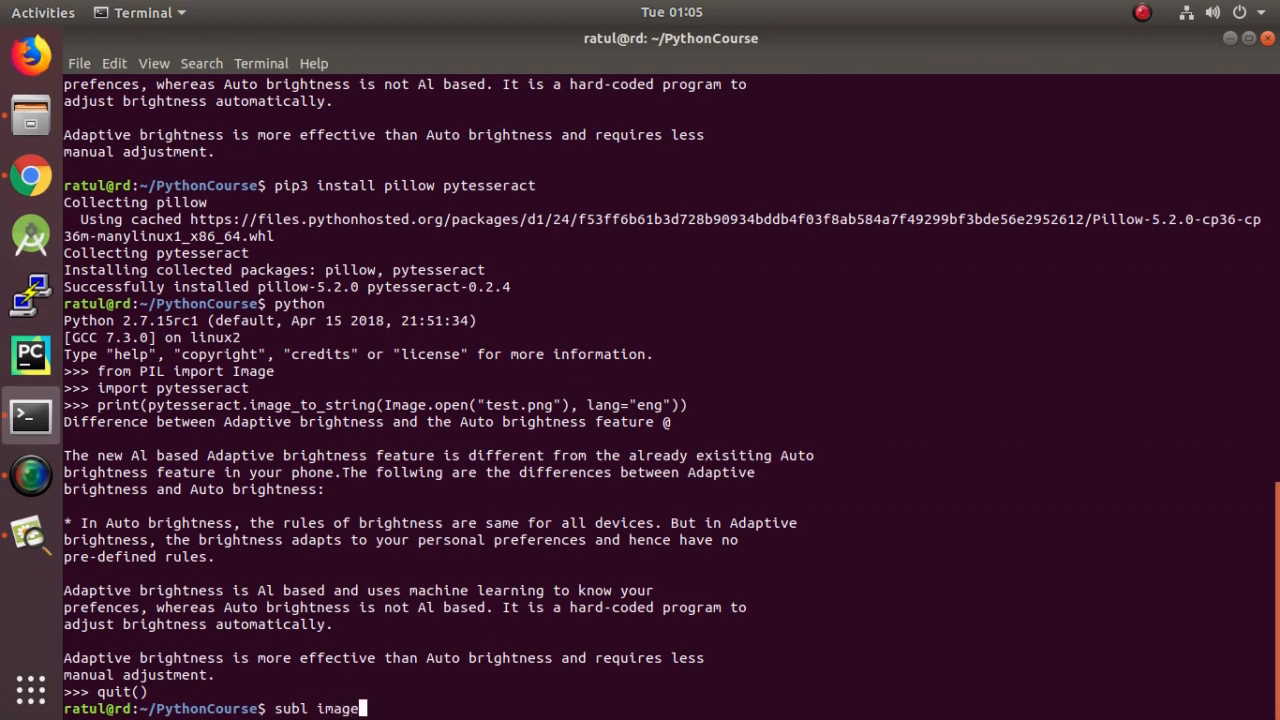
type("_to")
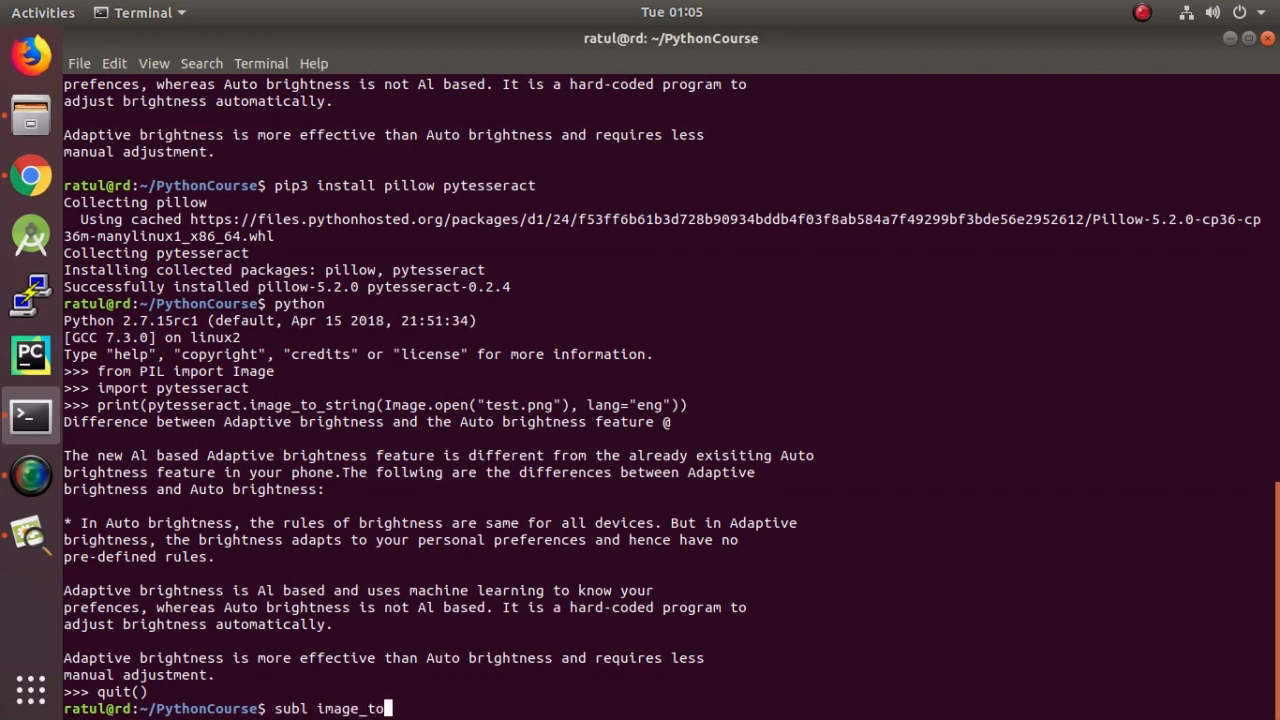
type("string")
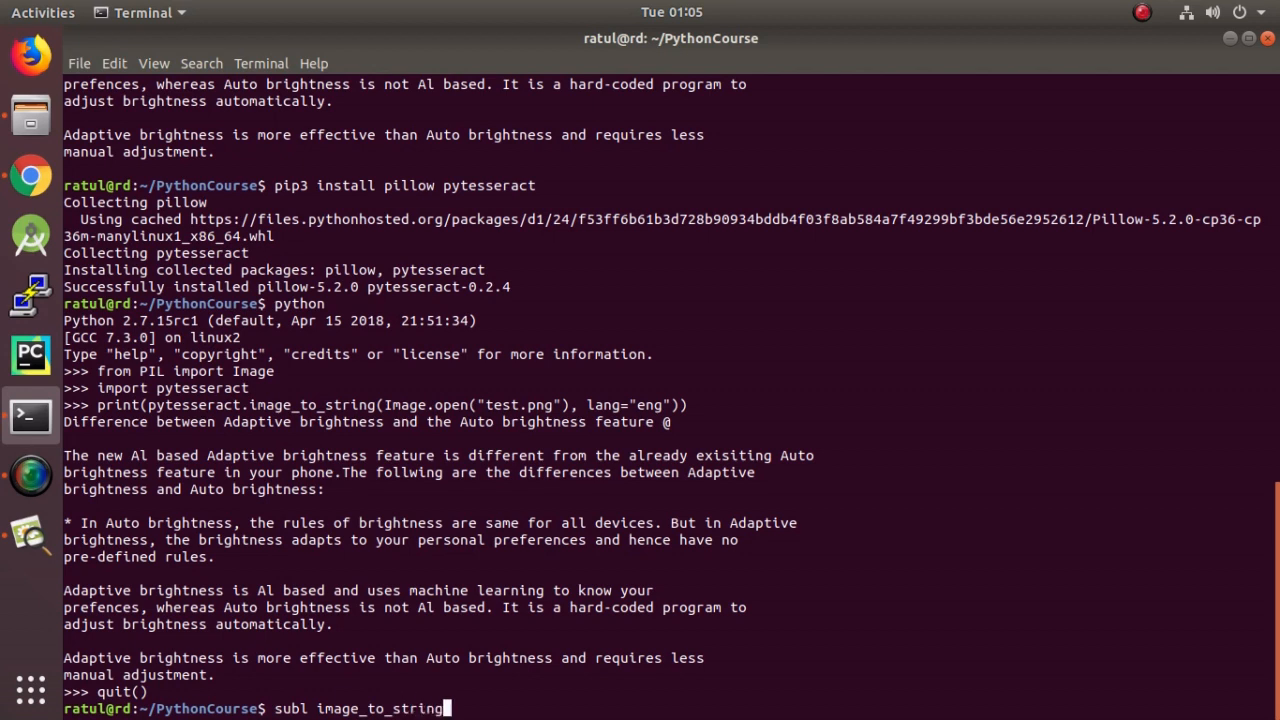
type(".p")
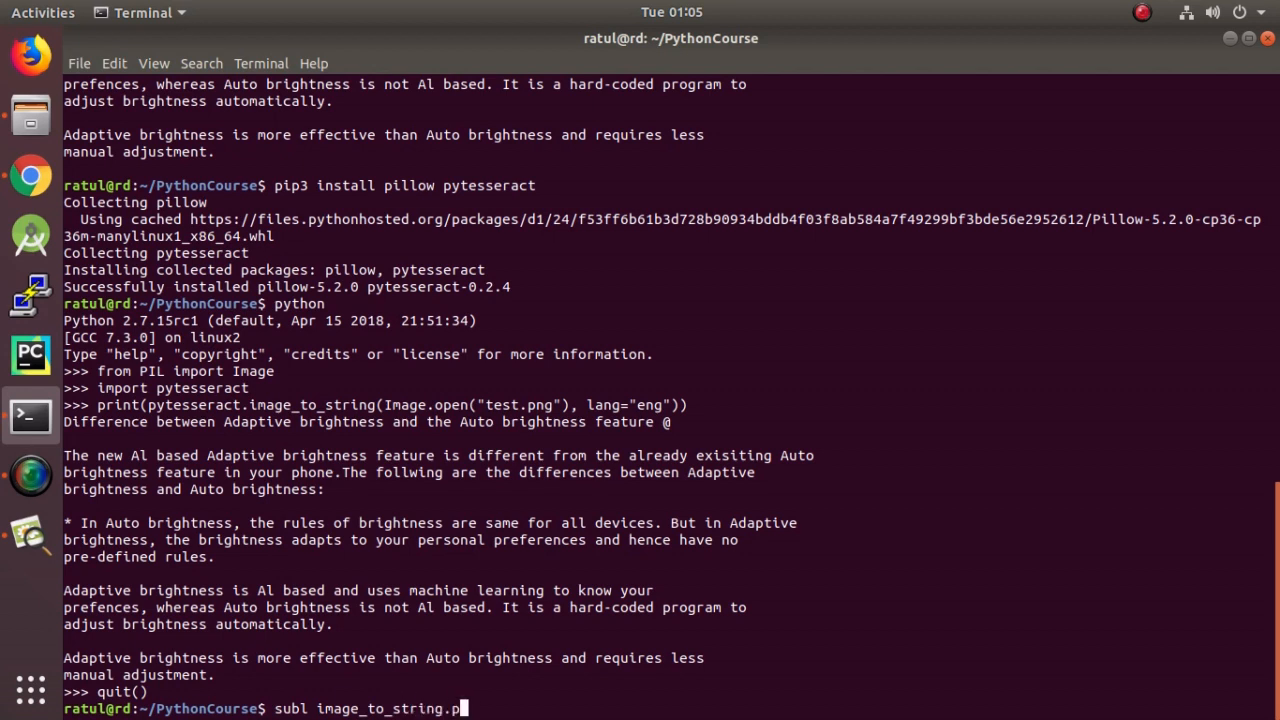
key("Return")
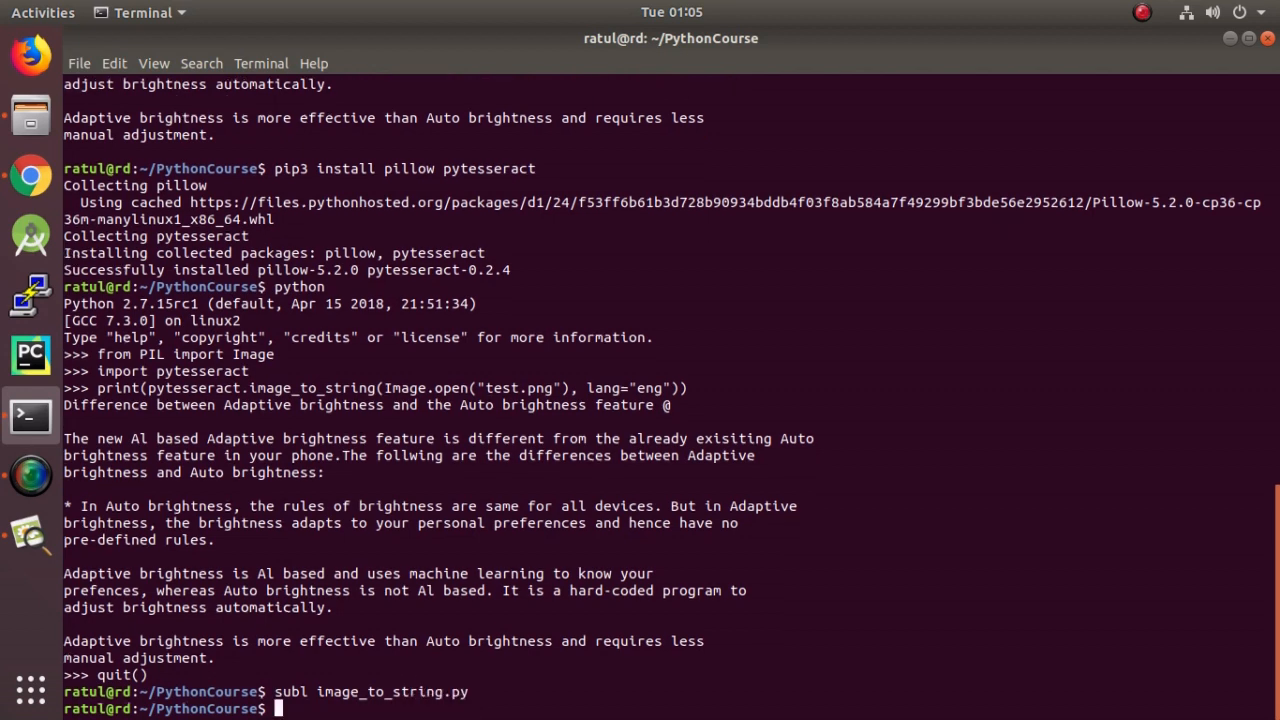
key("Return")
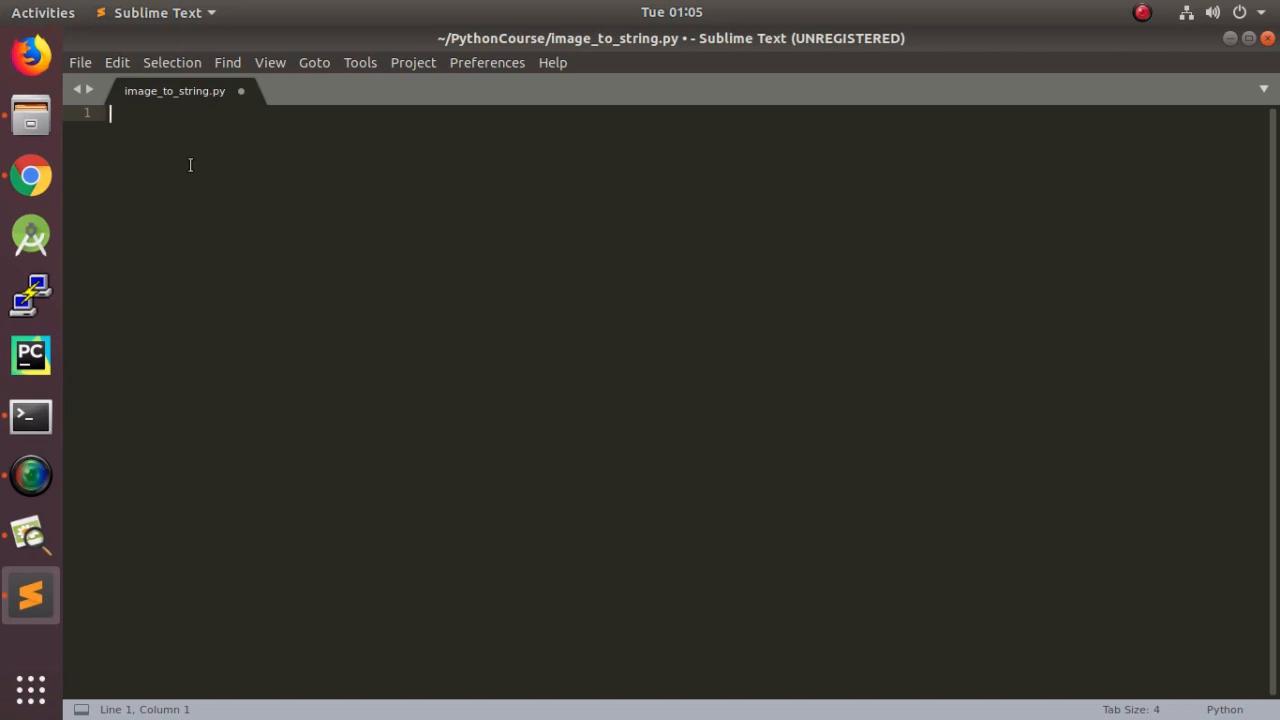
Write the imports from PIL import Image and import pytesseract
type("fr")
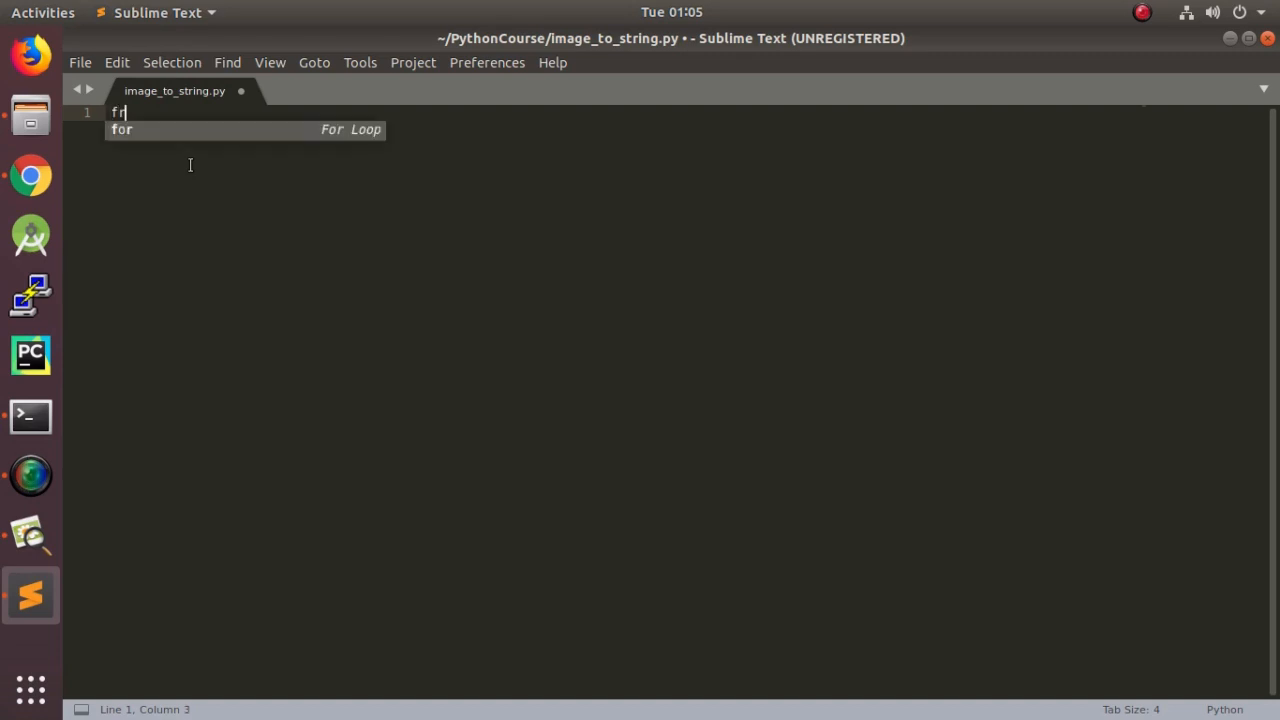
type("om PI")
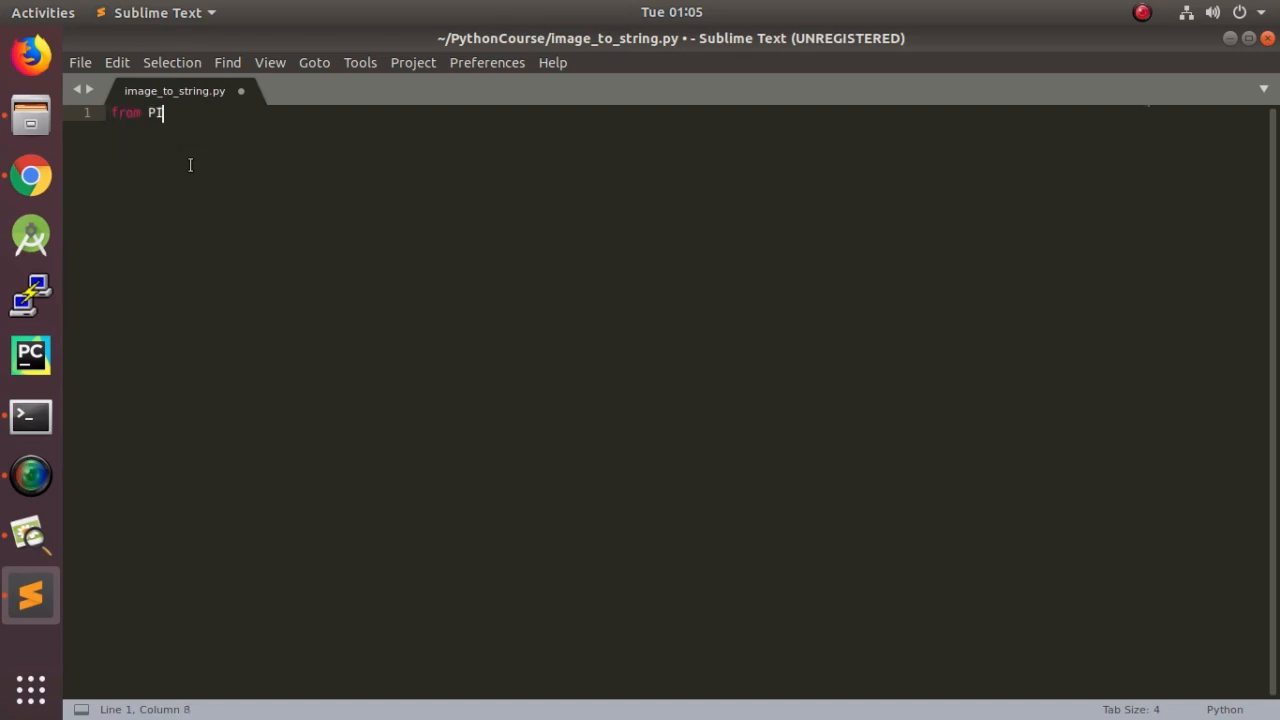
type("L impor")
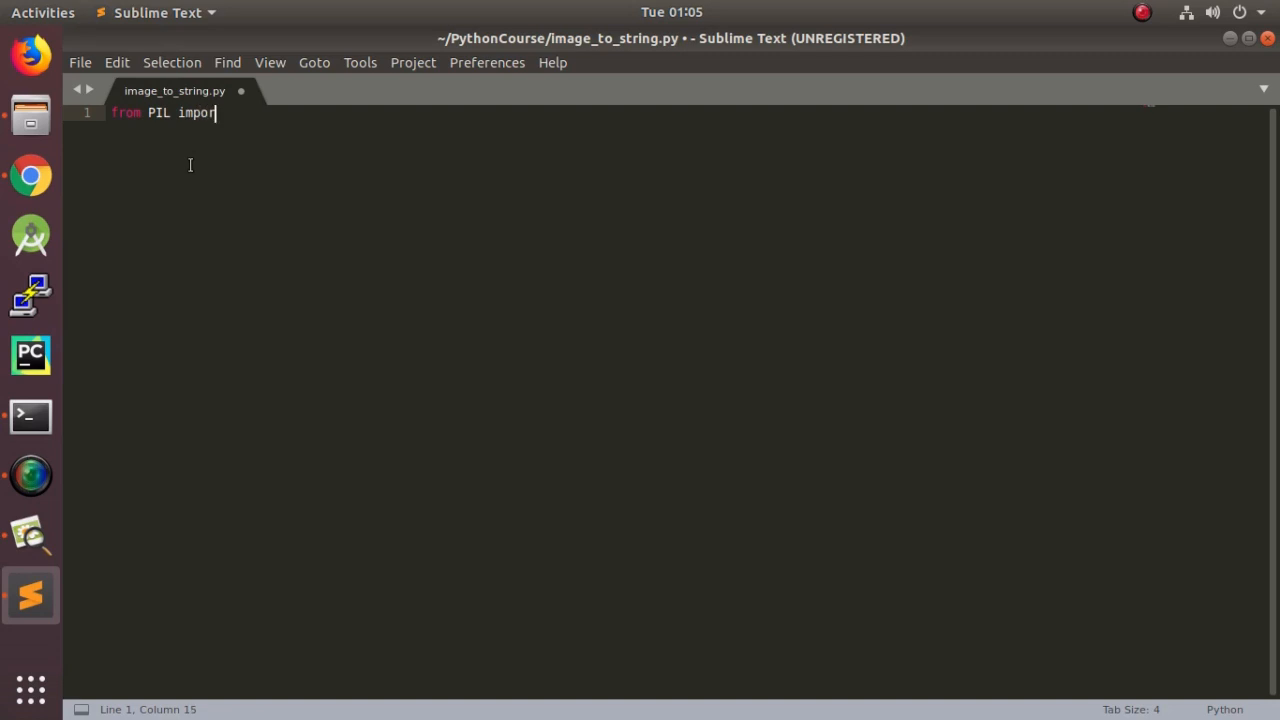
type("t Image")
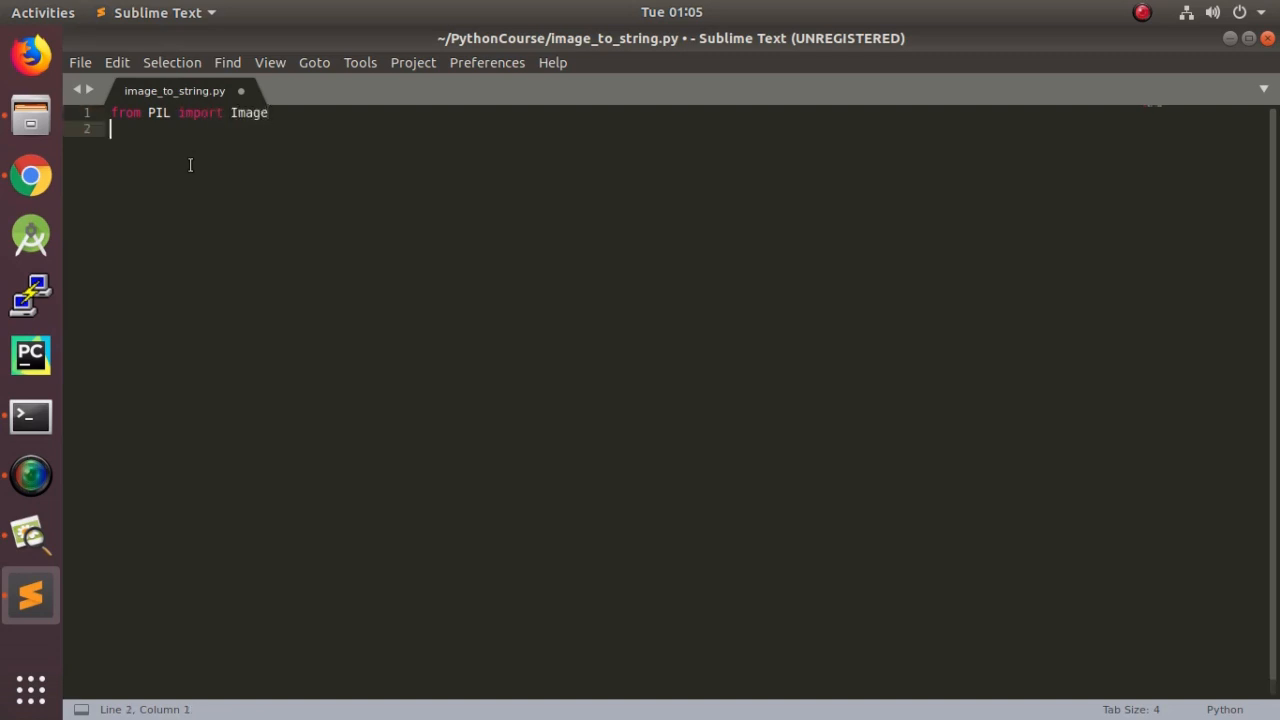
type("impor")
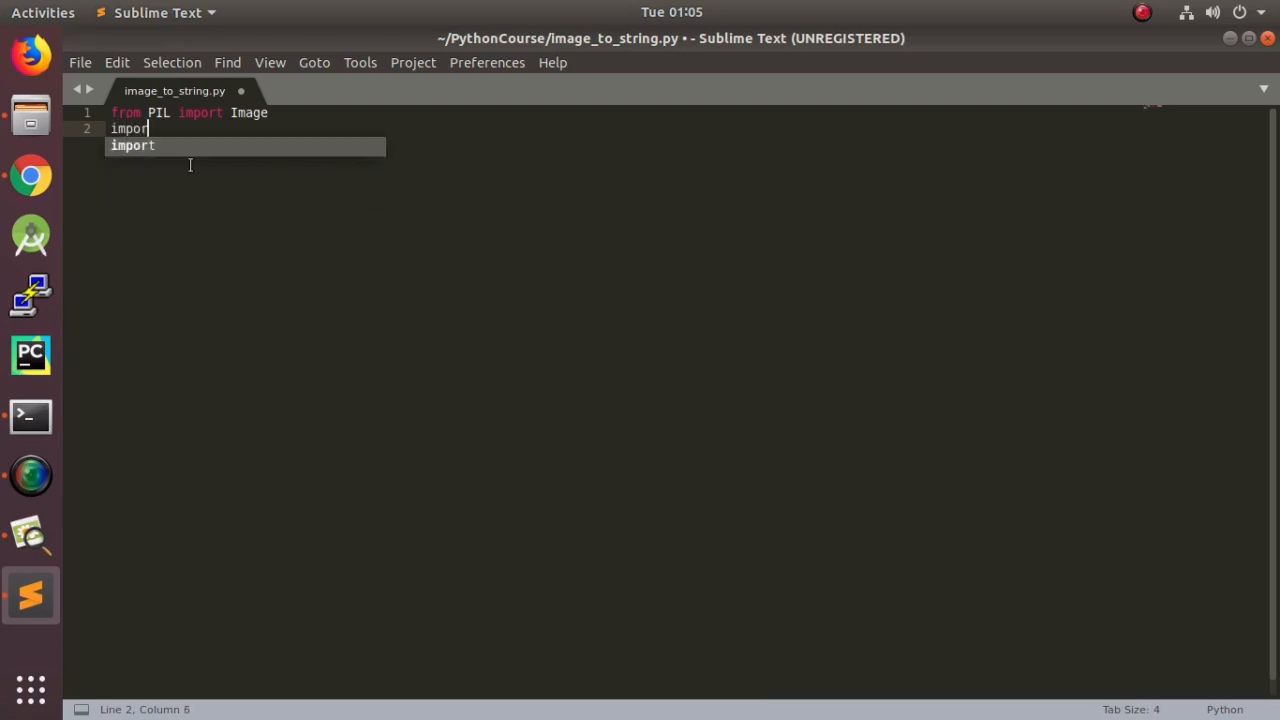
type("t")
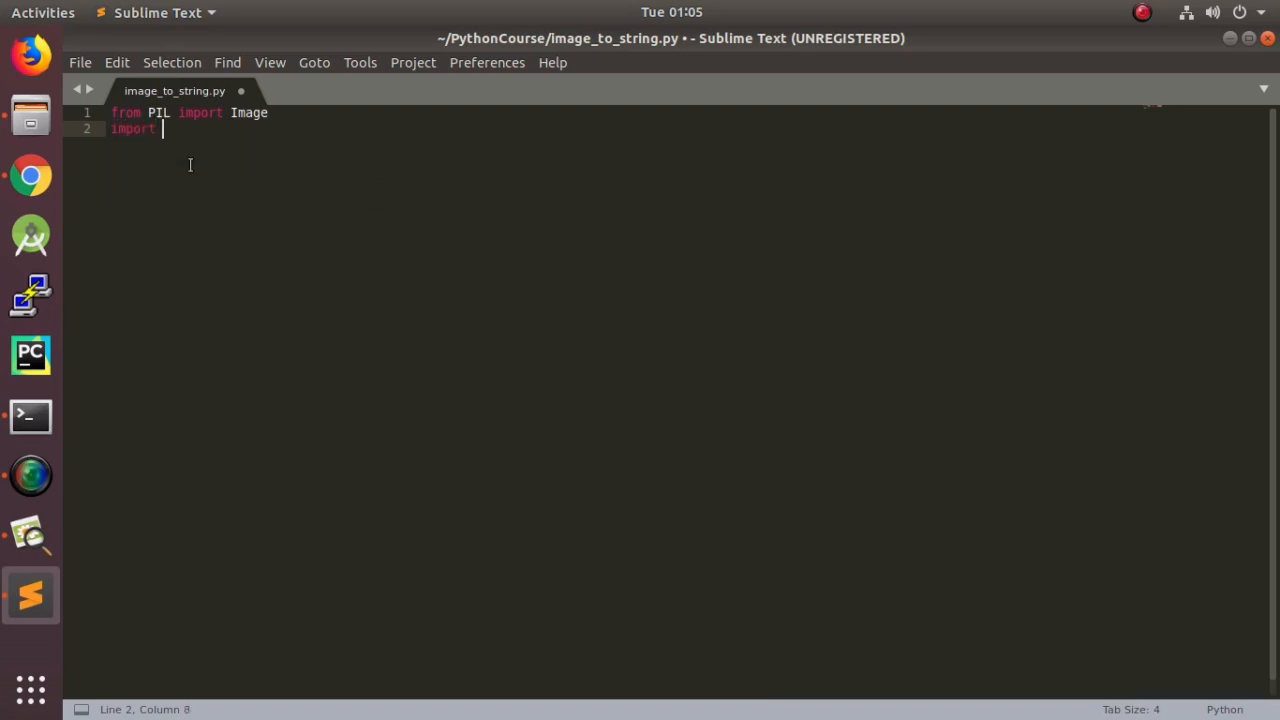
type("py")
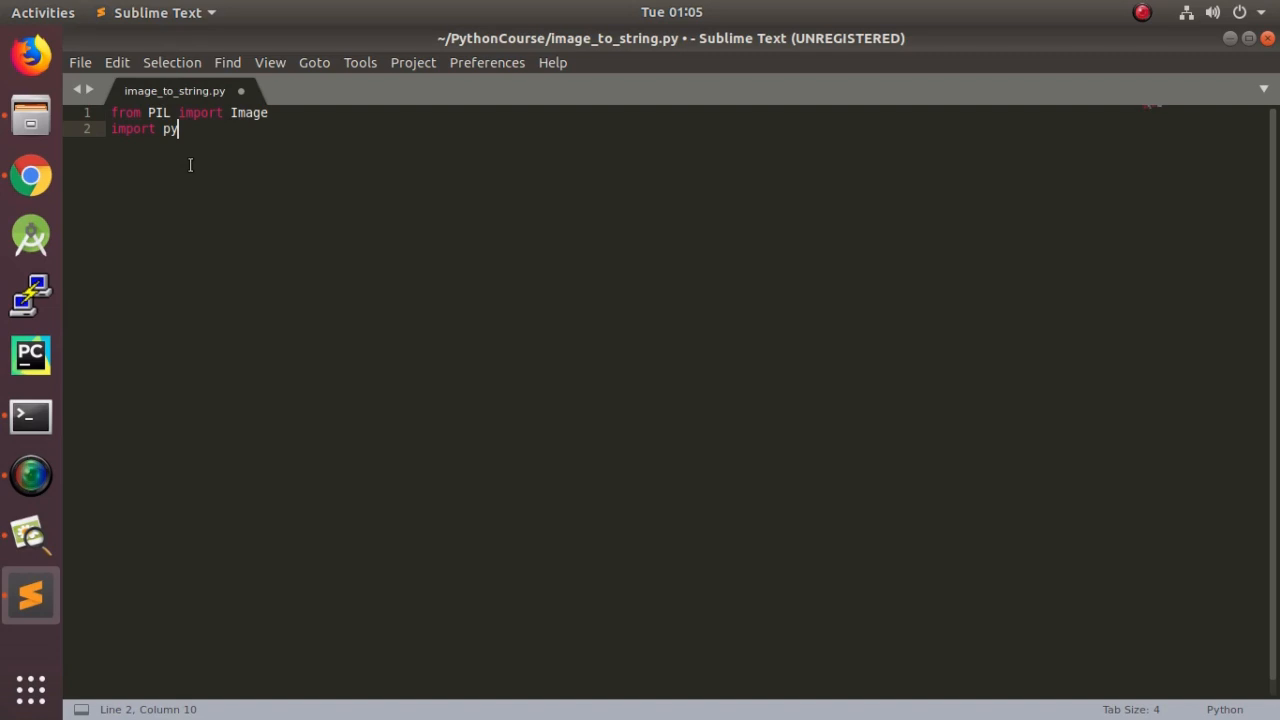
type("tesseract")
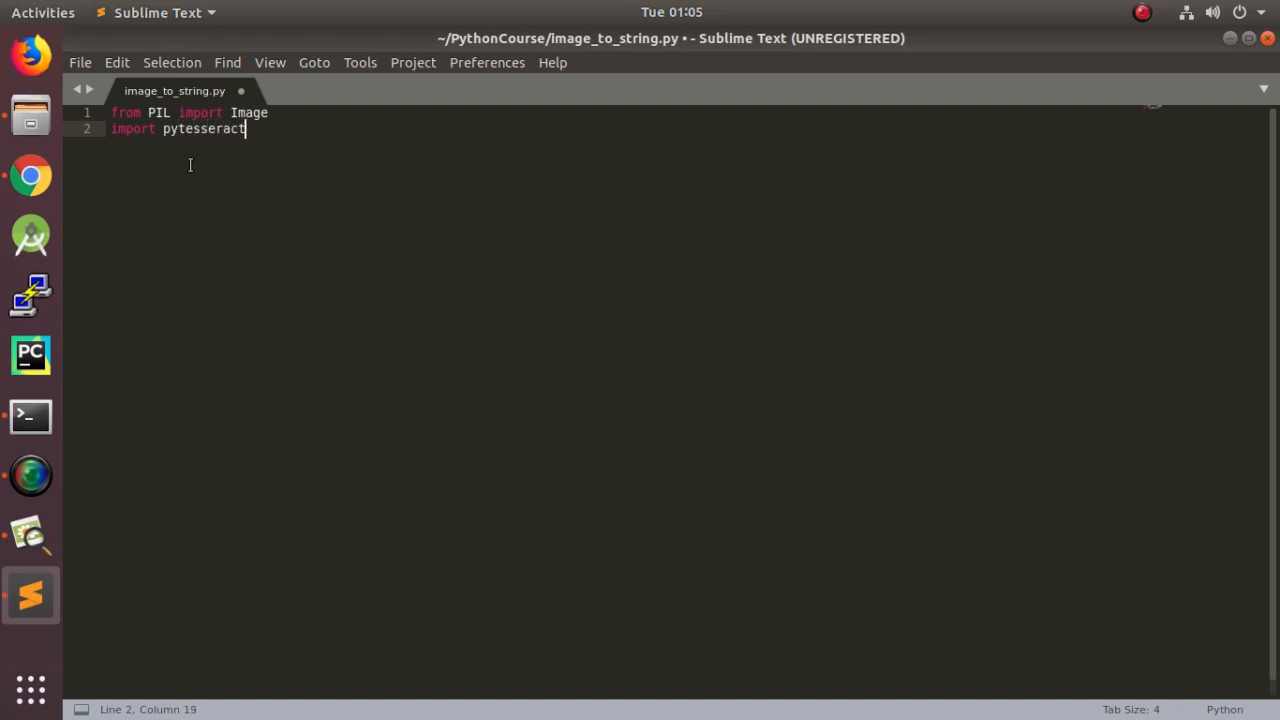
key("Return")
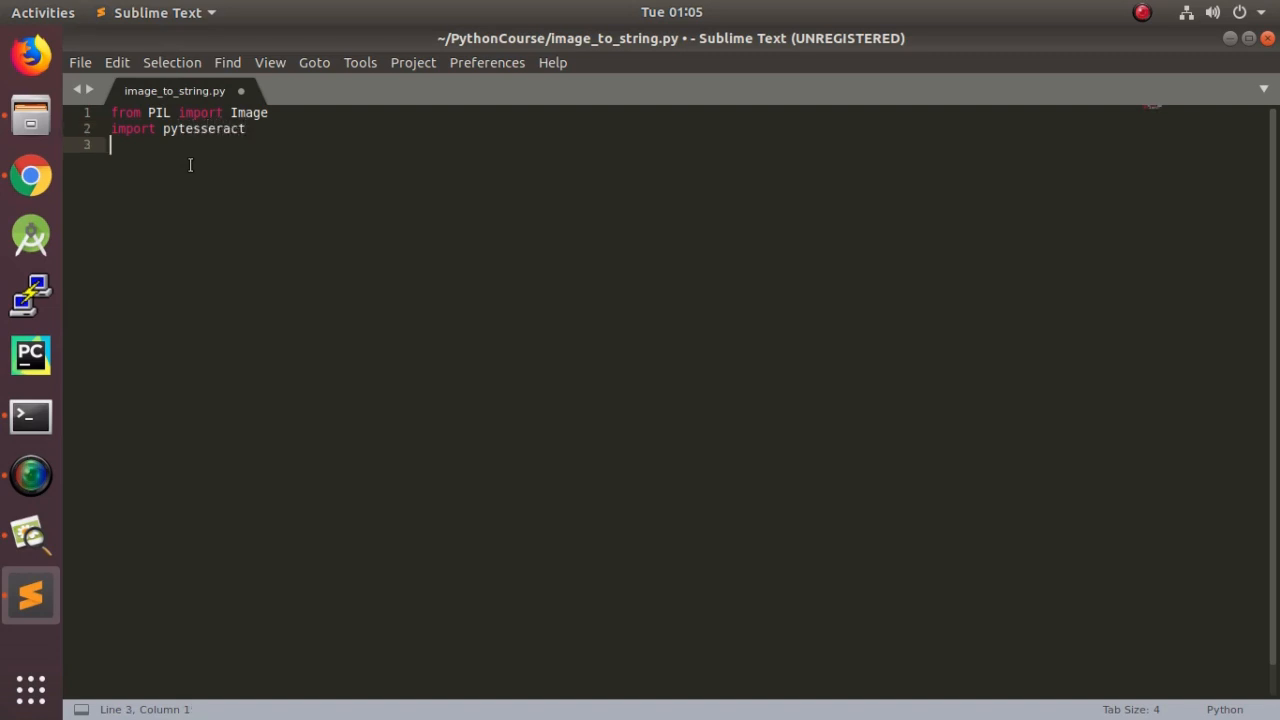
Add im = Image.open("test.png") on the next line
type("im = Image.opebn")
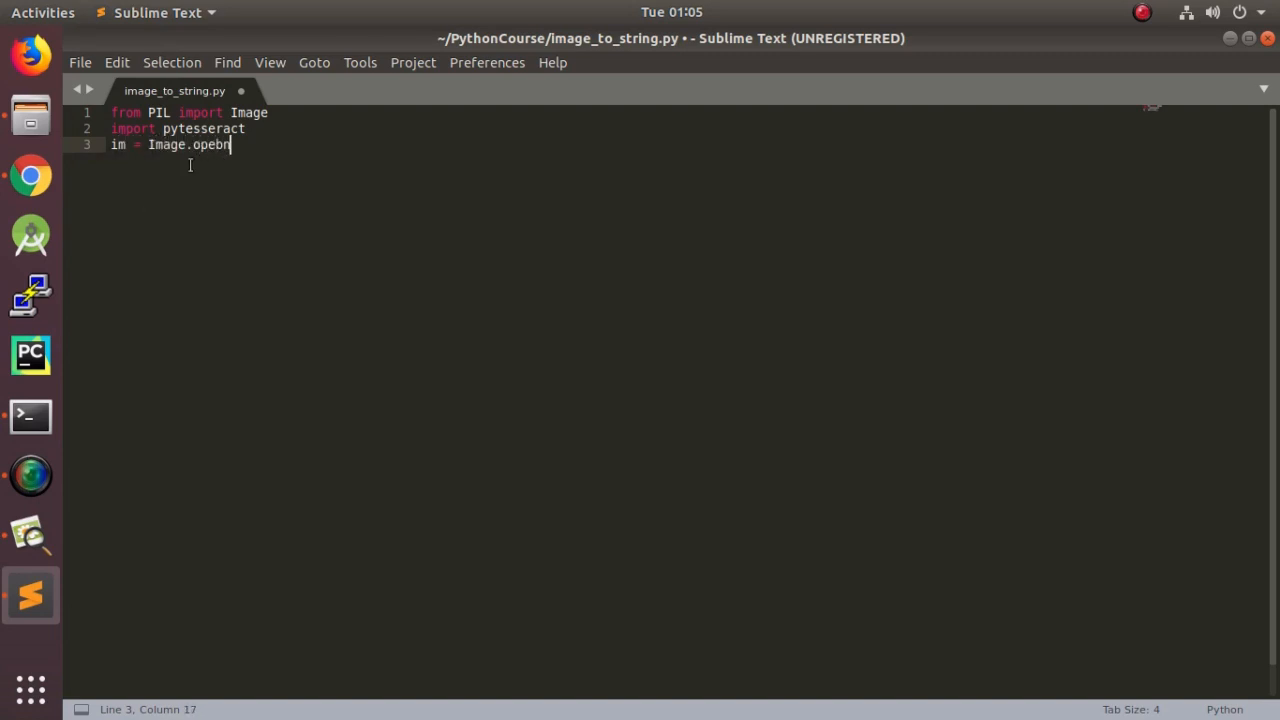
key("BackSpace")
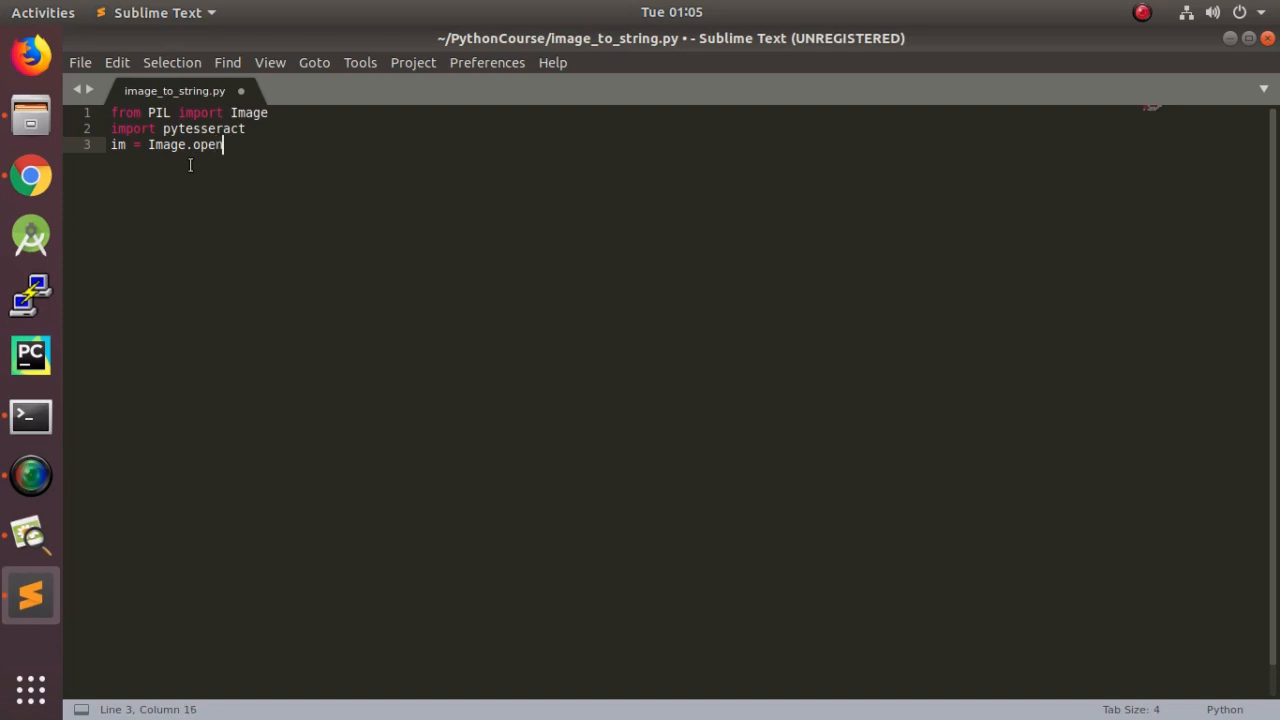
type("()")
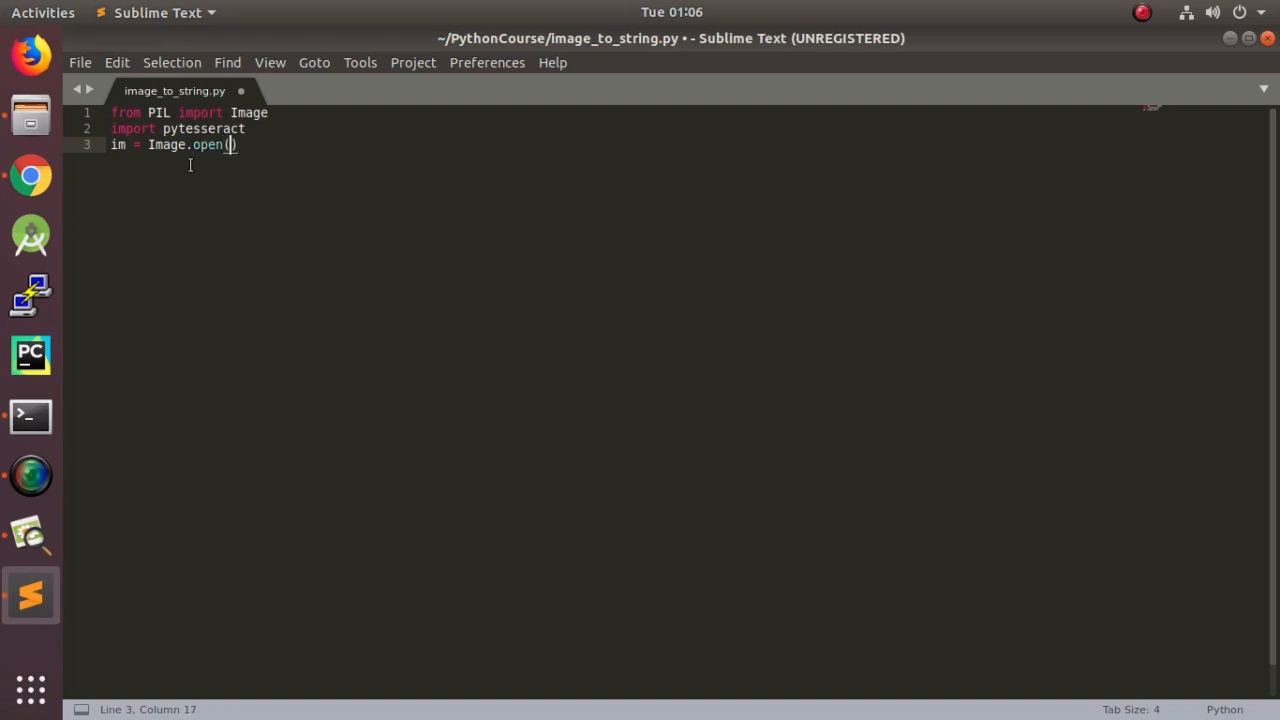
type("\"test\"")
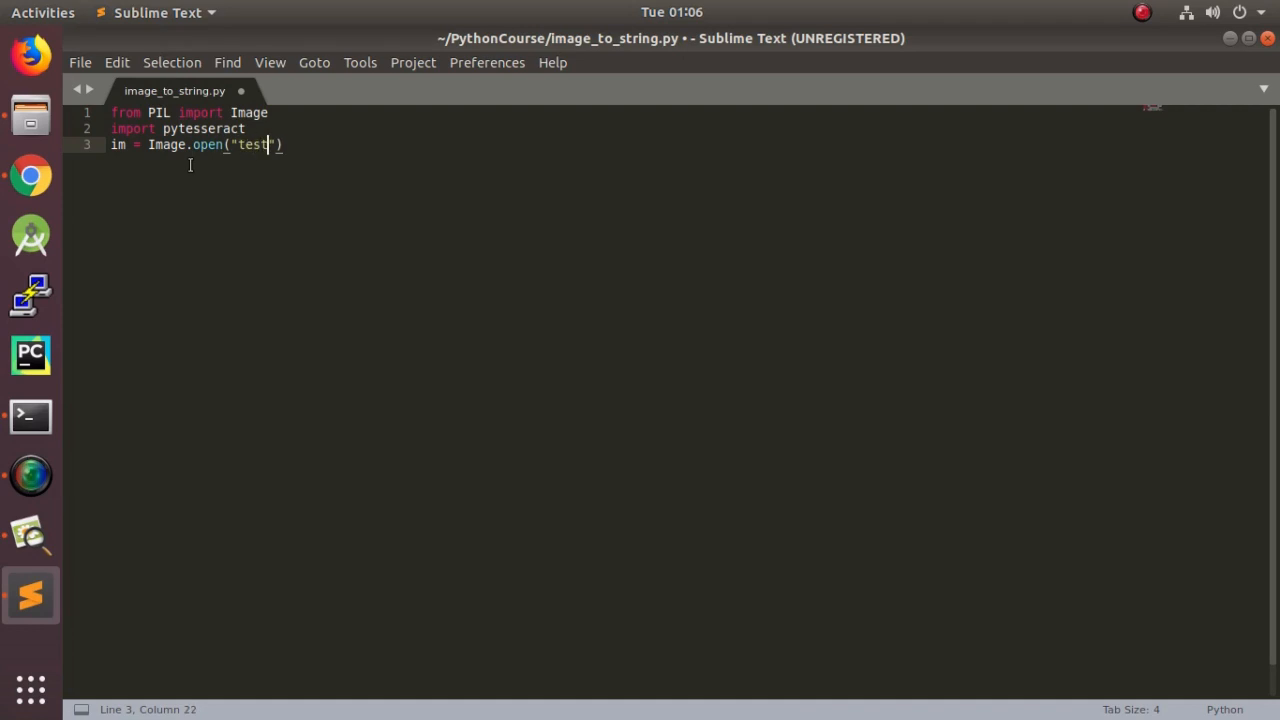
type(".png")
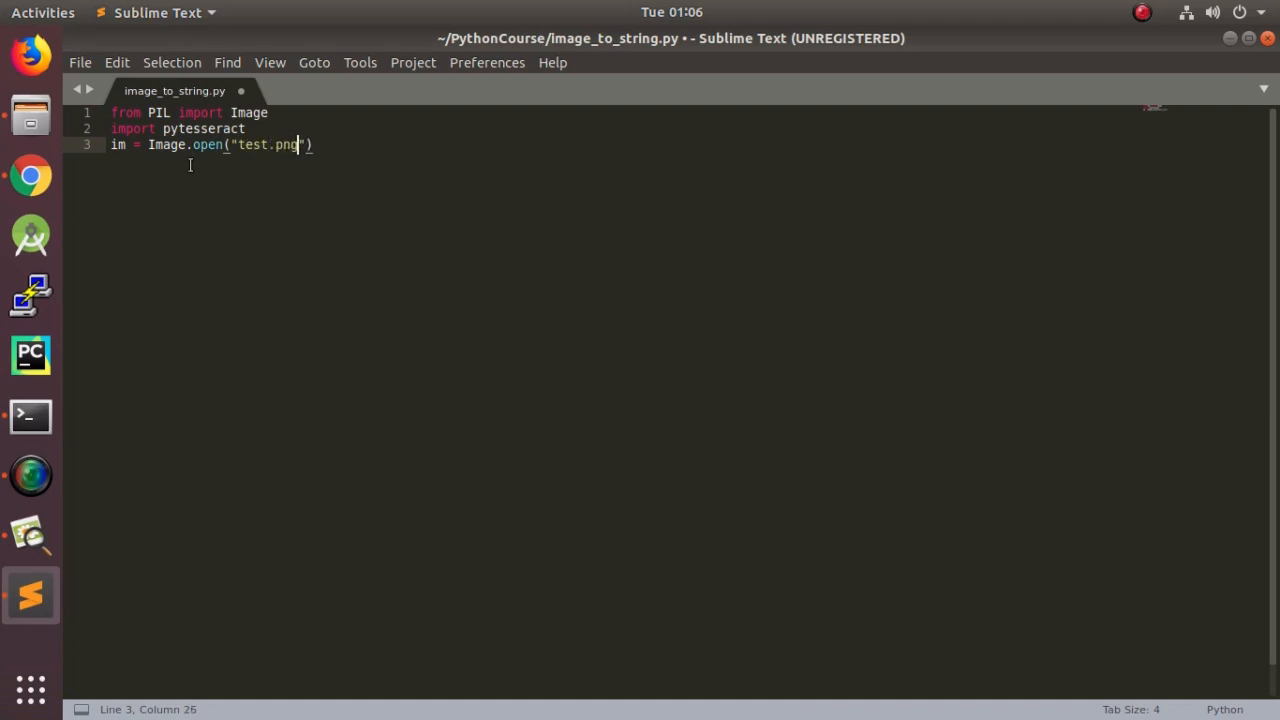
key("Return")
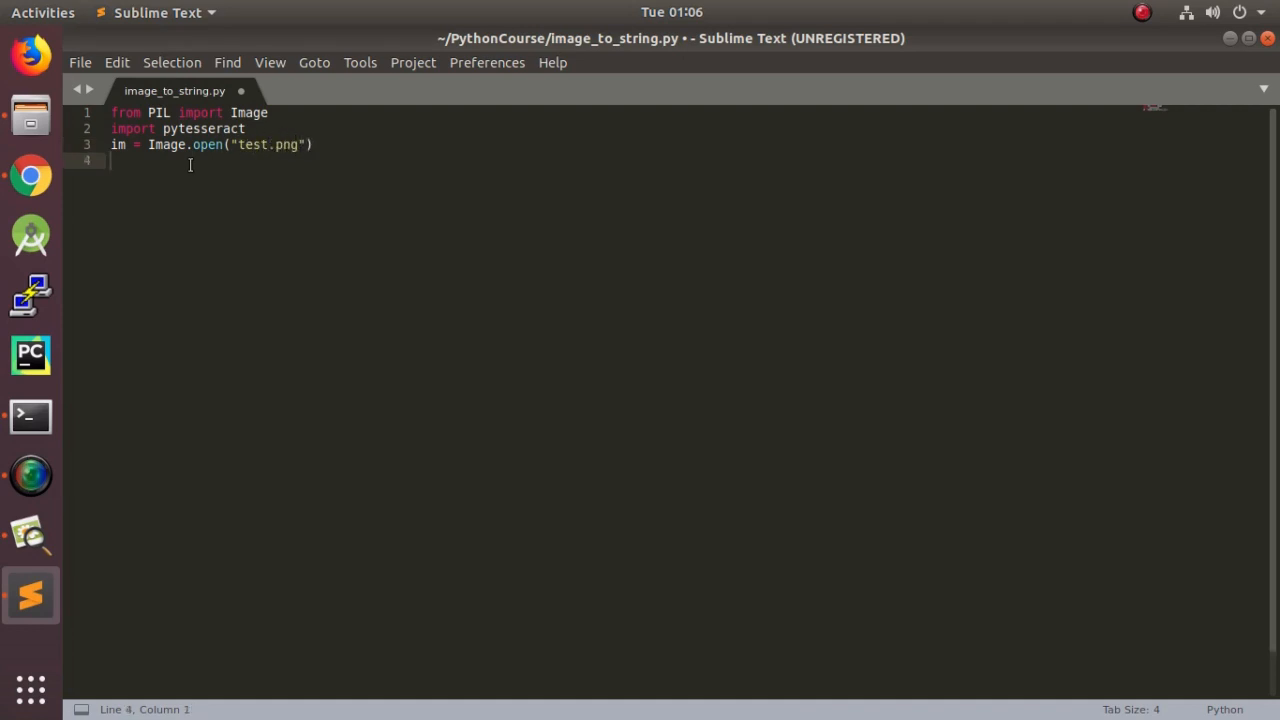
Add text = pytesseract.image_to_string(im, lang="eng") and print(text)
type("te")
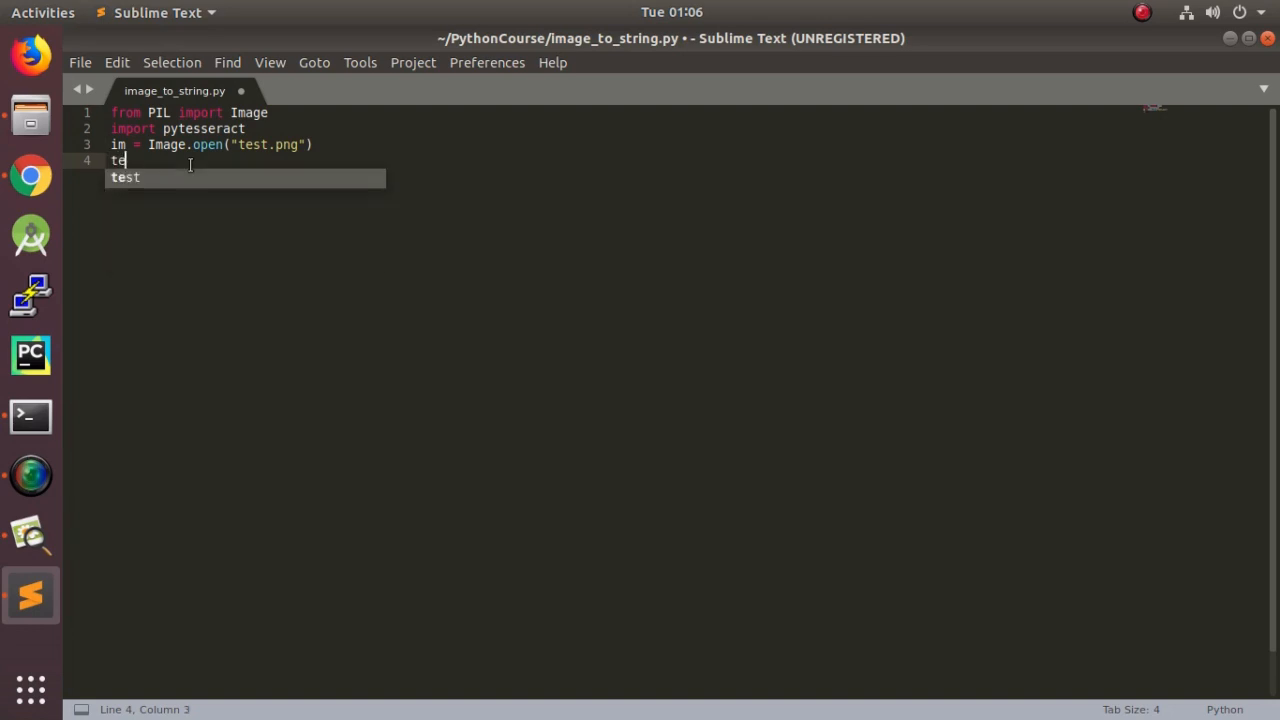
type("xt =")
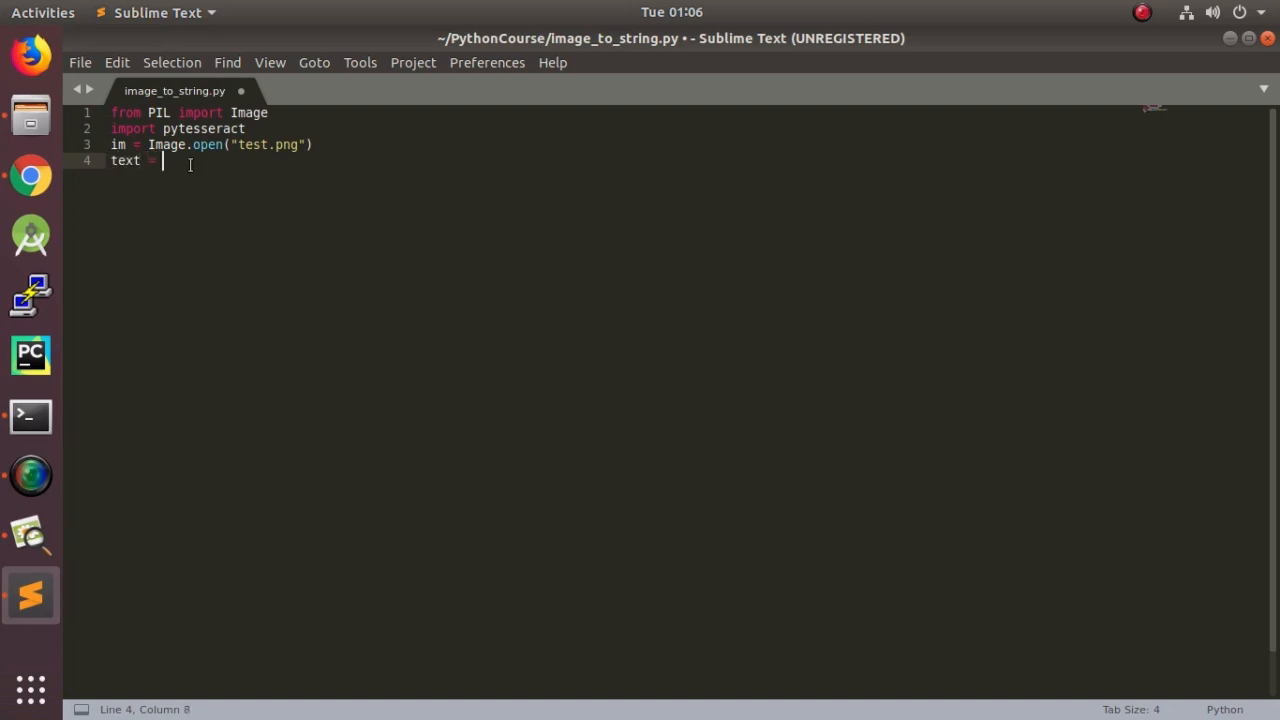
type("pytesseract")
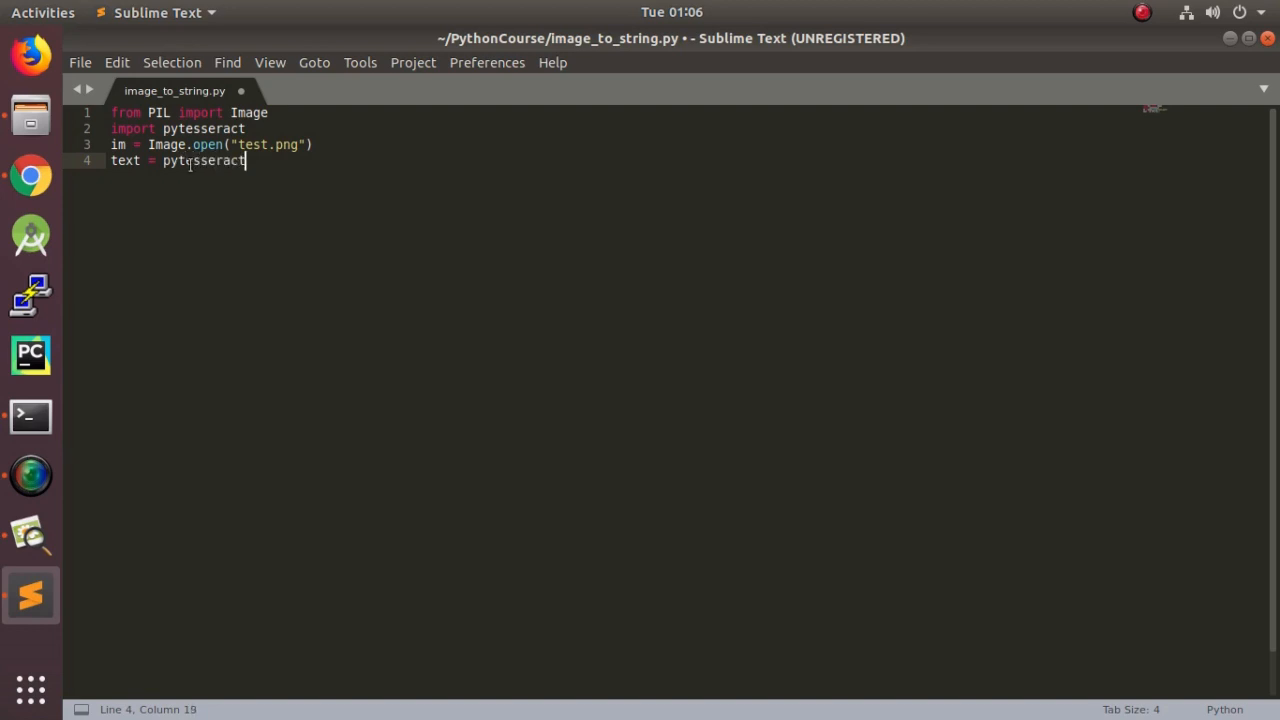
type(".")
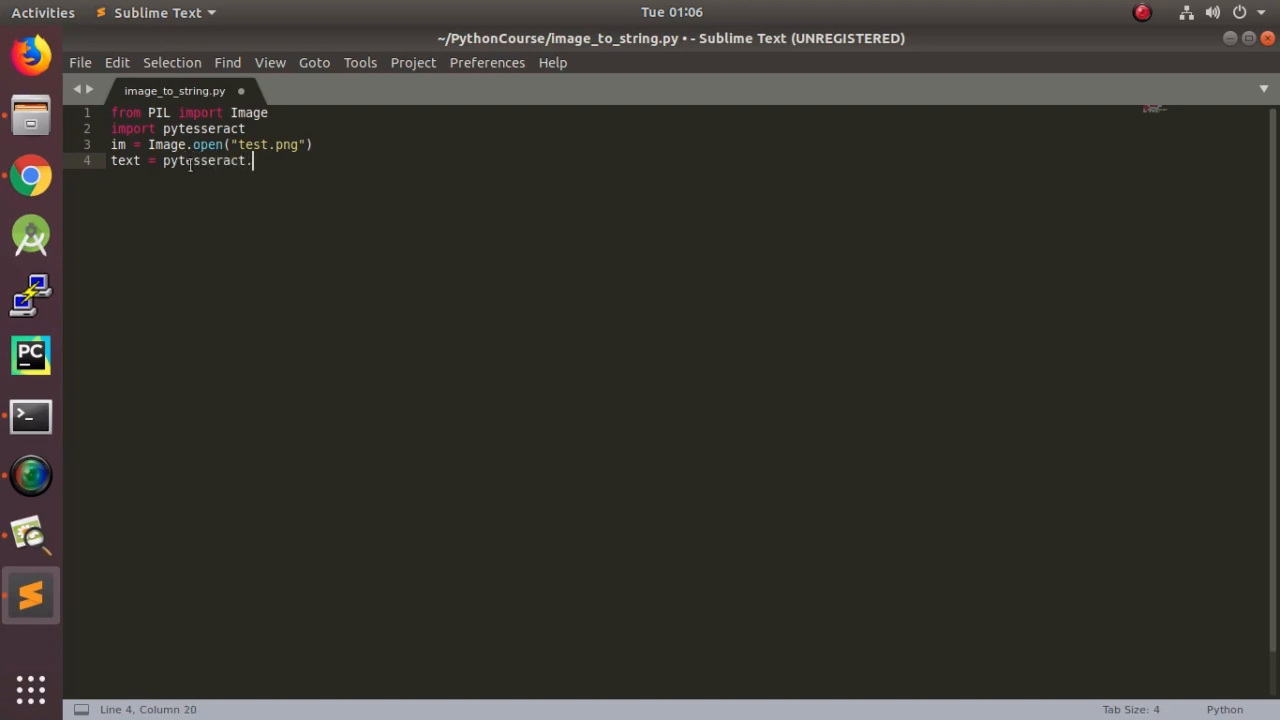
type("im")
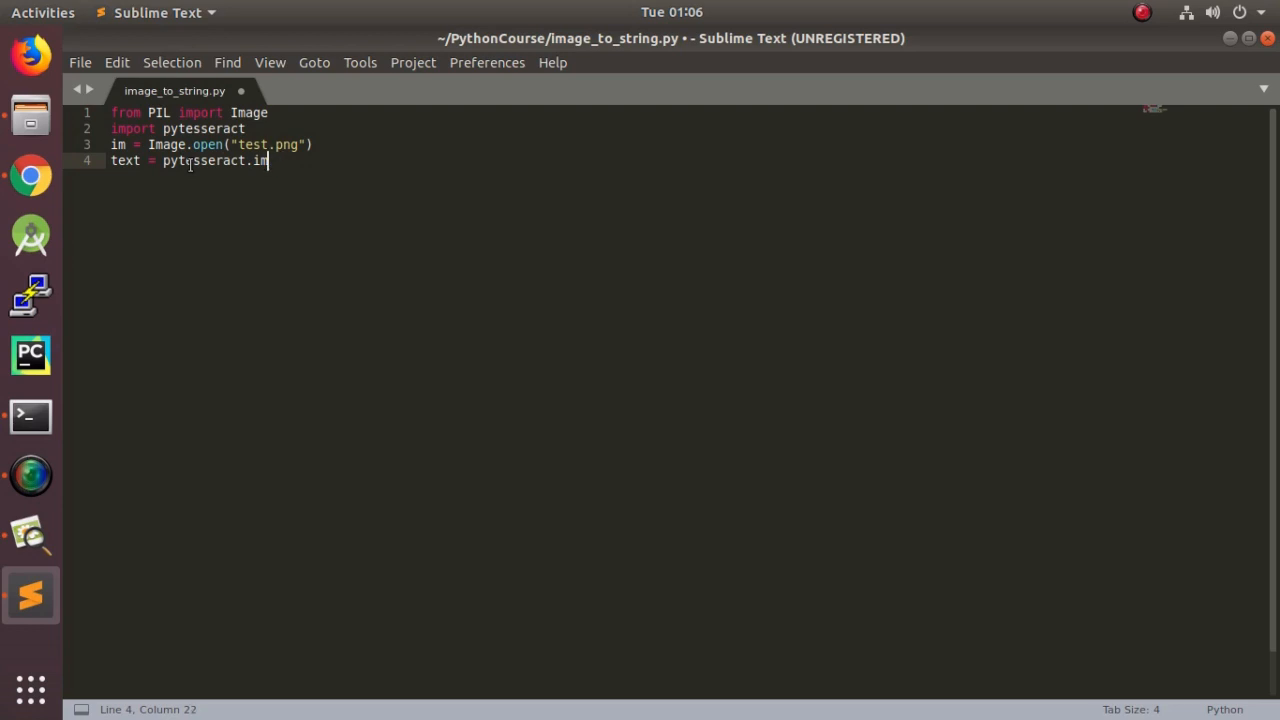
type("age_")
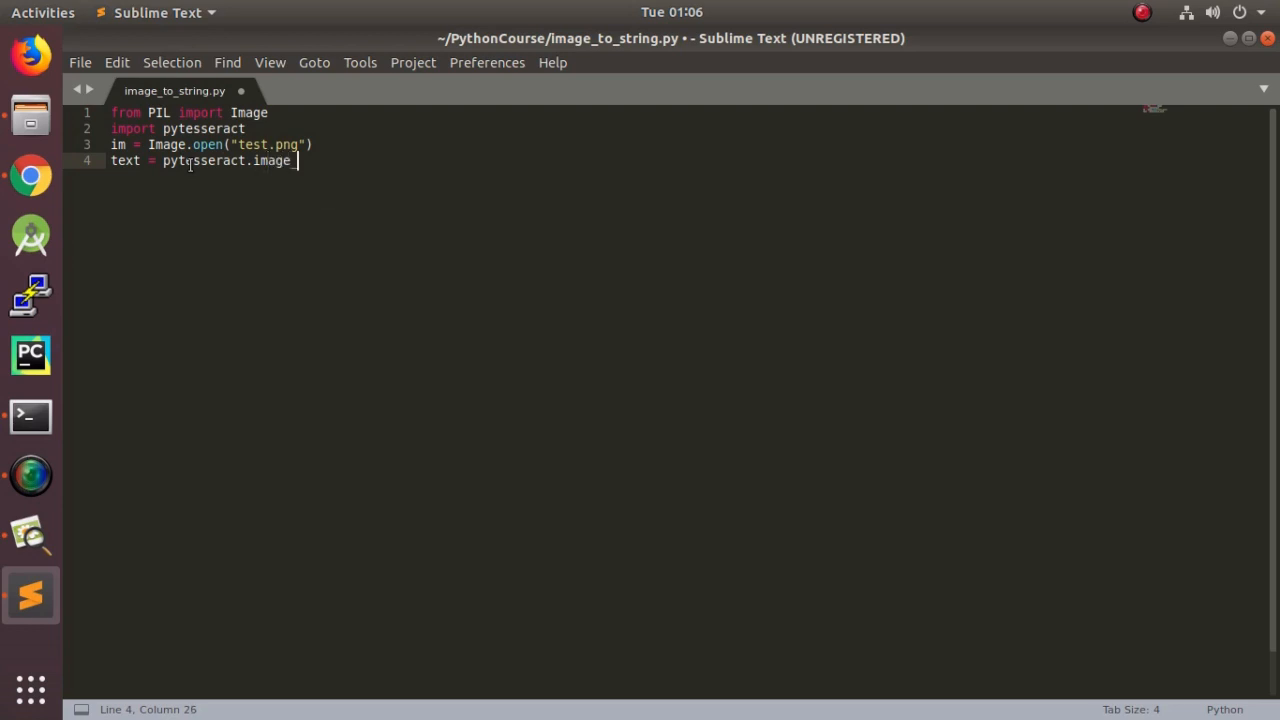
type("to_string(")
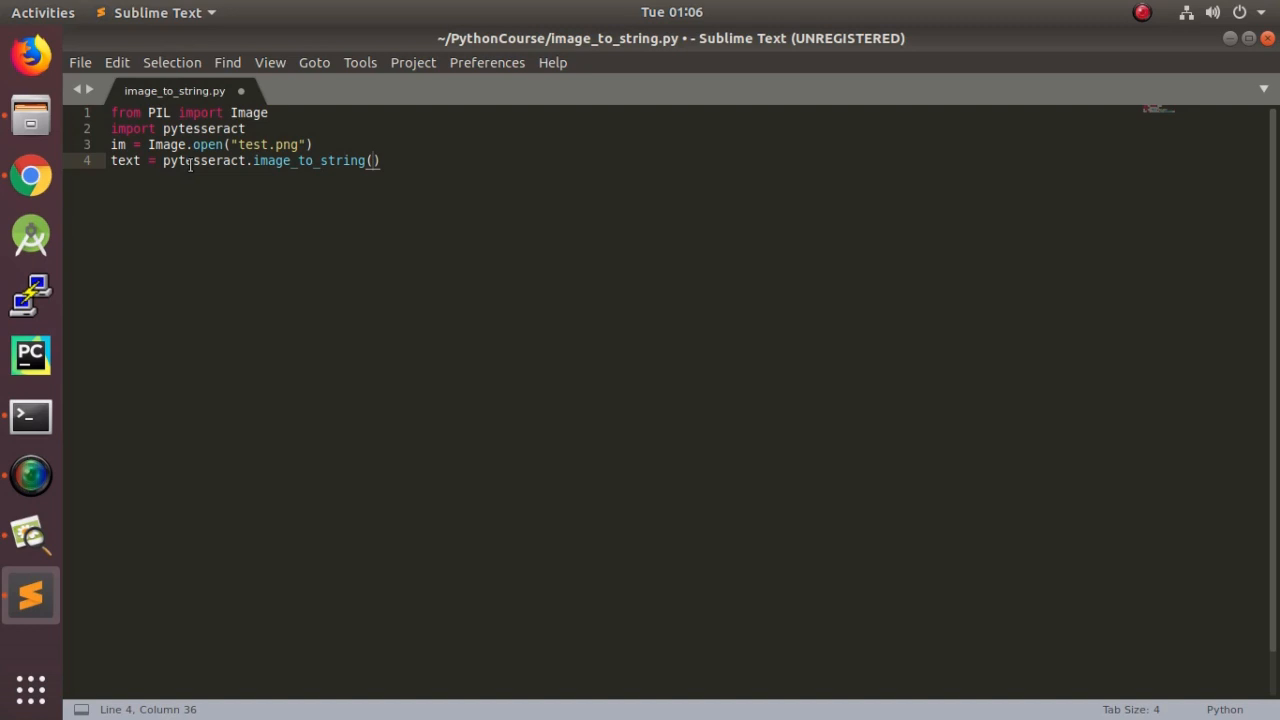
type("im")
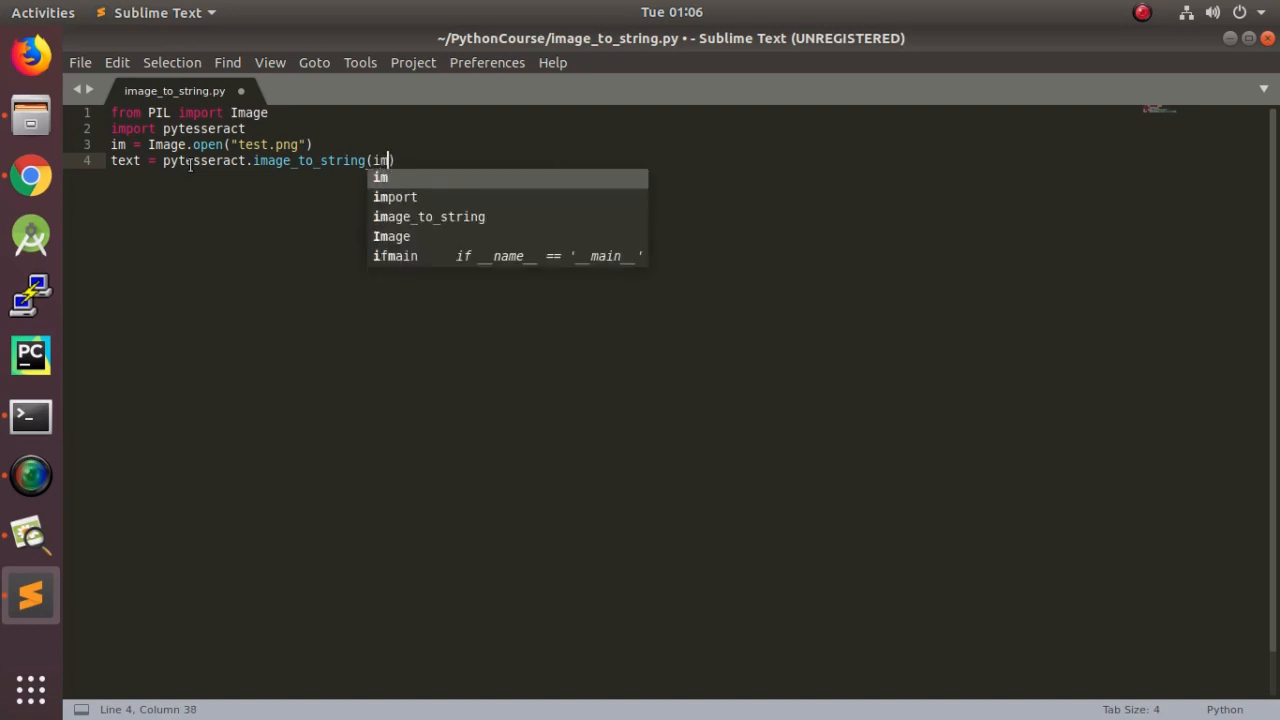
type(", la")
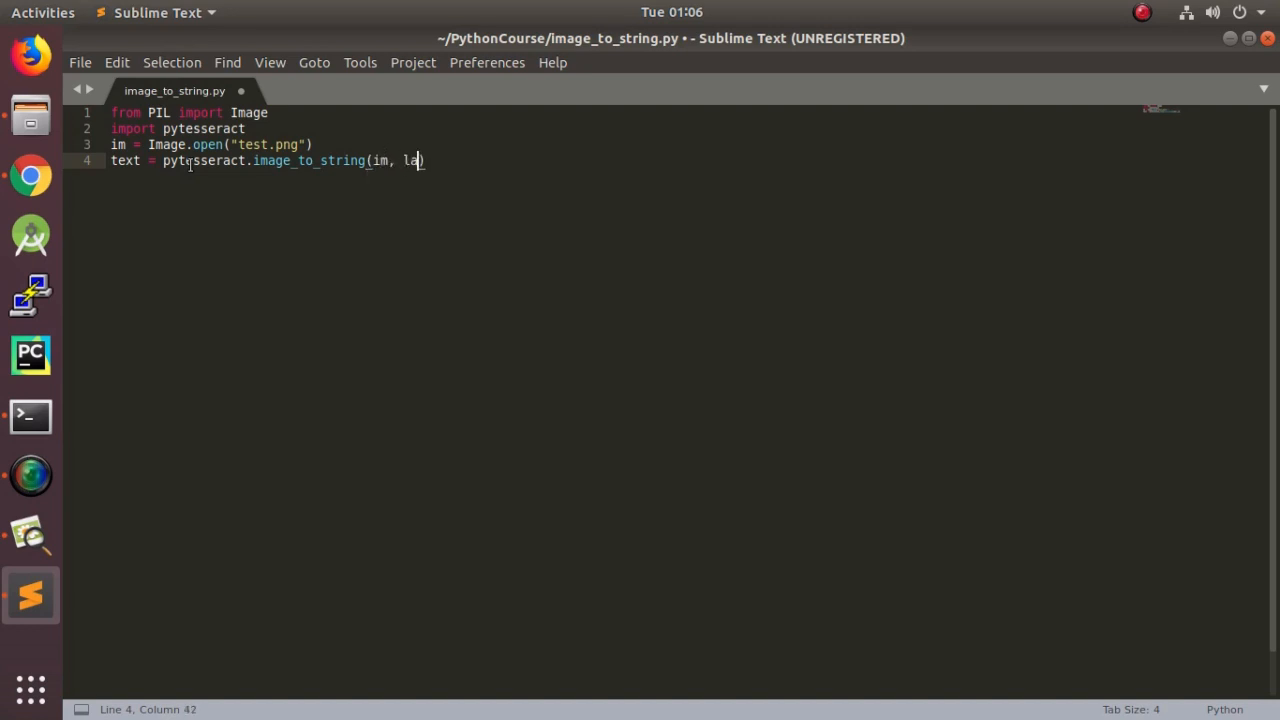
type("ng=\"eng")
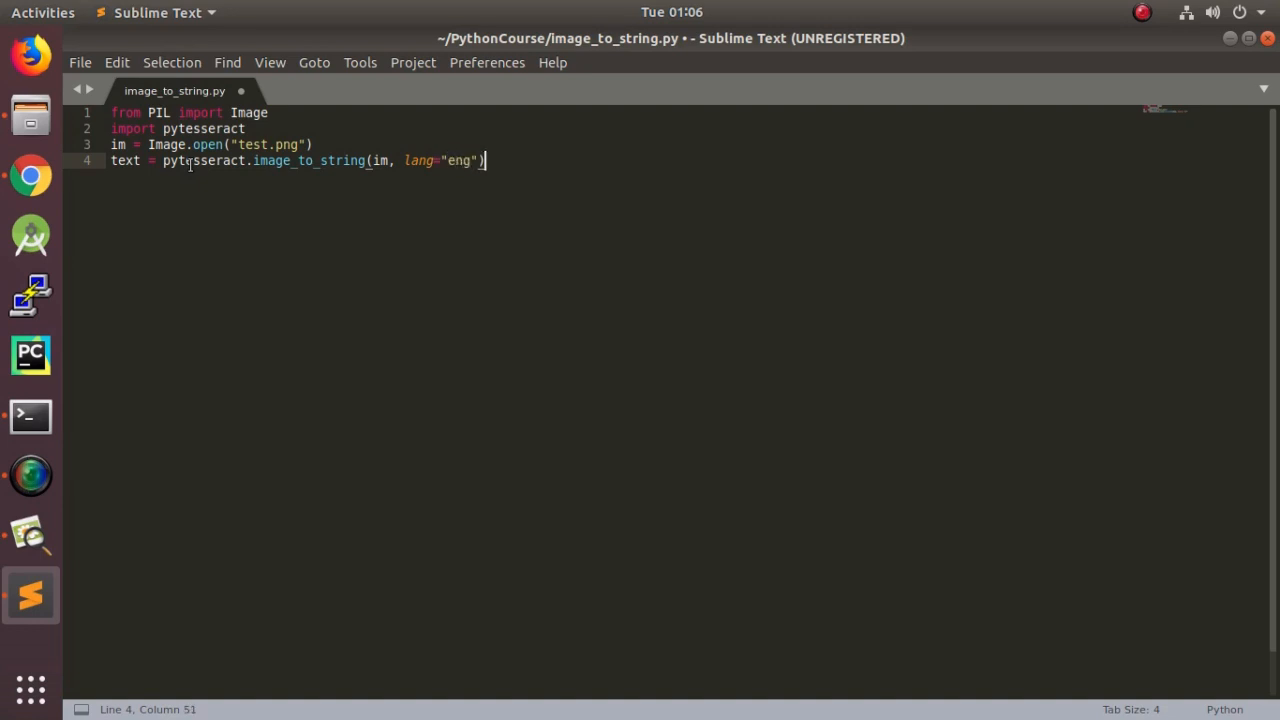
type("p")
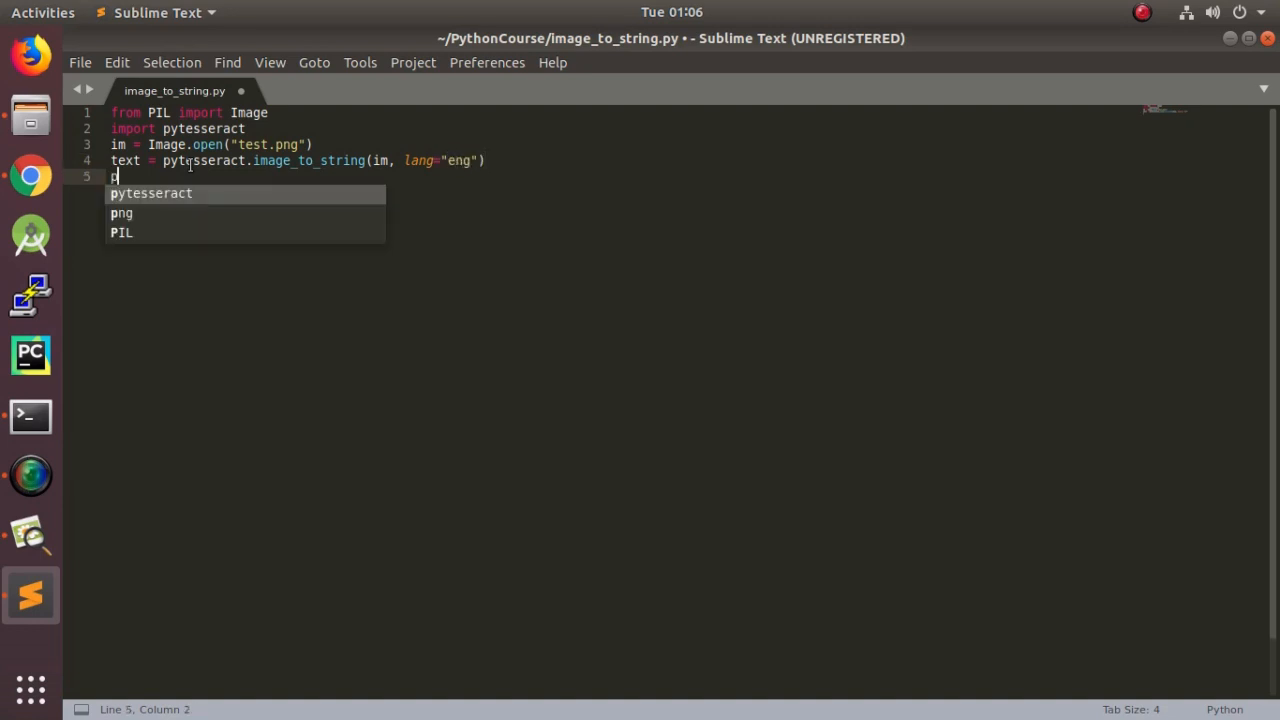
type("print()")
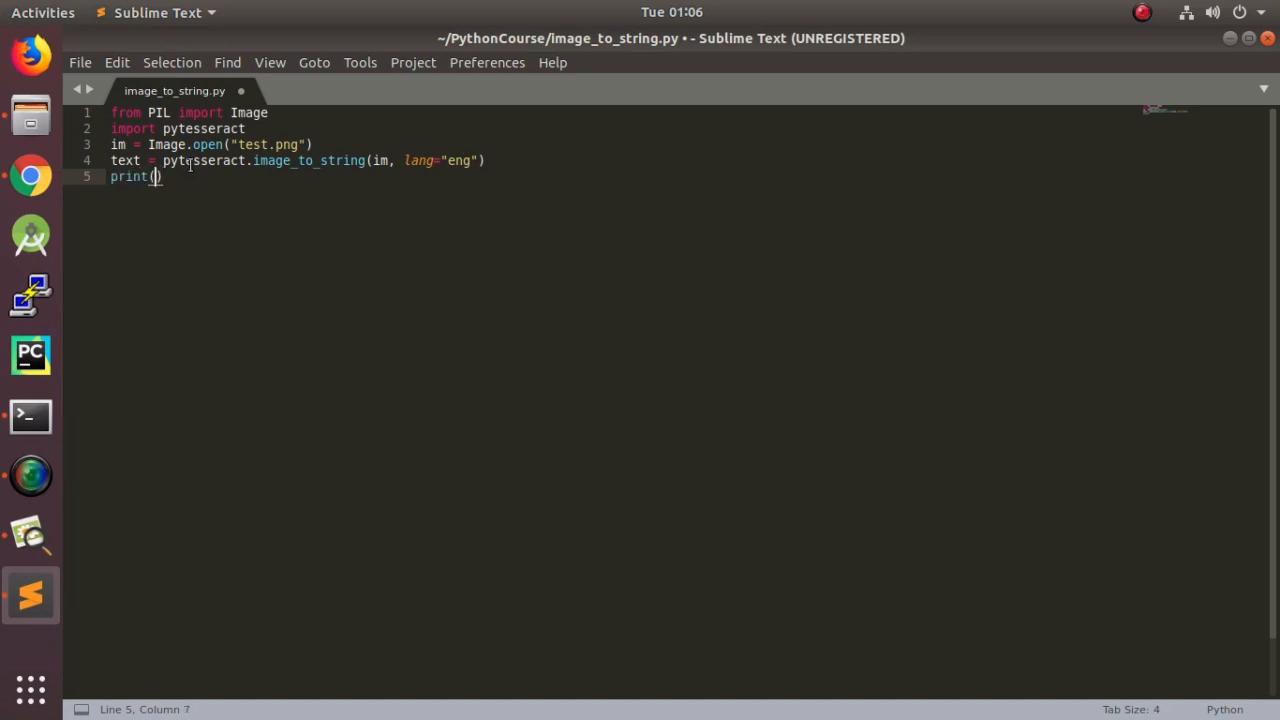
type("text")
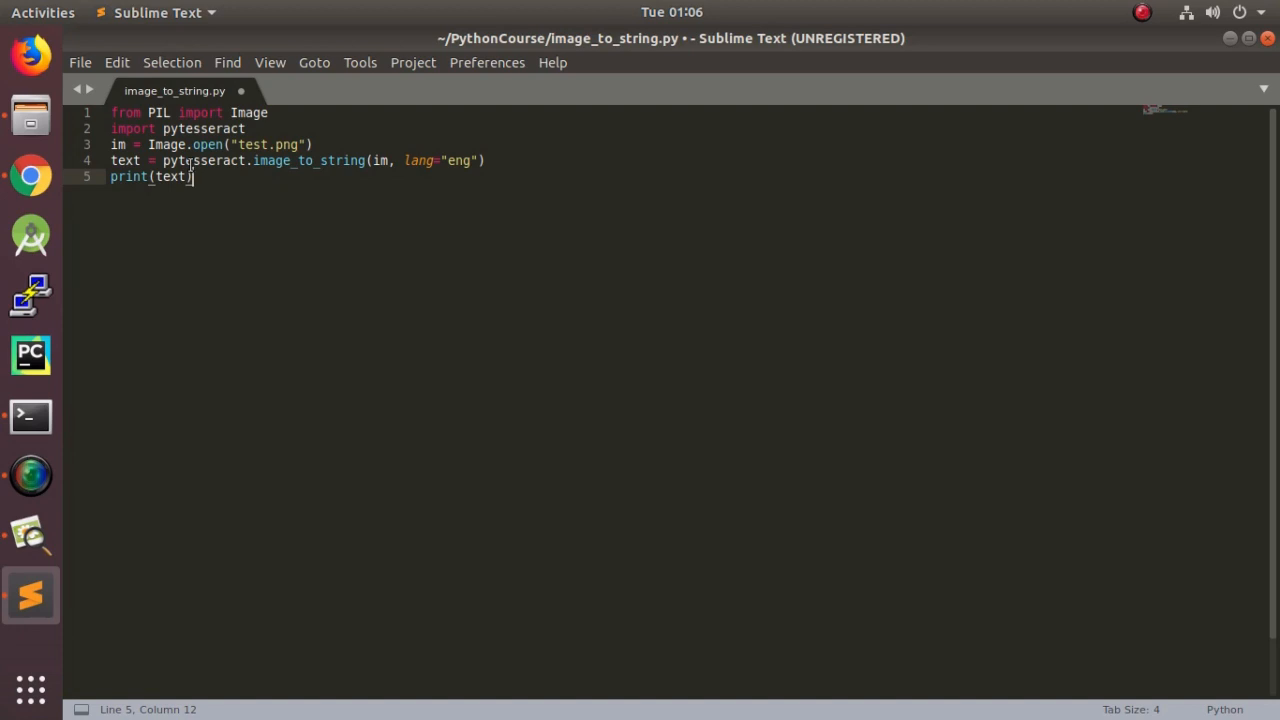
mouse_move(228, 176)
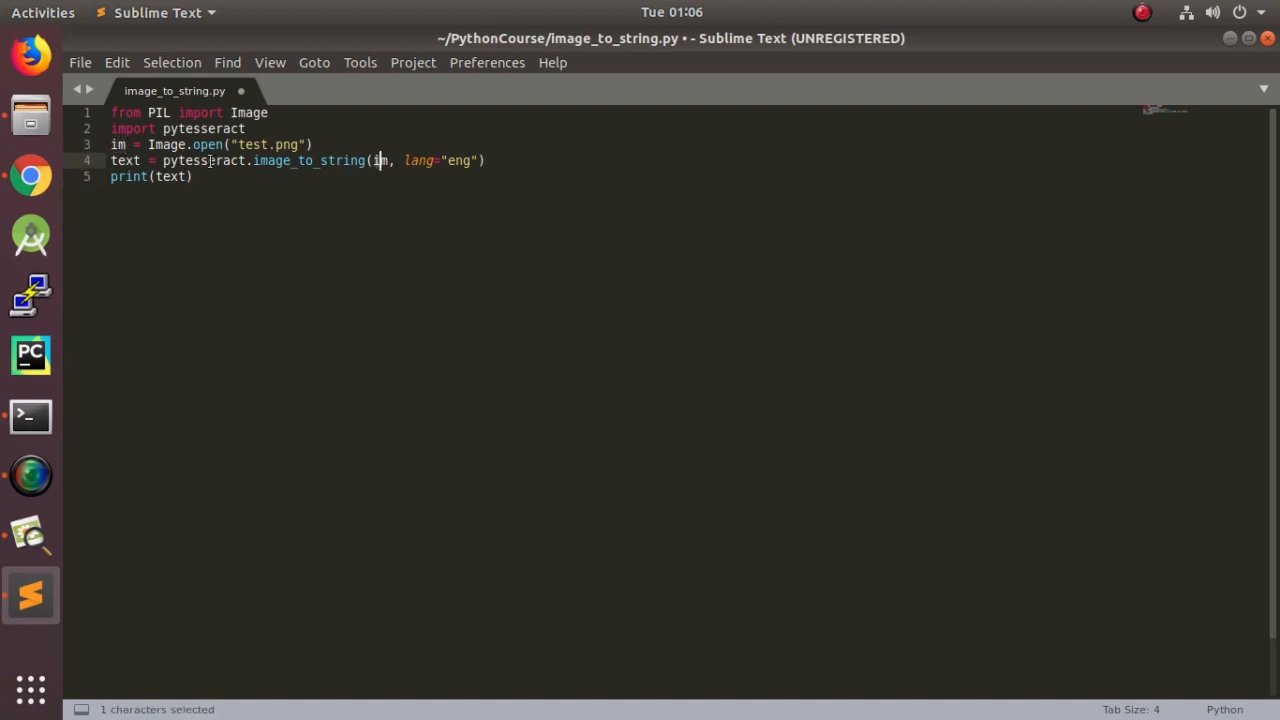
Save and run image_to_string.py so the build output prints the Adaptive brightness text from test.png
double_click(124, 160)
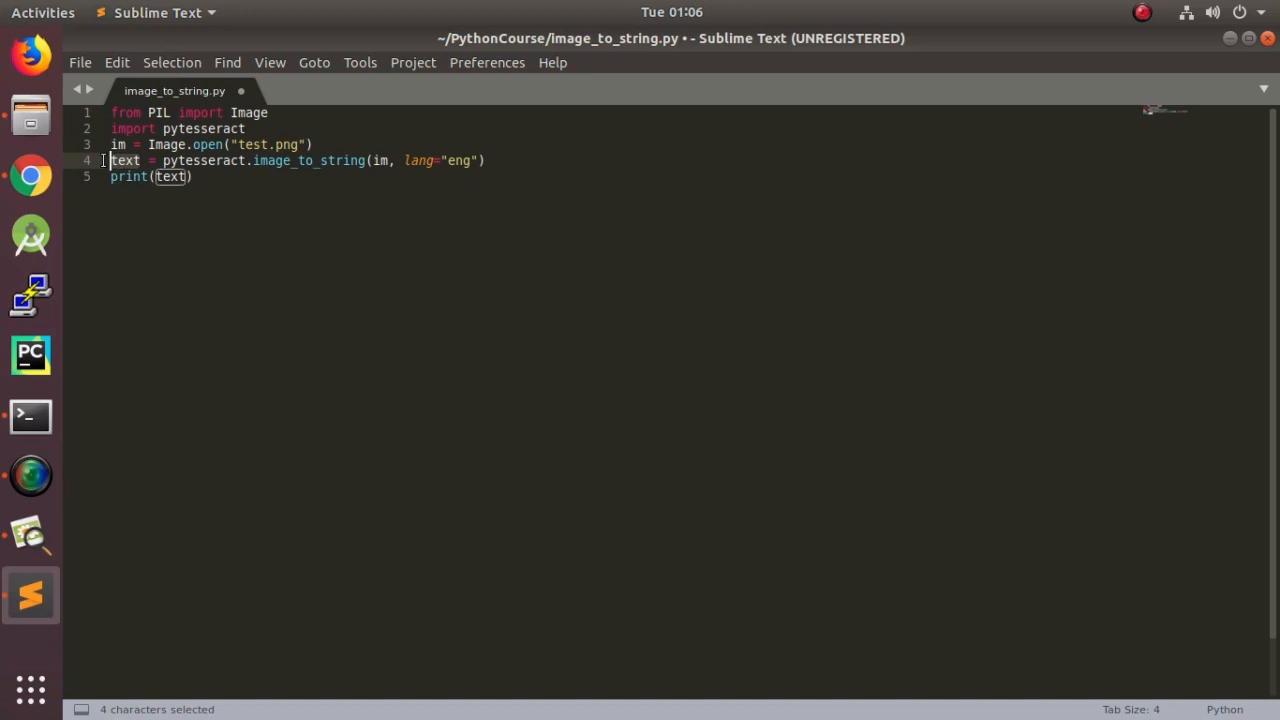
left_click(276, 196)
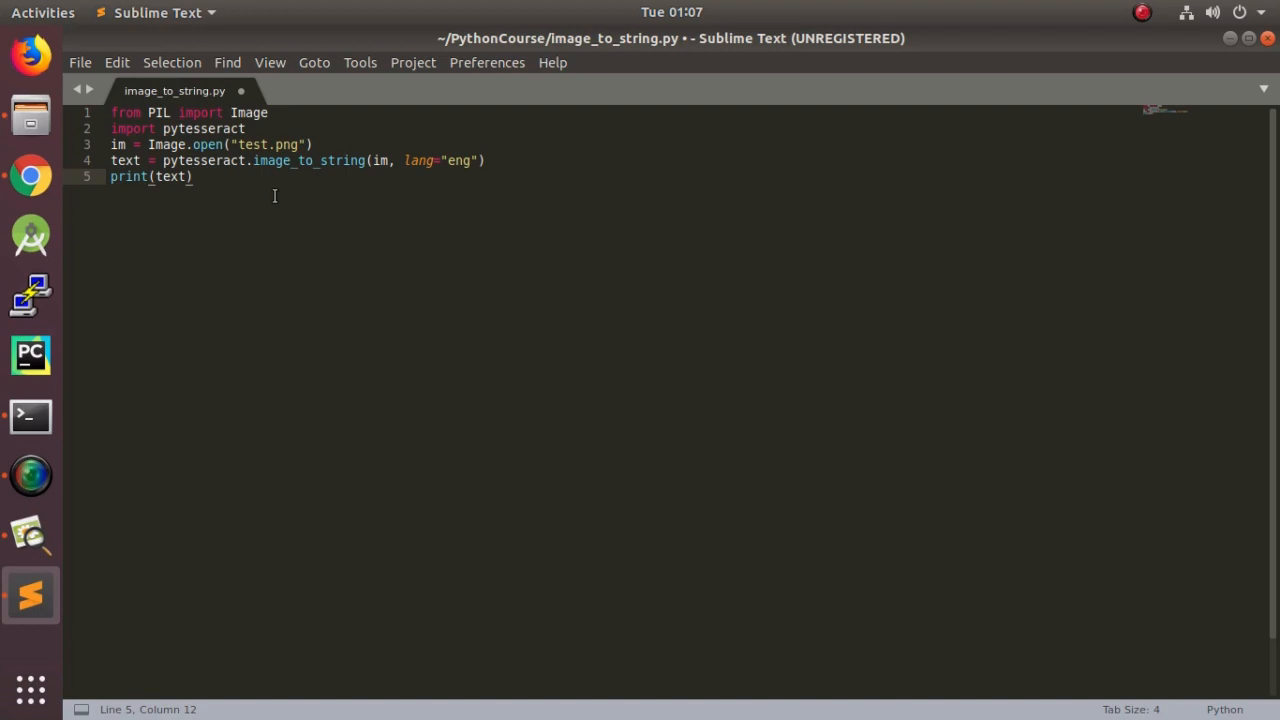
left_click(192, 176)
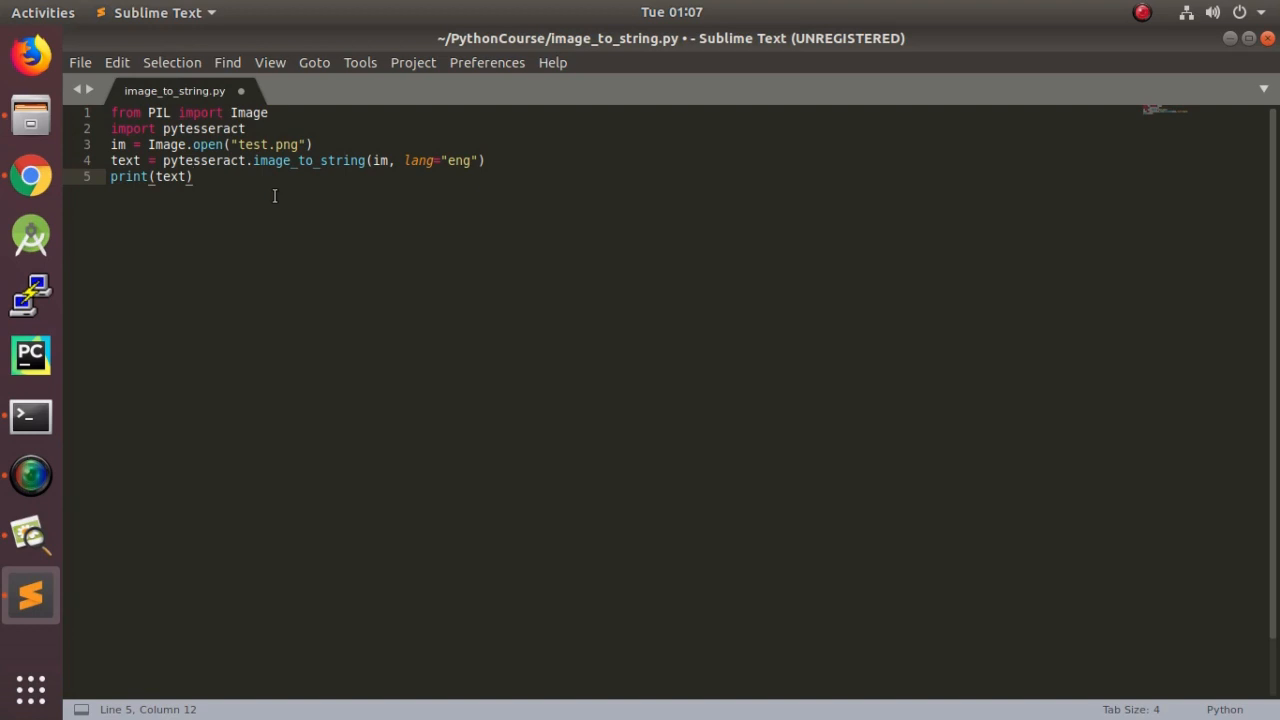
key("ctrl+b")
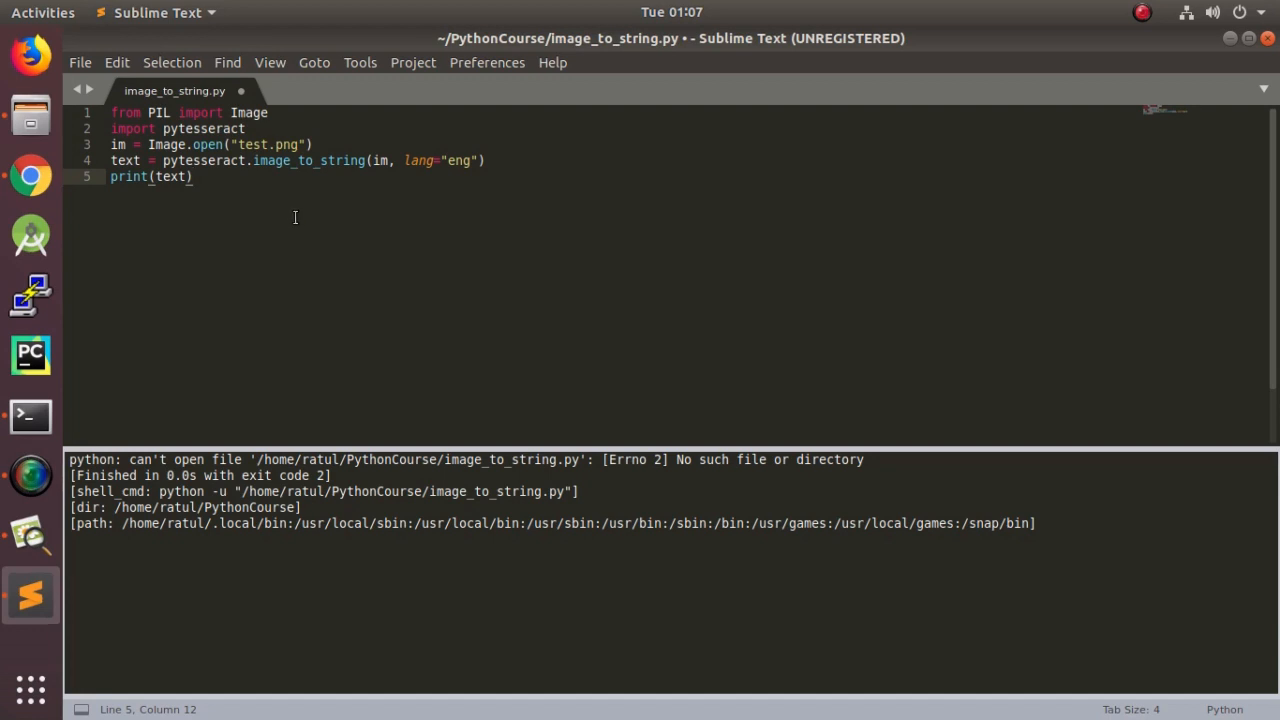
key("ctrl+b")
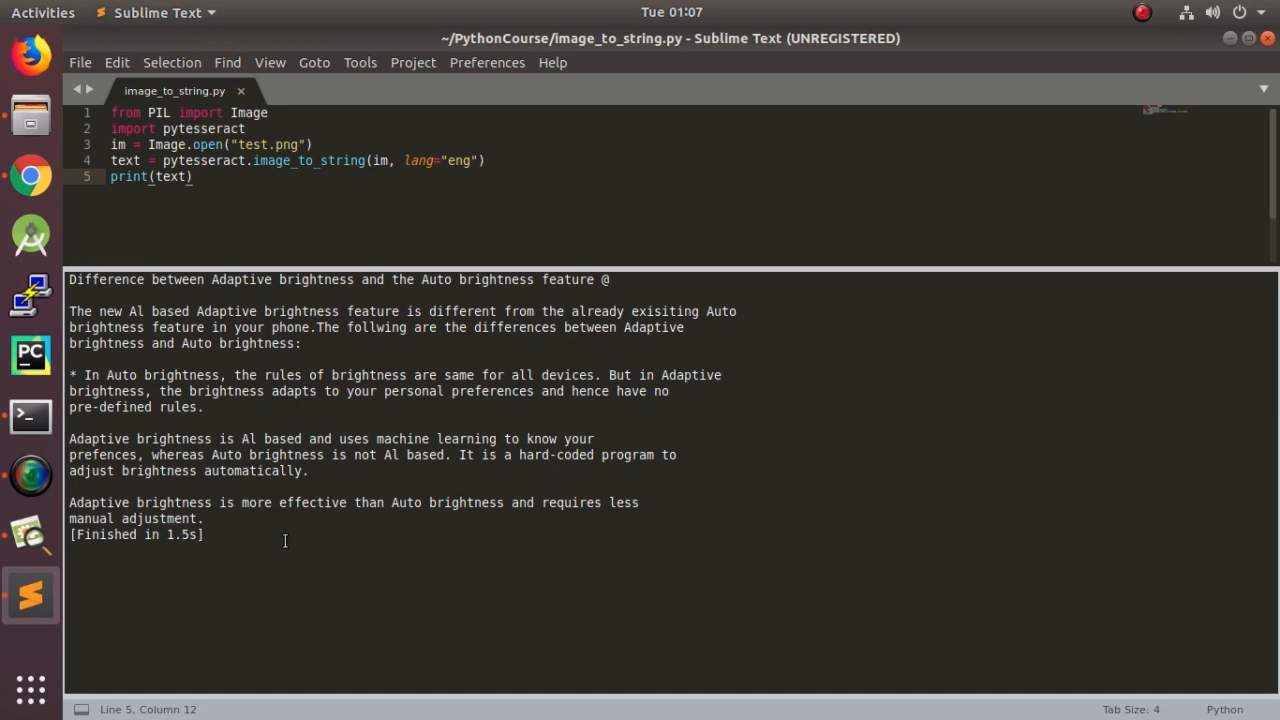
left_click(192, 176)
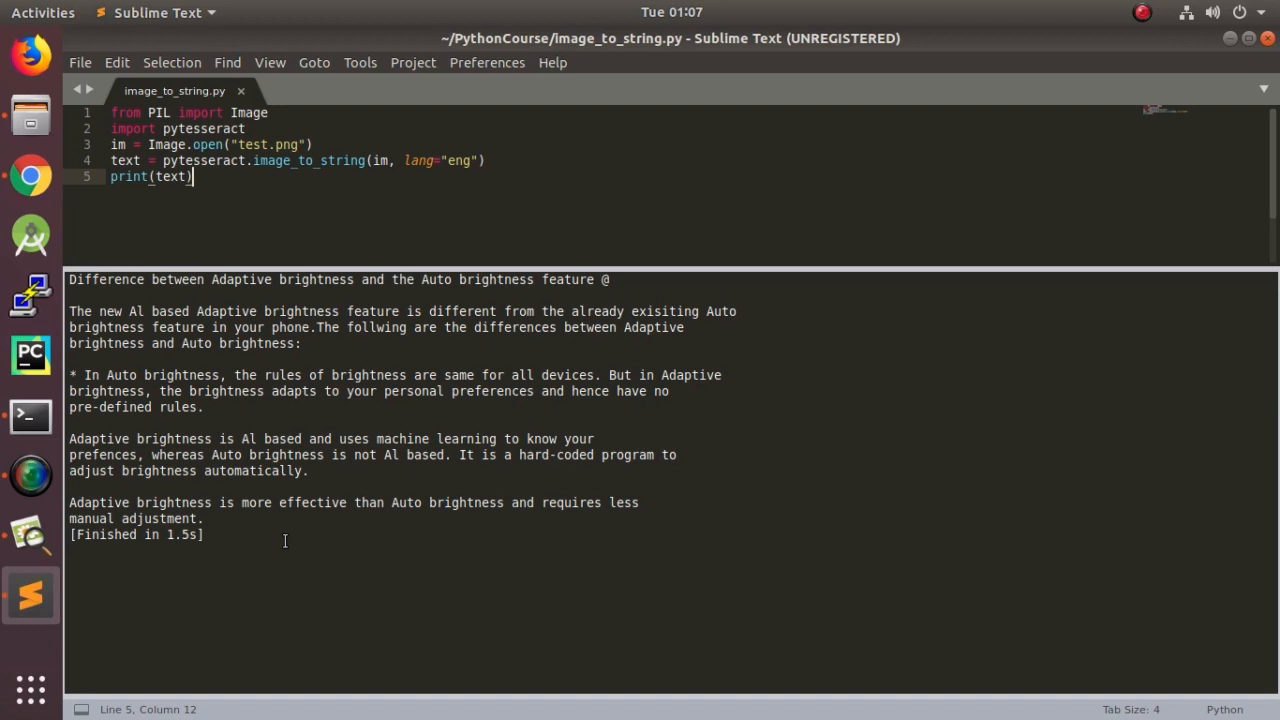